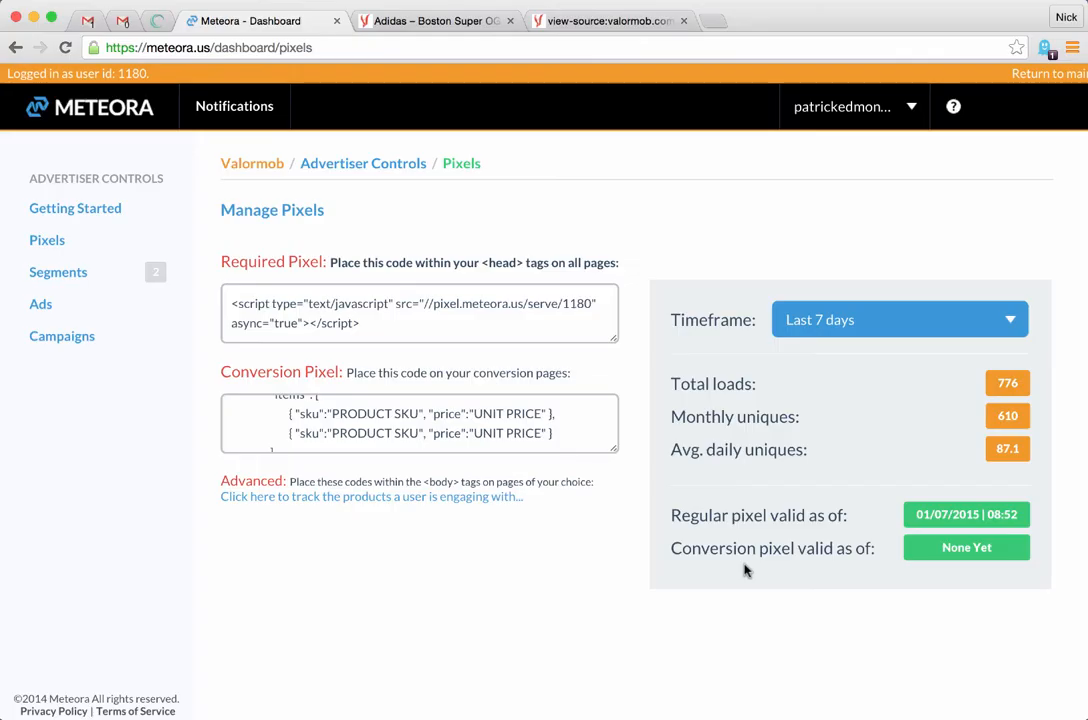
{"action": "mouse_move", "coordinate": [664, 530]}
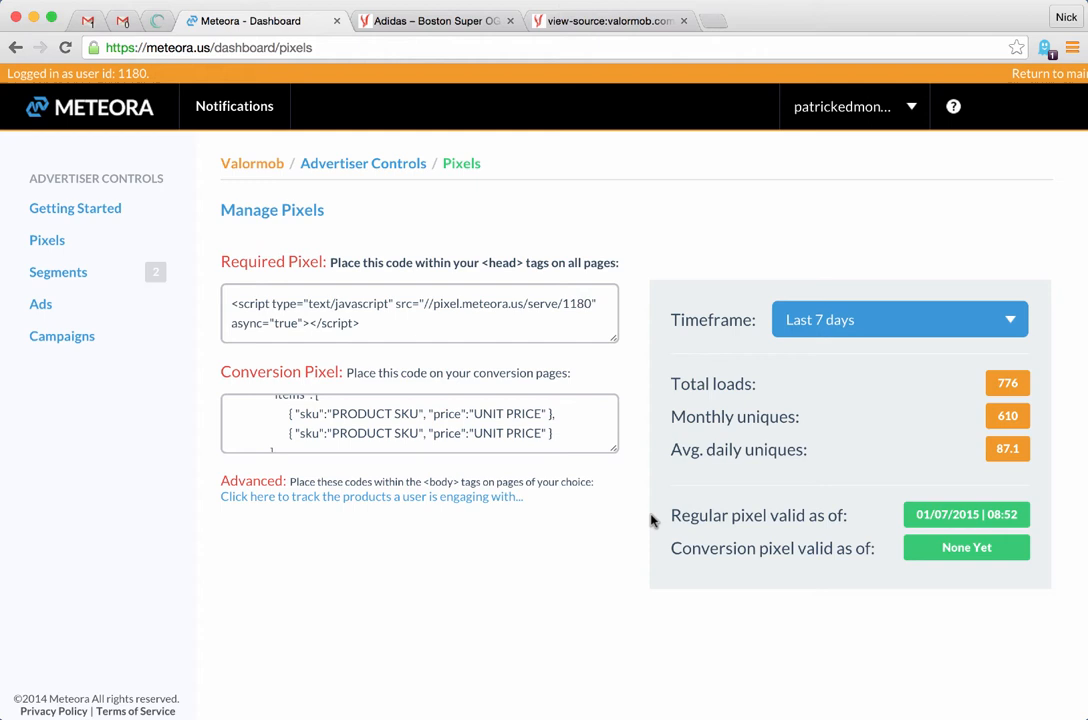
{"action": "mouse_move", "coordinate": [630, 500]}
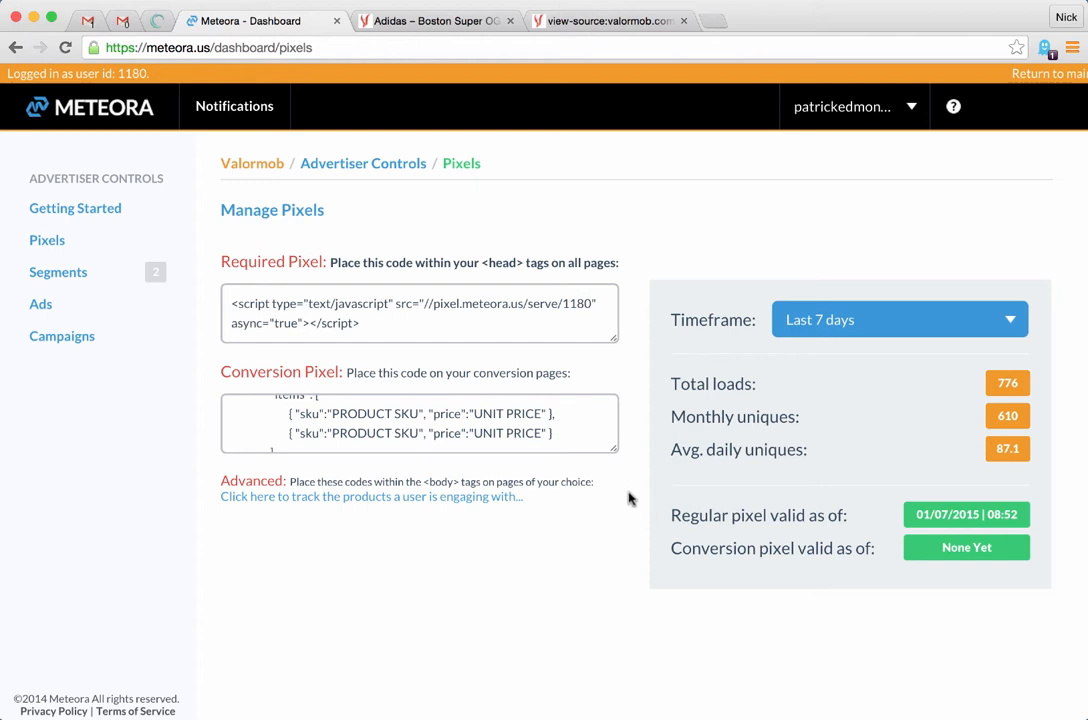
{"action": "mouse_move", "coordinate": [592, 476]}
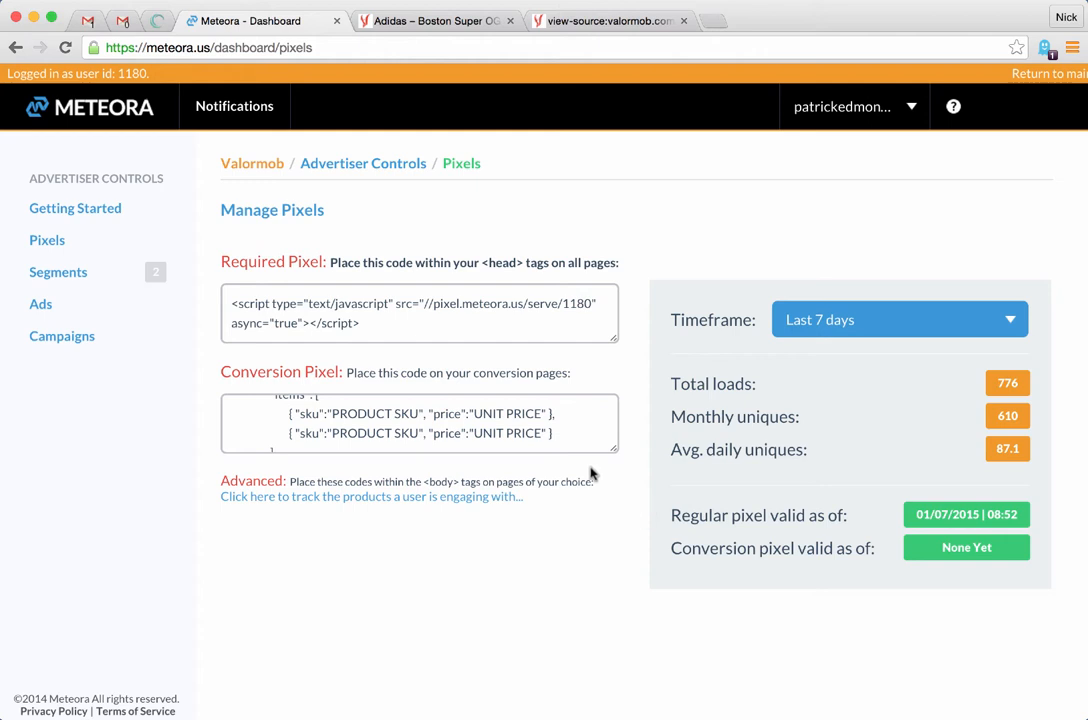
{"action": "mouse_move", "coordinate": [50, 240]}
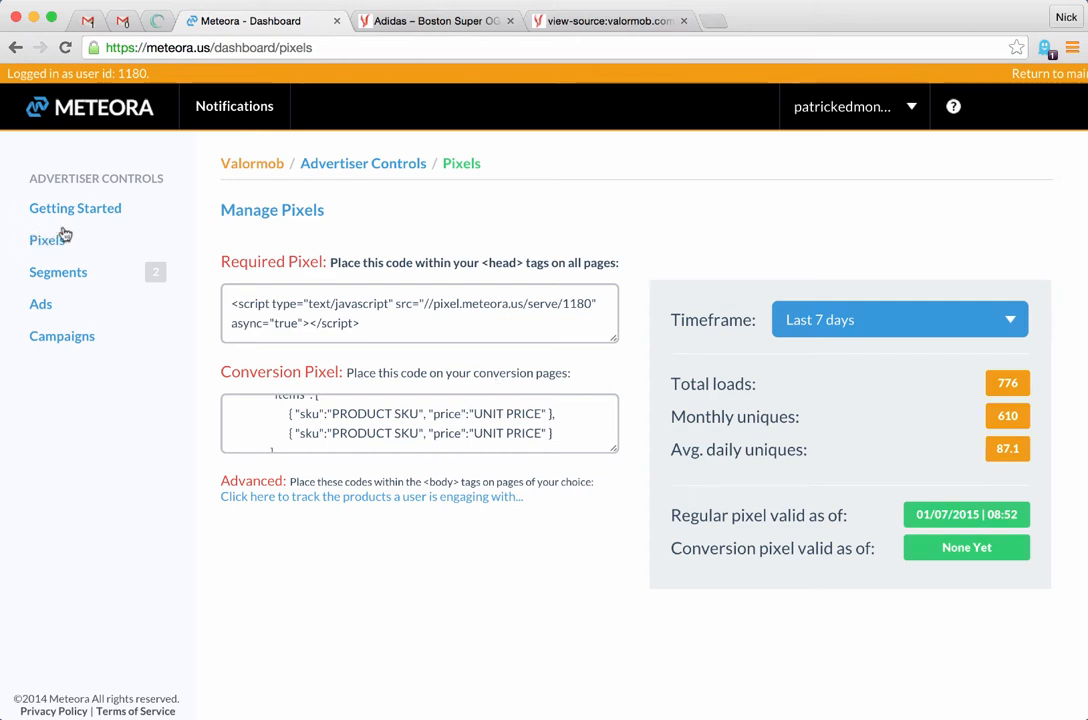
{"action": "mouse_move", "coordinate": [420, 264]}
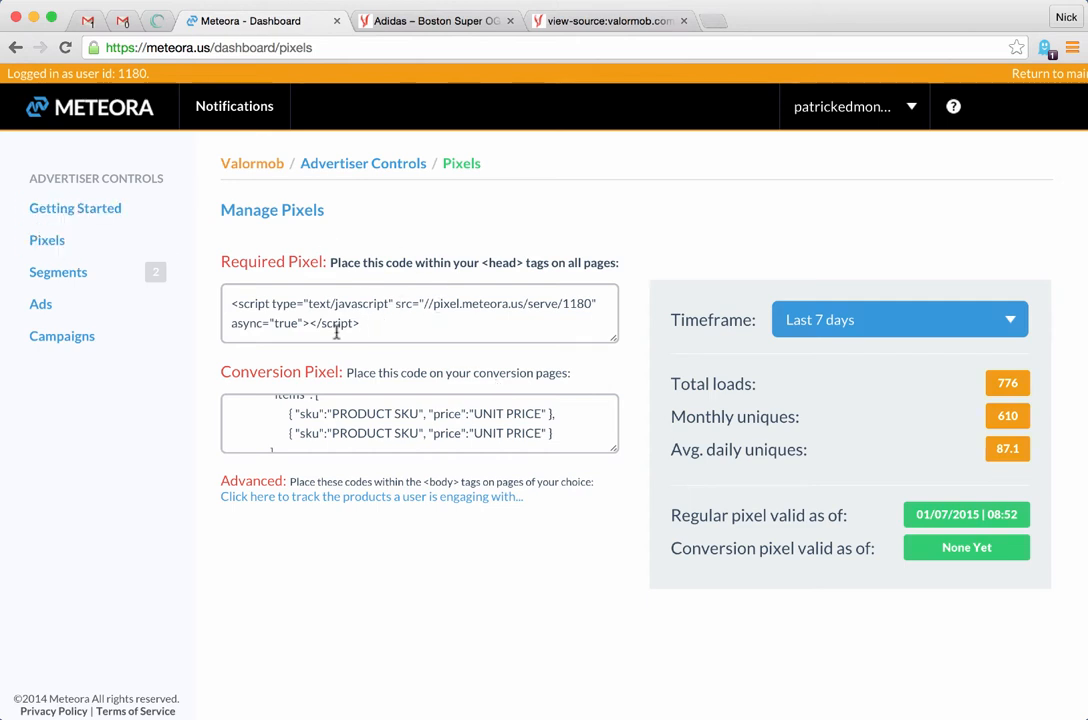
Step: Reveal the advanced product-tracking code below the required pixel snippet
{"action": "triple_click", "coordinate": [412, 304]}
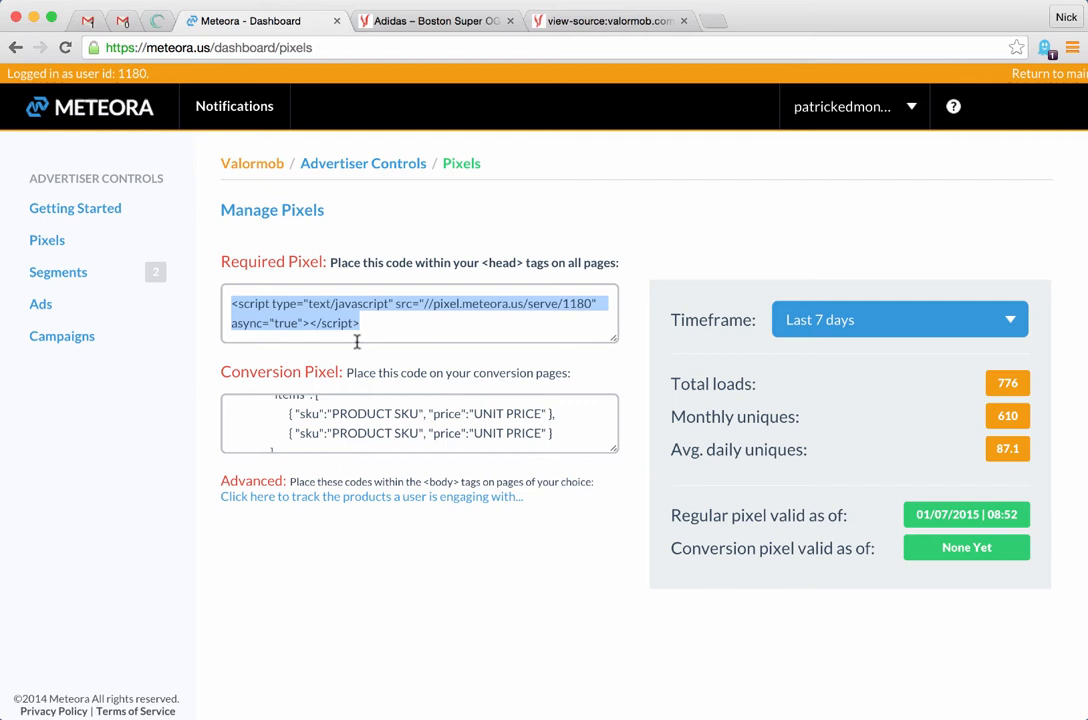
{"action": "mouse_move", "coordinate": [428, 332]}
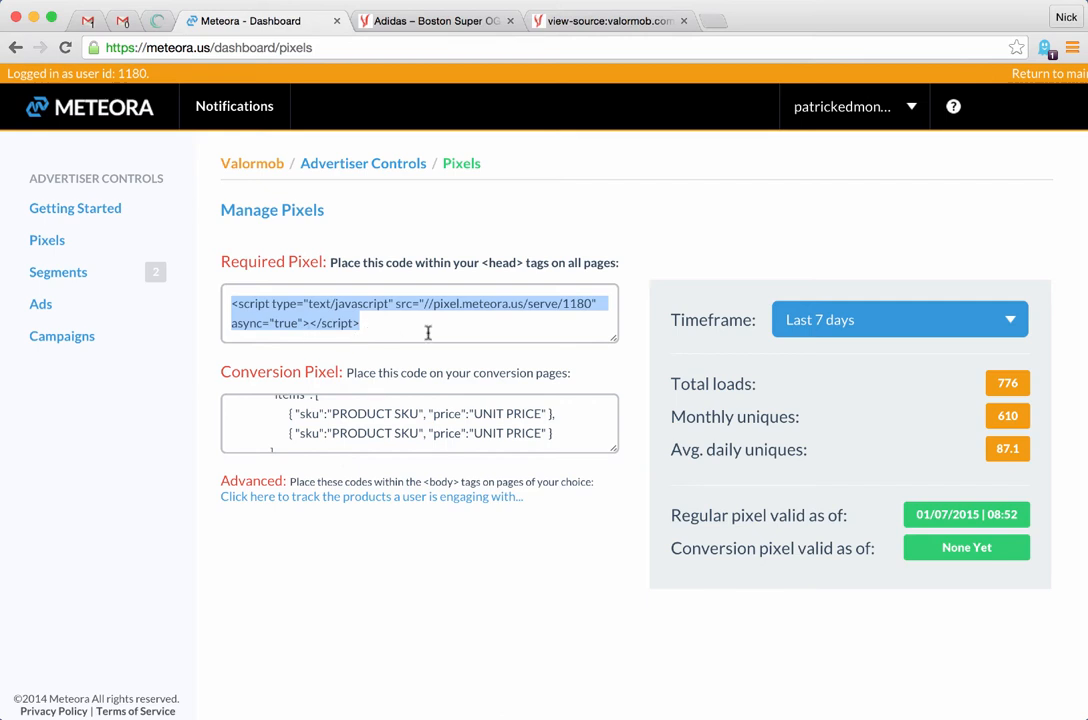
{"action": "left_click", "coordinate": [260, 304]}
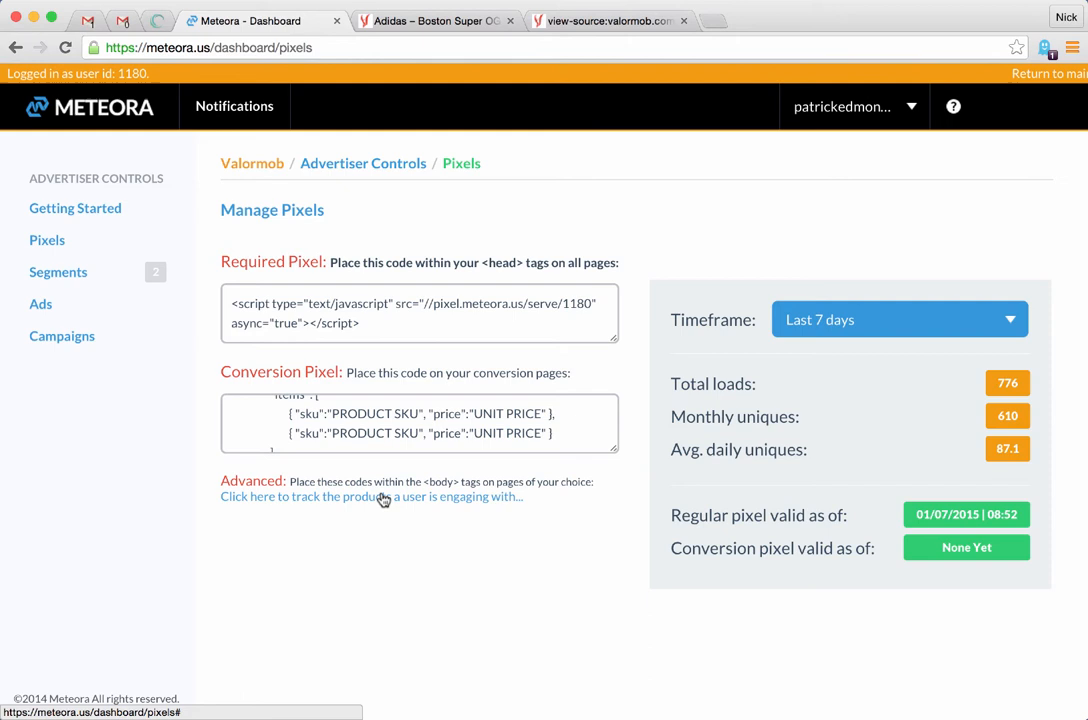
{"action": "mouse_move", "coordinate": [388, 478]}
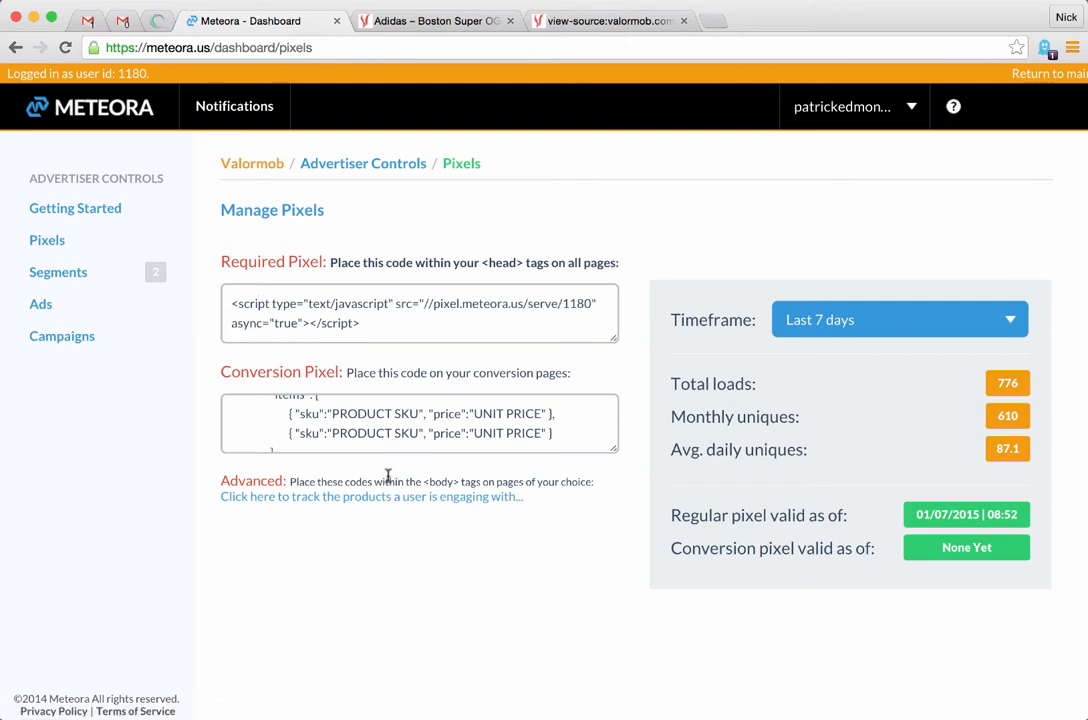
{"action": "left_click", "coordinate": [372, 496]}
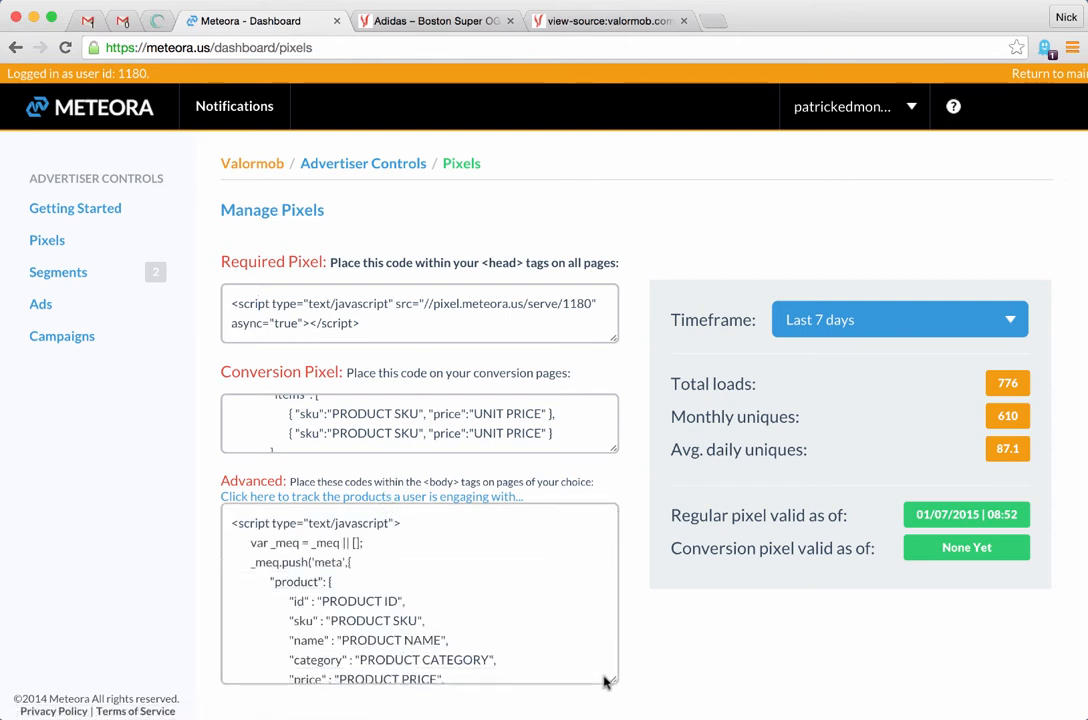
Step: Trim the snippet's product entry down to name, price and image fields
{"action": "scroll", "scroll_direction": "down", "scroll_amount": 3}
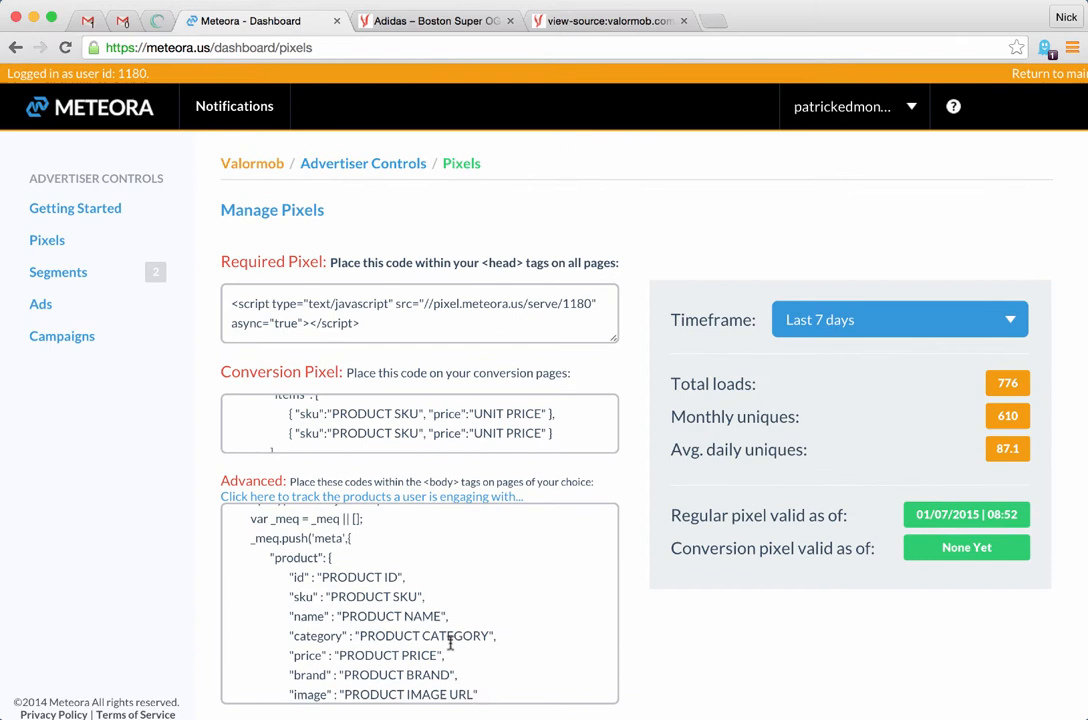
{"action": "scroll", "scroll_direction": "down", "scroll_amount": 3}
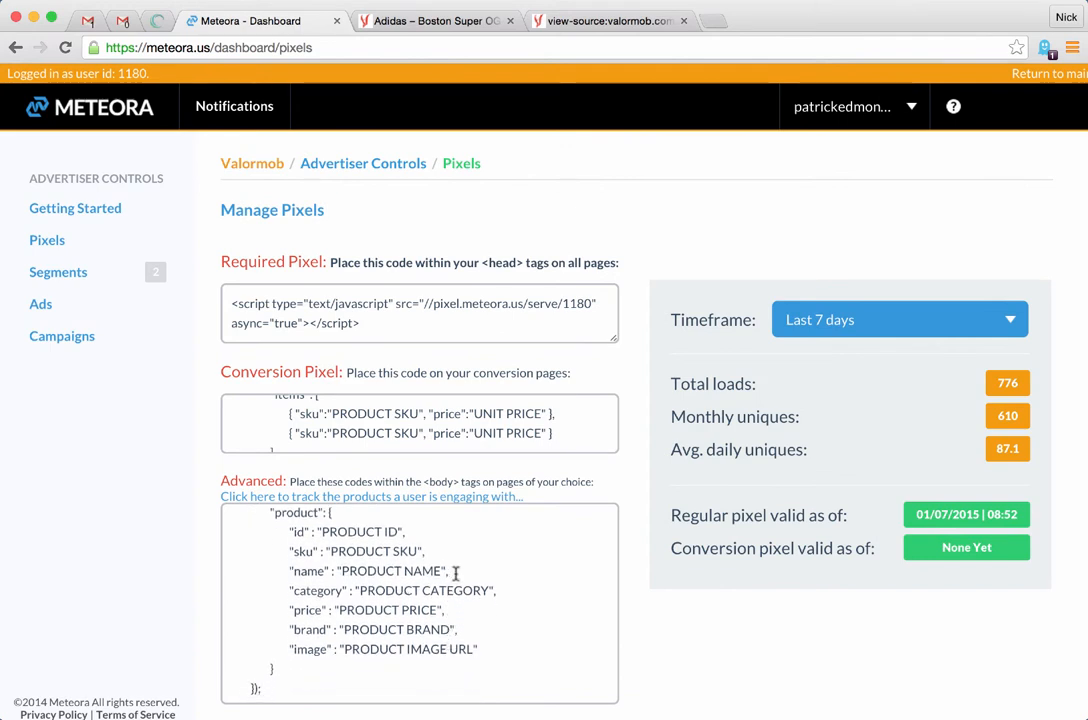
{"action": "double_click", "coordinate": [368, 570]}
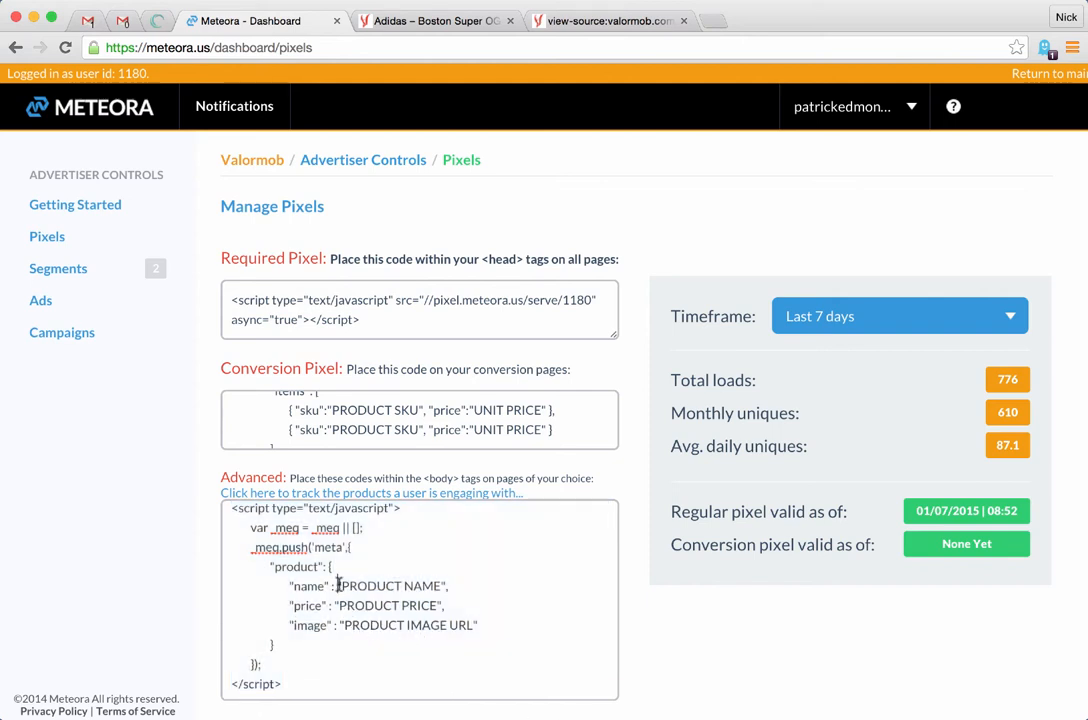
{"action": "double_click", "coordinate": [392, 584]}
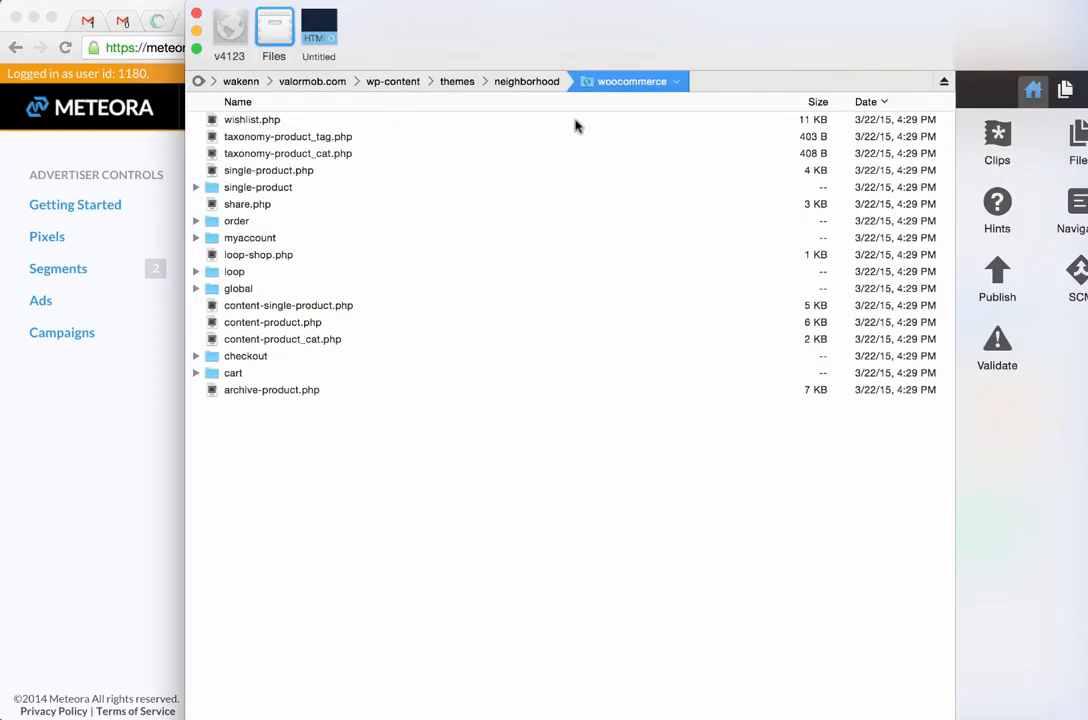
{"action": "mouse_move", "coordinate": [340, 100]}
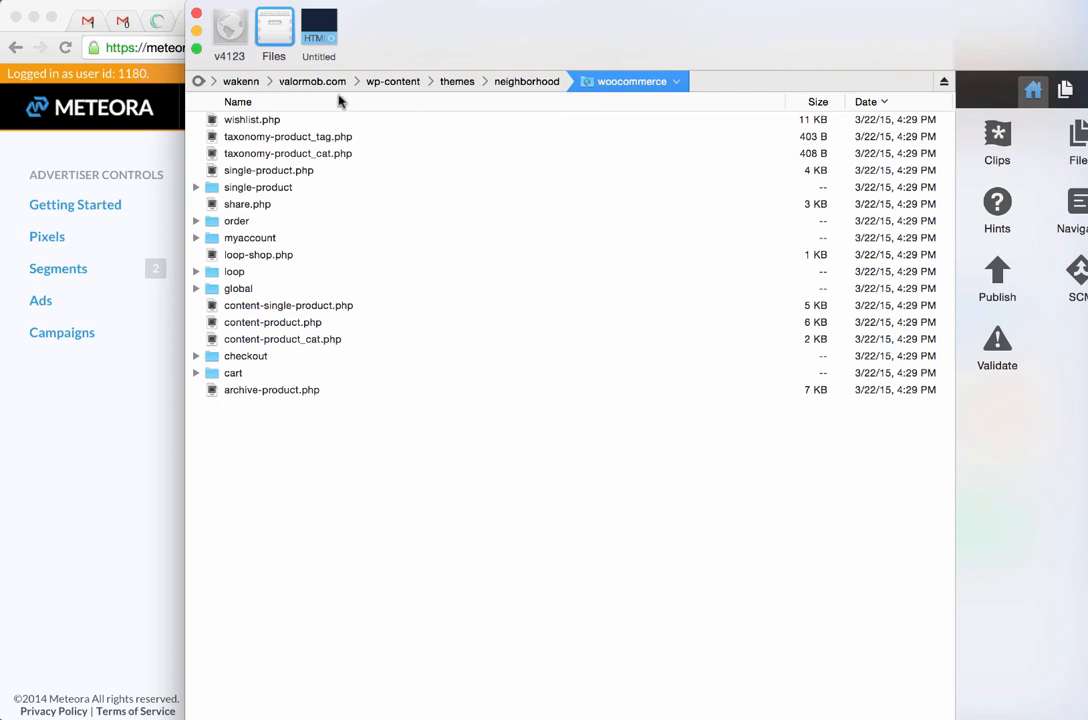
{"action": "mouse_move", "coordinate": [610, 104]}
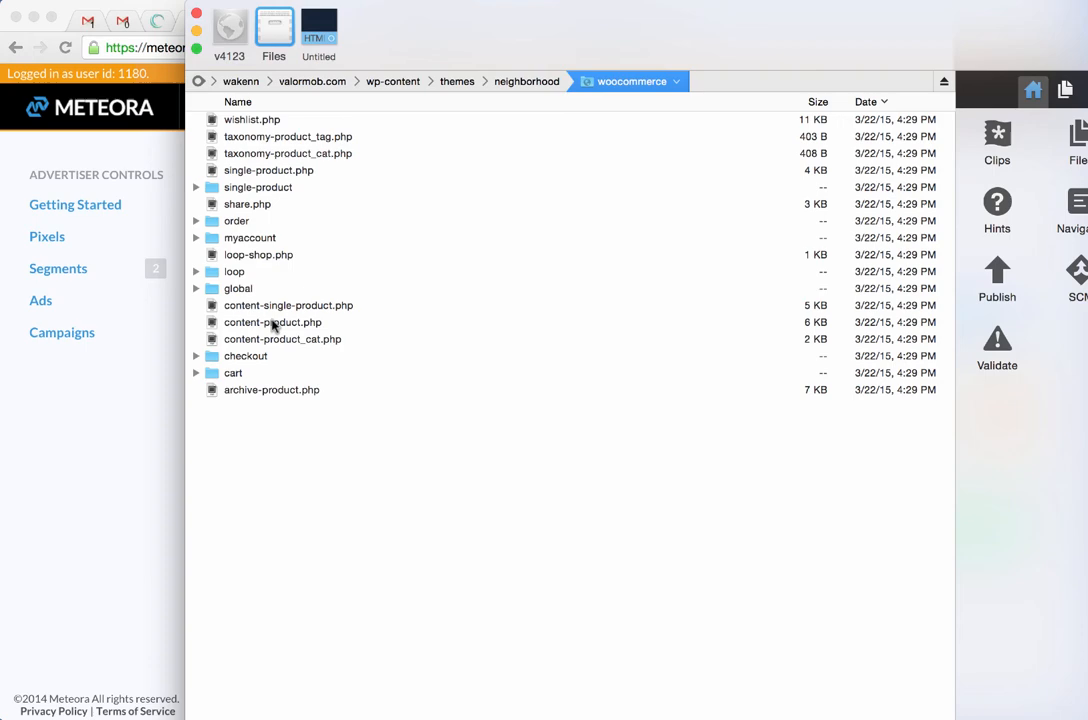
Step: Open content-single-product.php in Coda and select $product->get_price_html() in its price markup
{"action": "left_click", "coordinate": [288, 304]}
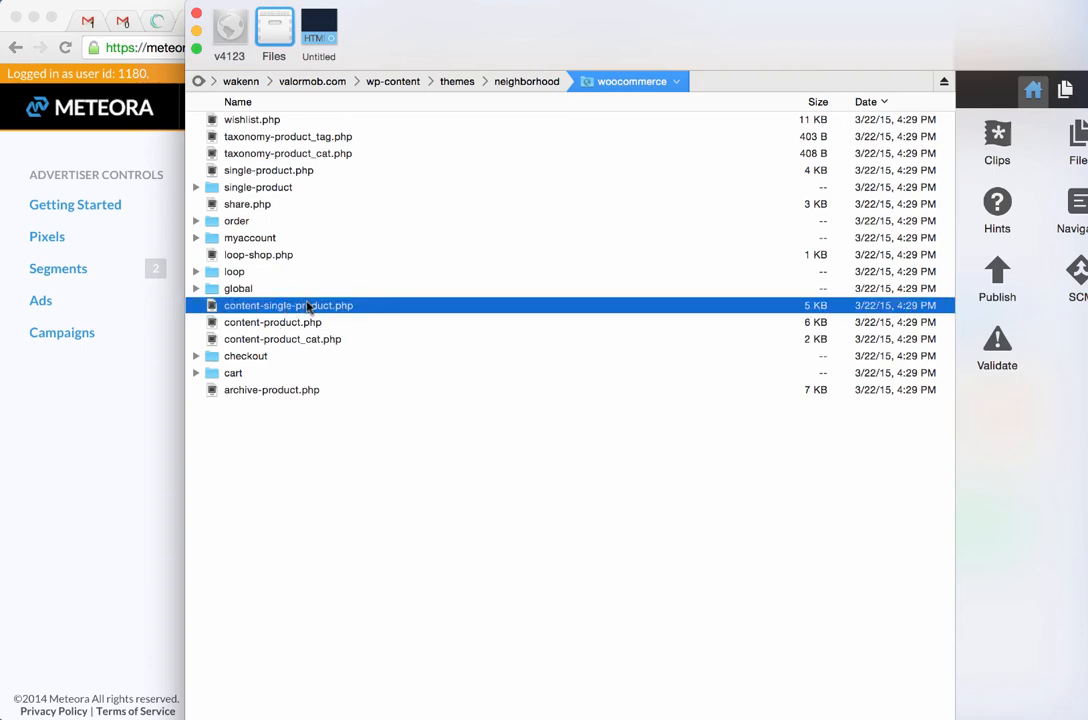
{"action": "double_click", "coordinate": [288, 304]}
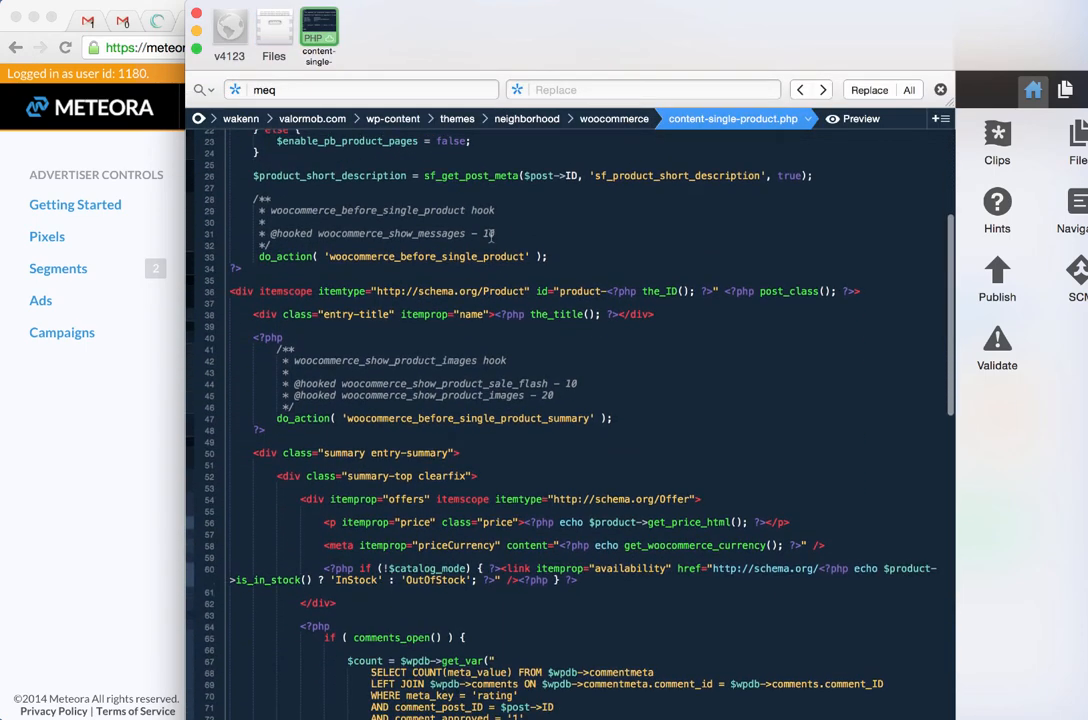
{"action": "scroll", "scroll_direction": "down", "scroll_amount": 3}
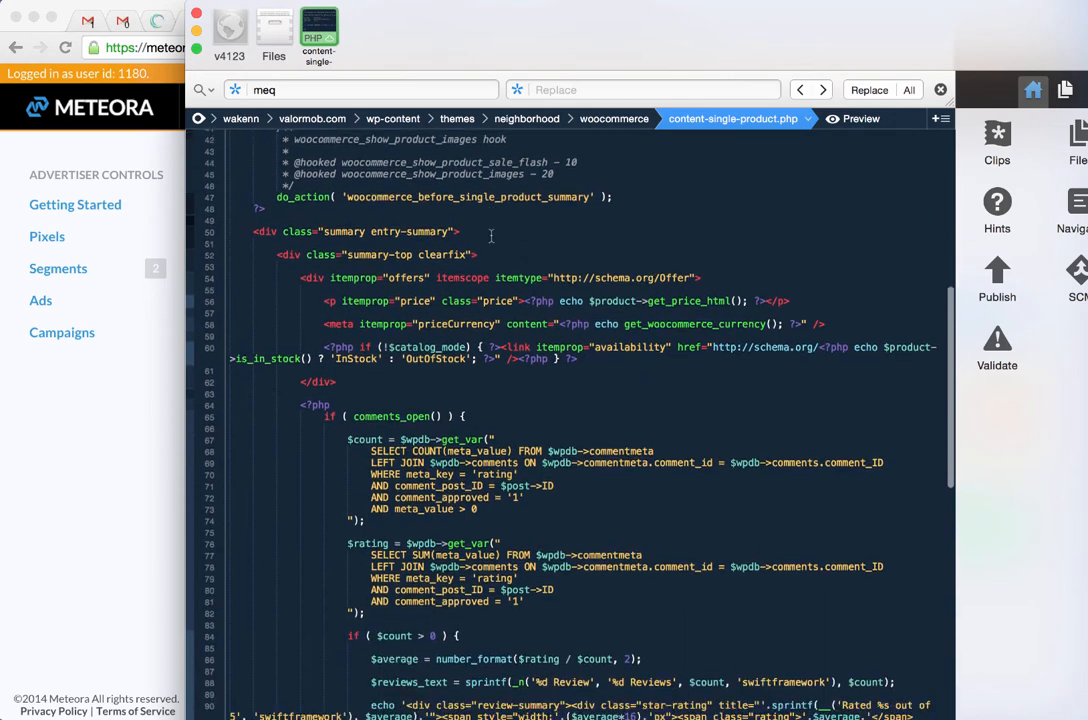
{"action": "scroll", "scroll_direction": "down", "scroll_amount": 3}
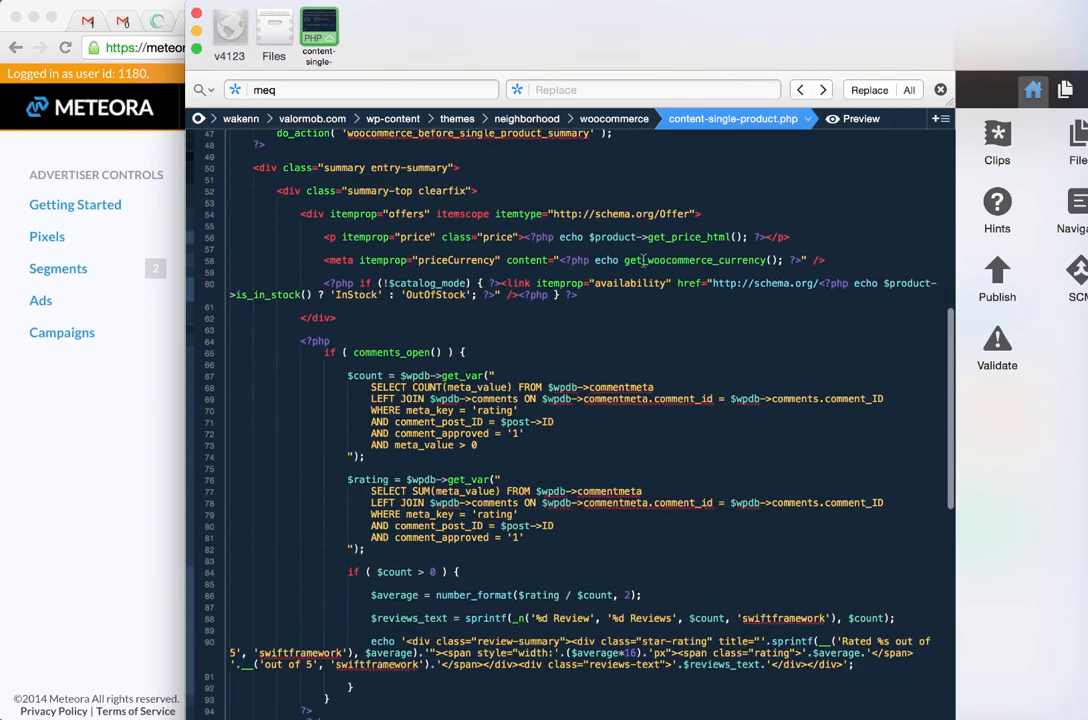
{"action": "double_click", "coordinate": [692, 236]}
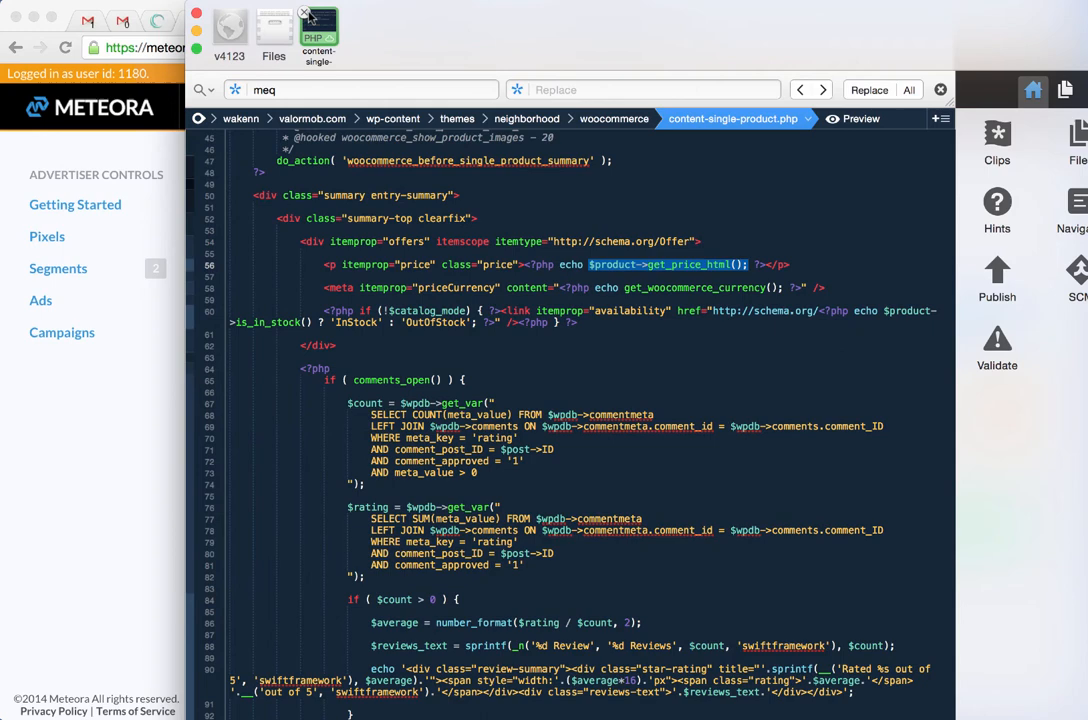
{"action": "left_click", "coordinate": [304, 12]}
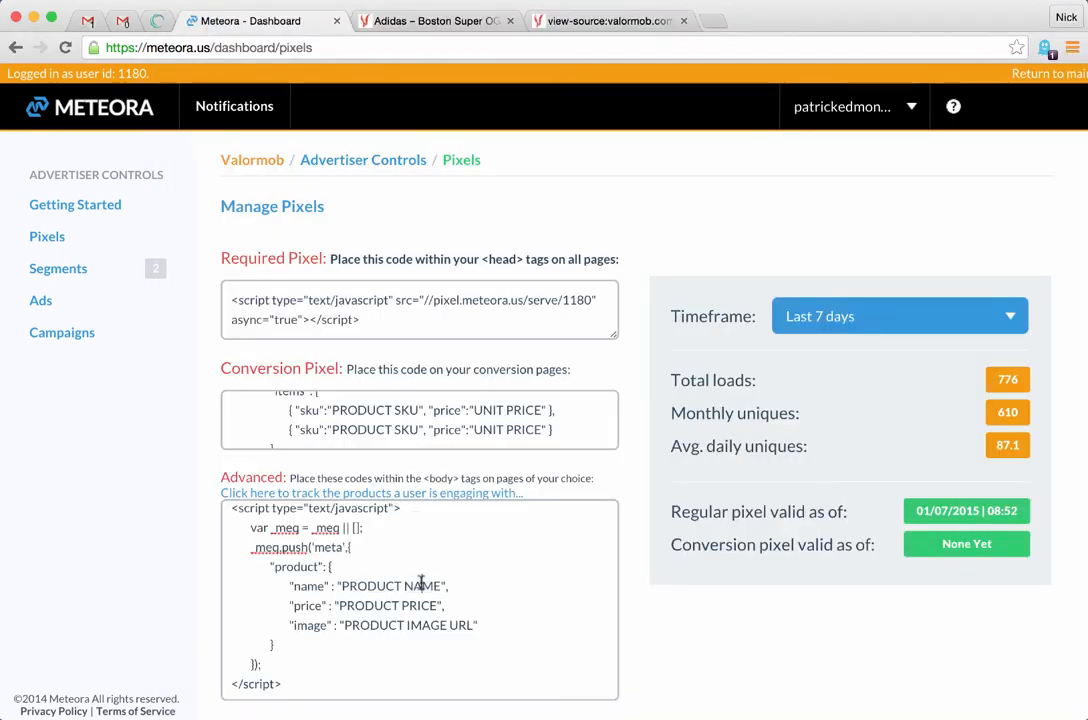
Step: Replace the PRODUCT NAME placeholder with <?=$productName;?> as the snippet's name value
{"action": "double_click", "coordinate": [390, 584]}
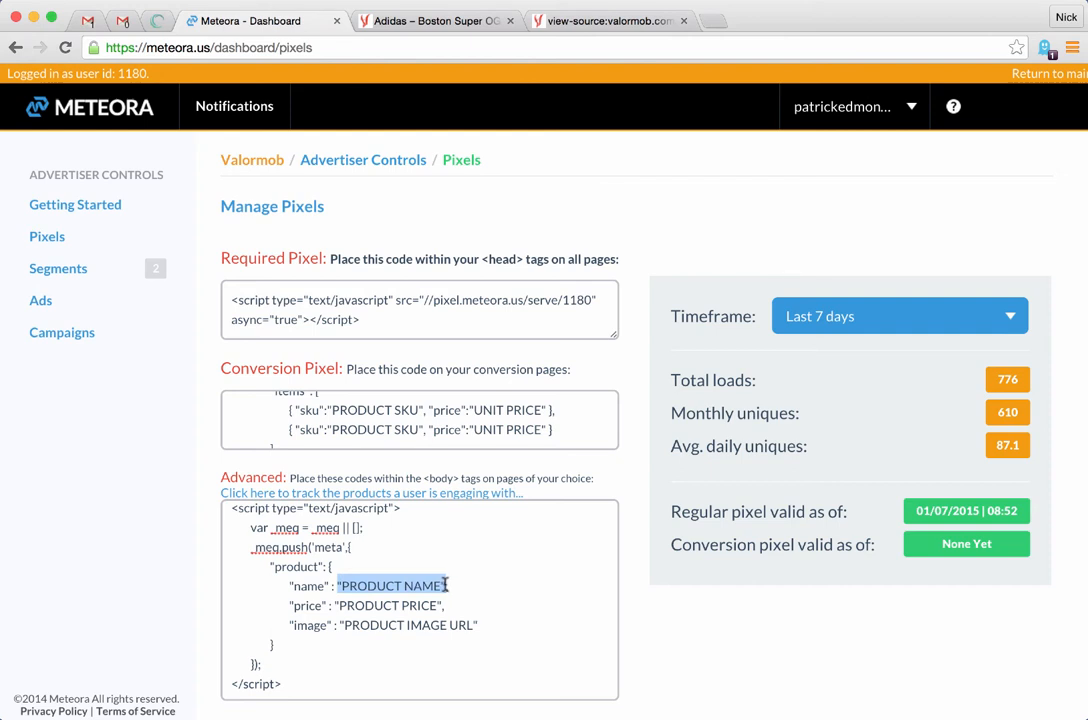
{"action": "type", "text": "$p,"}
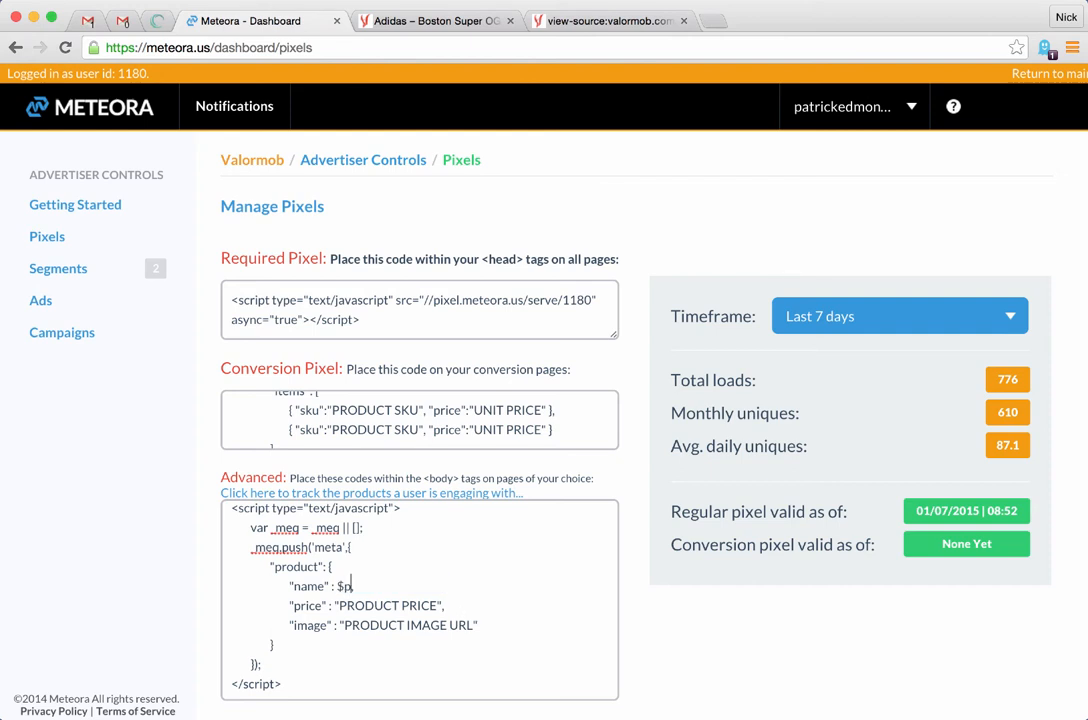
{"action": "type", "text": "<?="}
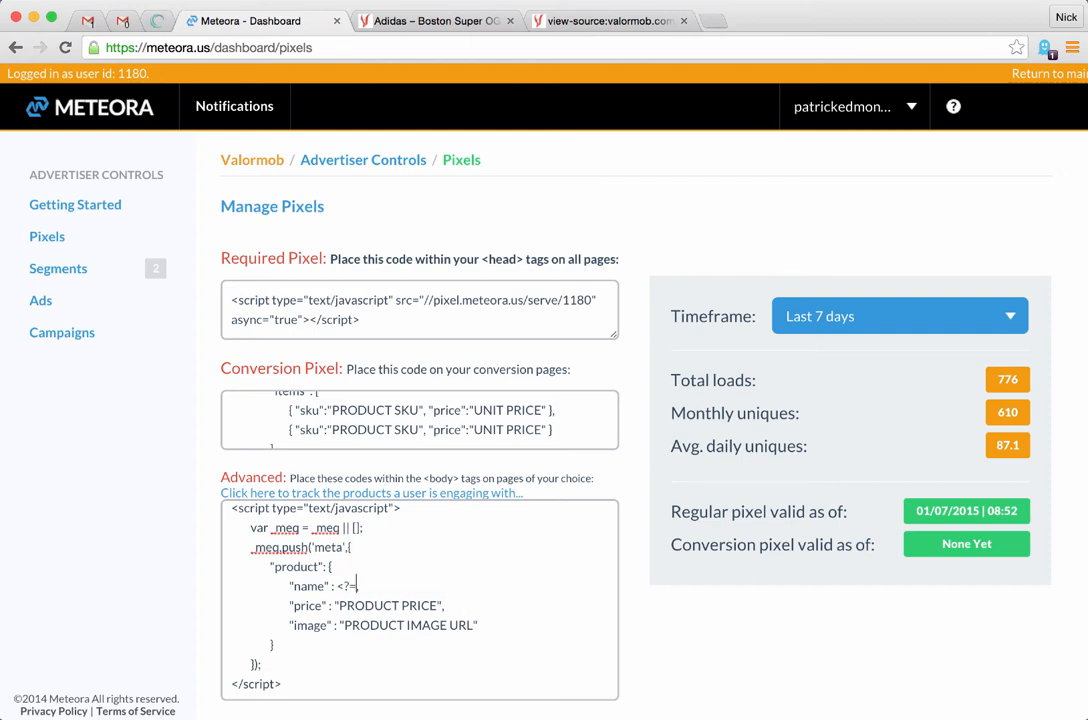
{"action": "type", "text": "$productN"}
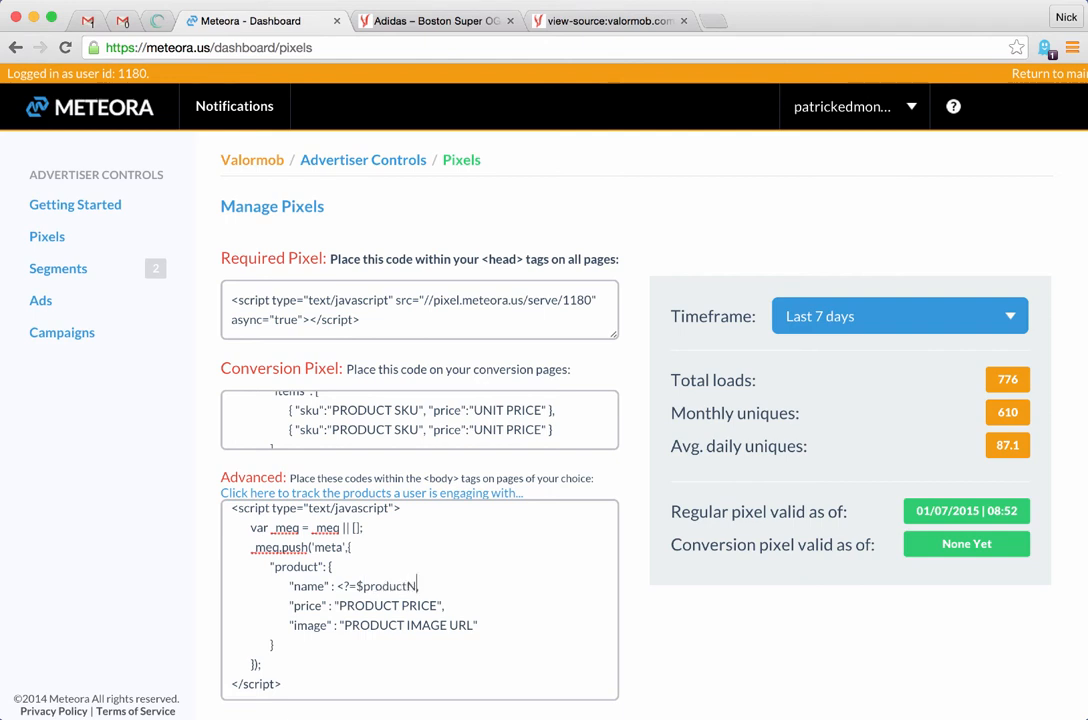
{"action": "type", "text": "ame;,"}
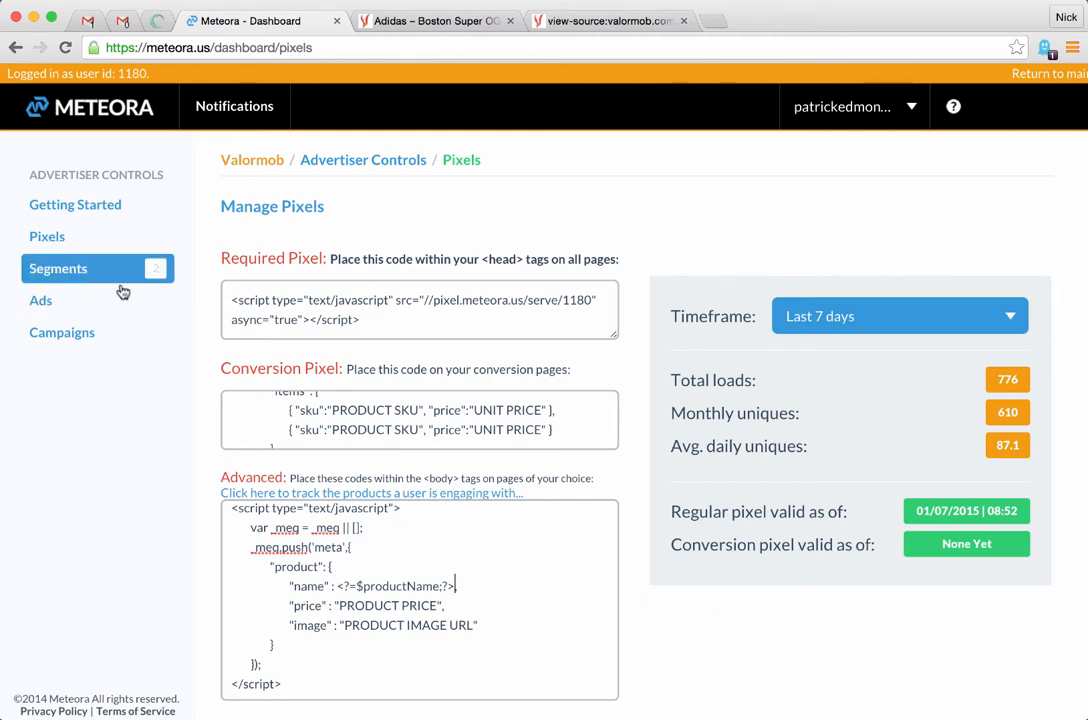
{"action": "mouse_move", "coordinate": [258, 612]}
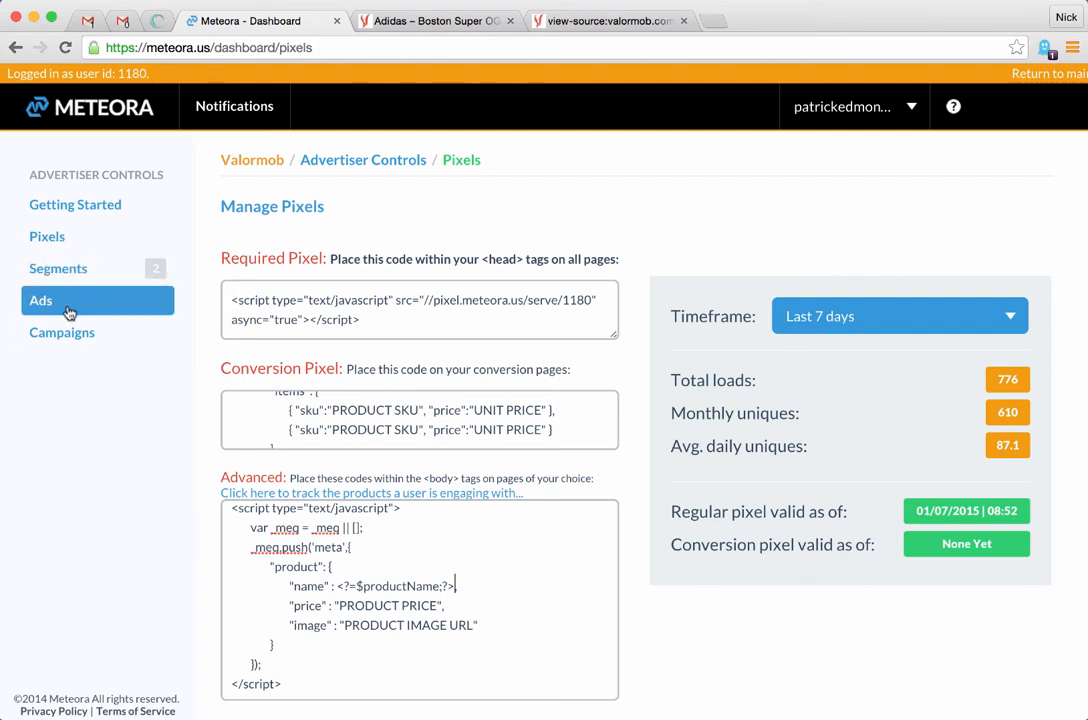
{"action": "mouse_move", "coordinate": [148, 304]}
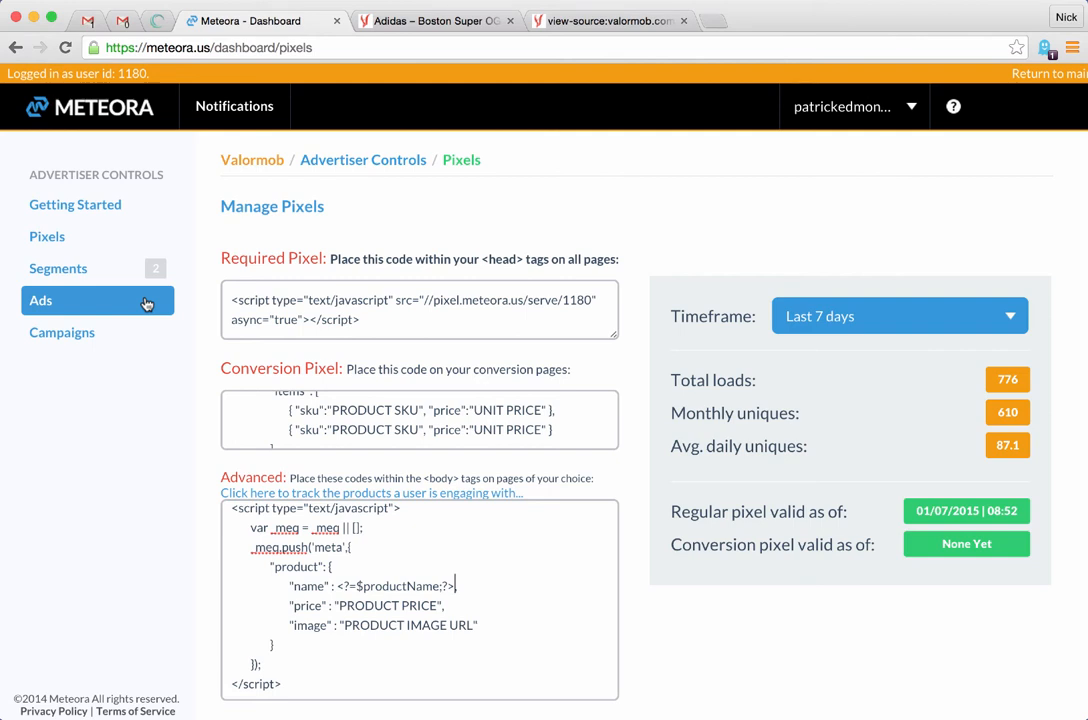
{"action": "mouse_move", "coordinate": [472, 198]}
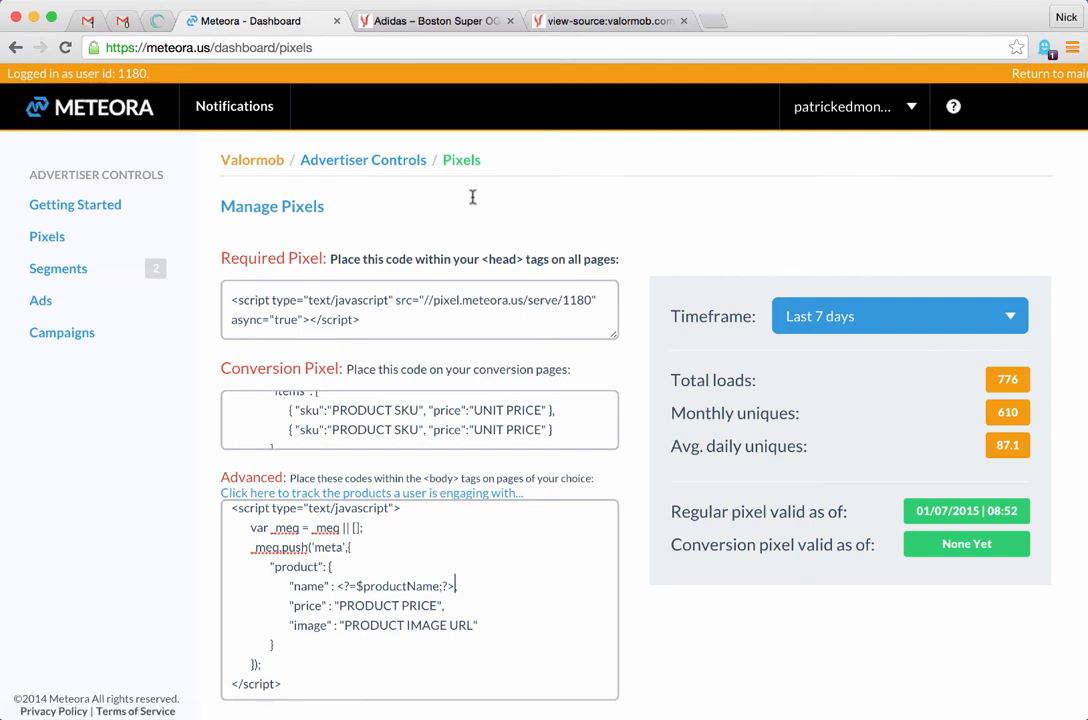
{"action": "mouse_move", "coordinate": [658, 398]}
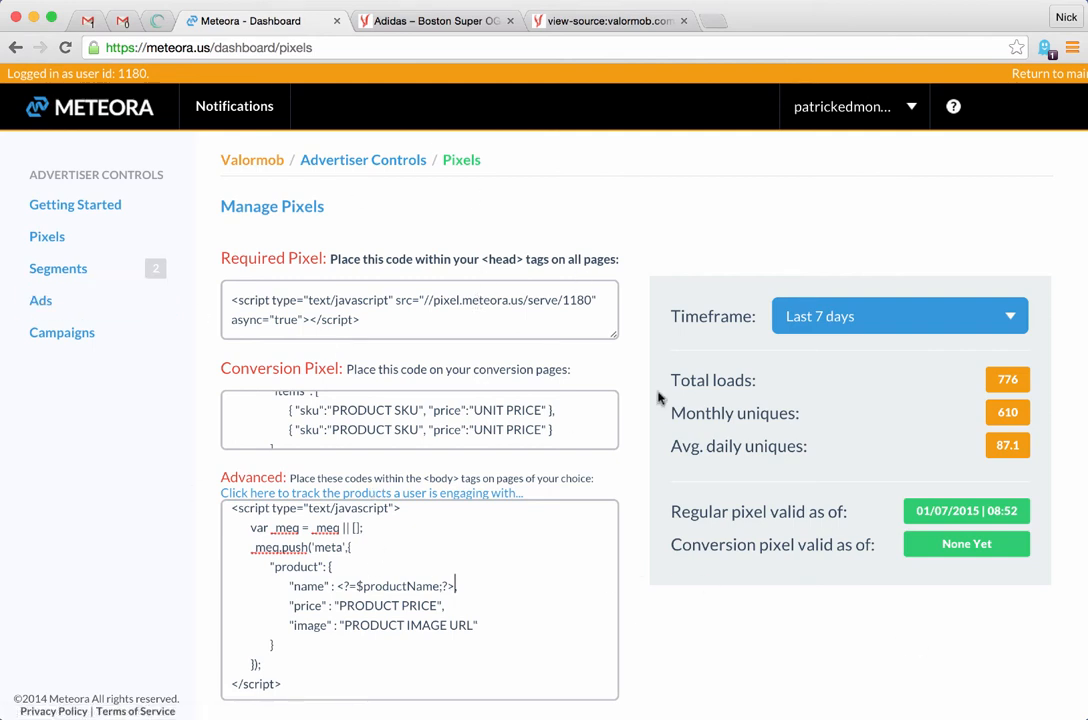
{"action": "mouse_move", "coordinate": [410, 564]}
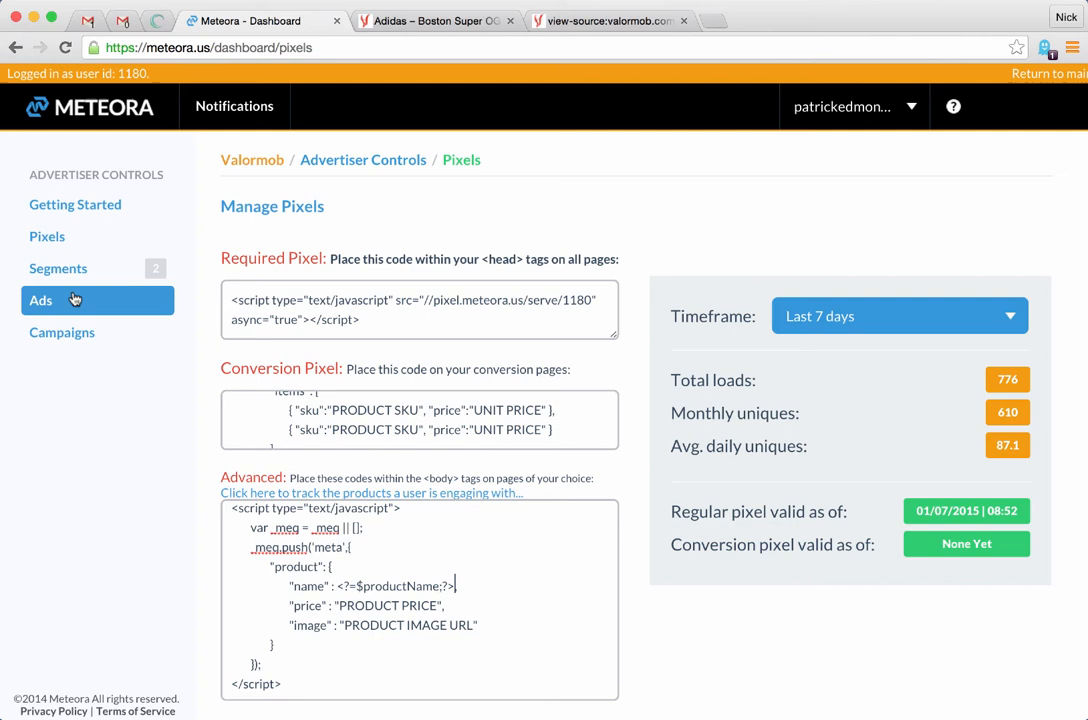
Step: From the Ads section, start building a new ad with the ad building tool
{"action": "left_click", "coordinate": [40, 300]}
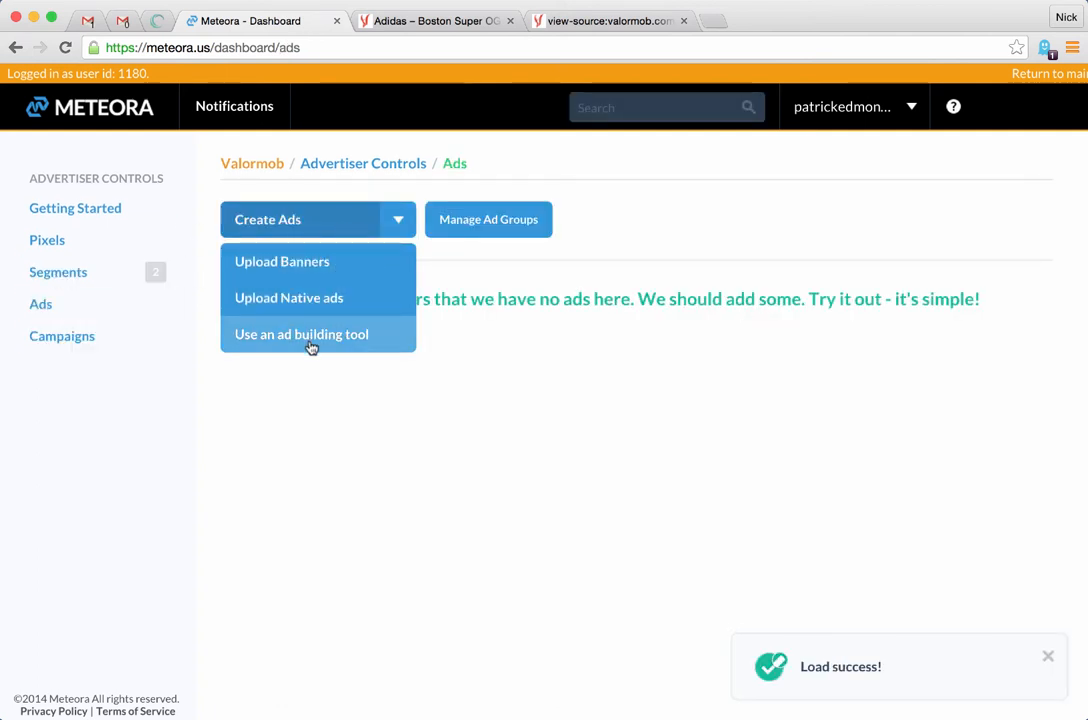
{"action": "mouse_move", "coordinate": [376, 336]}
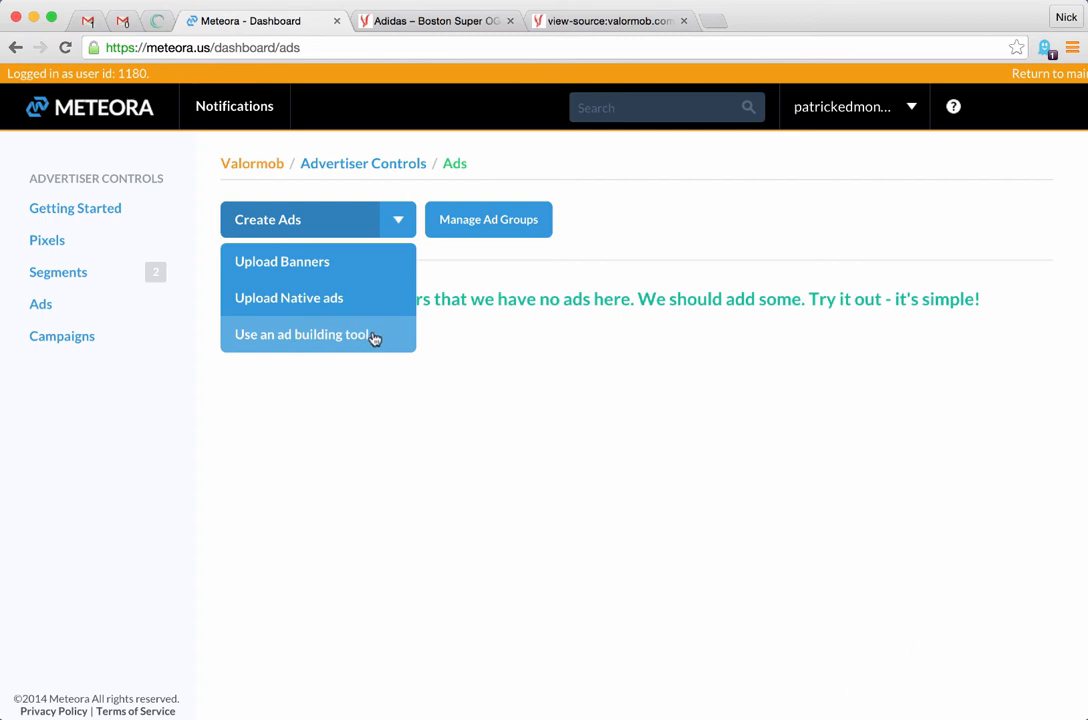
{"action": "left_click", "coordinate": [302, 334]}
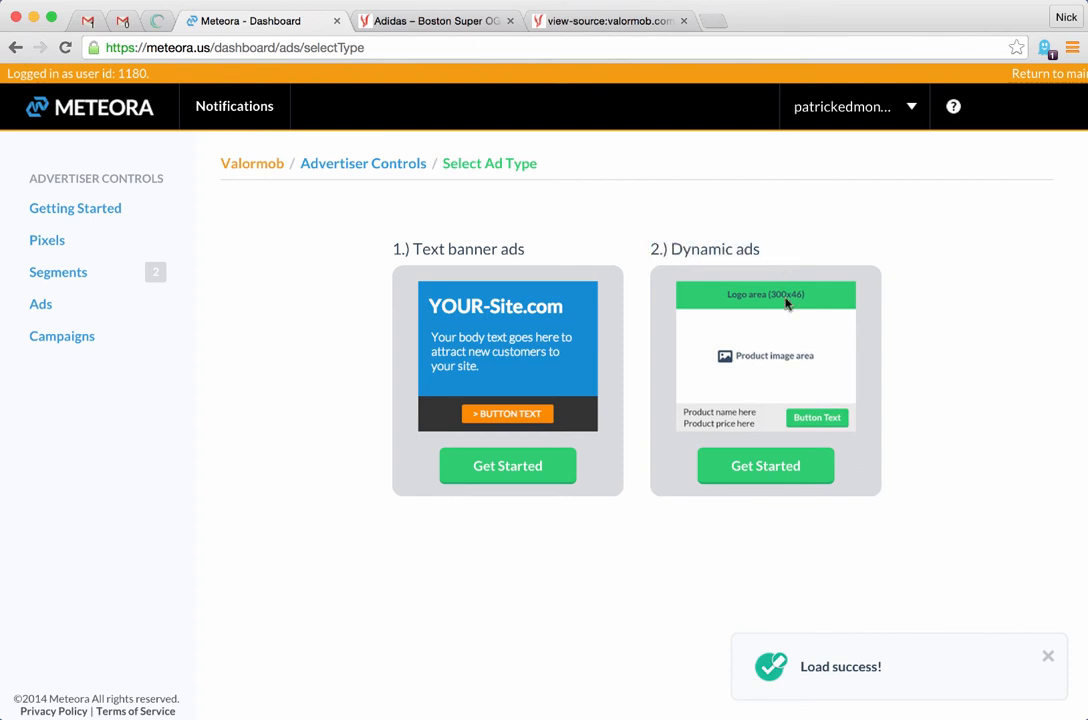
Step: Start a Dynamic ad and view the available dynamic templates
{"action": "left_click", "coordinate": [764, 464]}
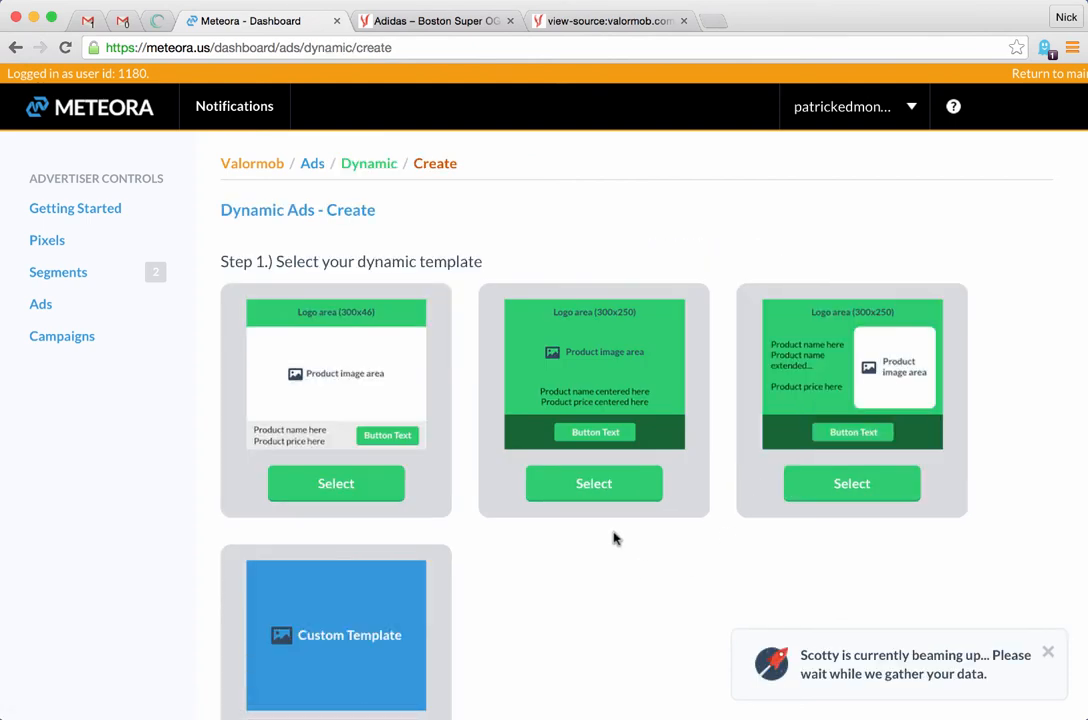
{"action": "scroll", "scroll_direction": "down", "scroll_amount": 3}
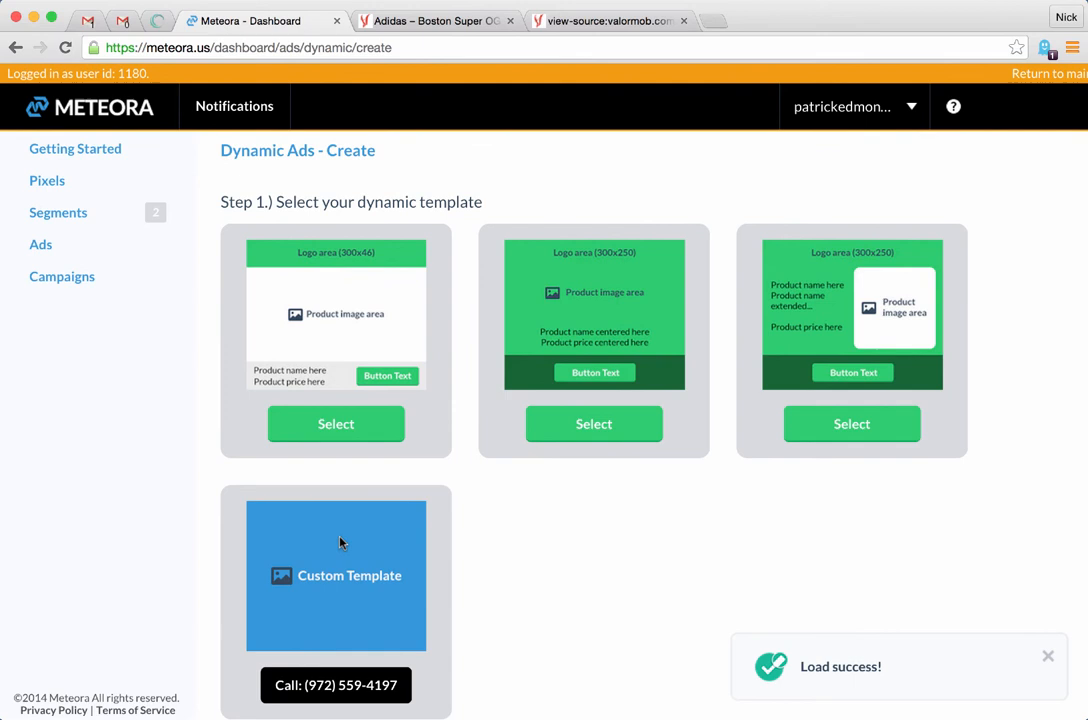
{"action": "mouse_move", "coordinate": [904, 322]}
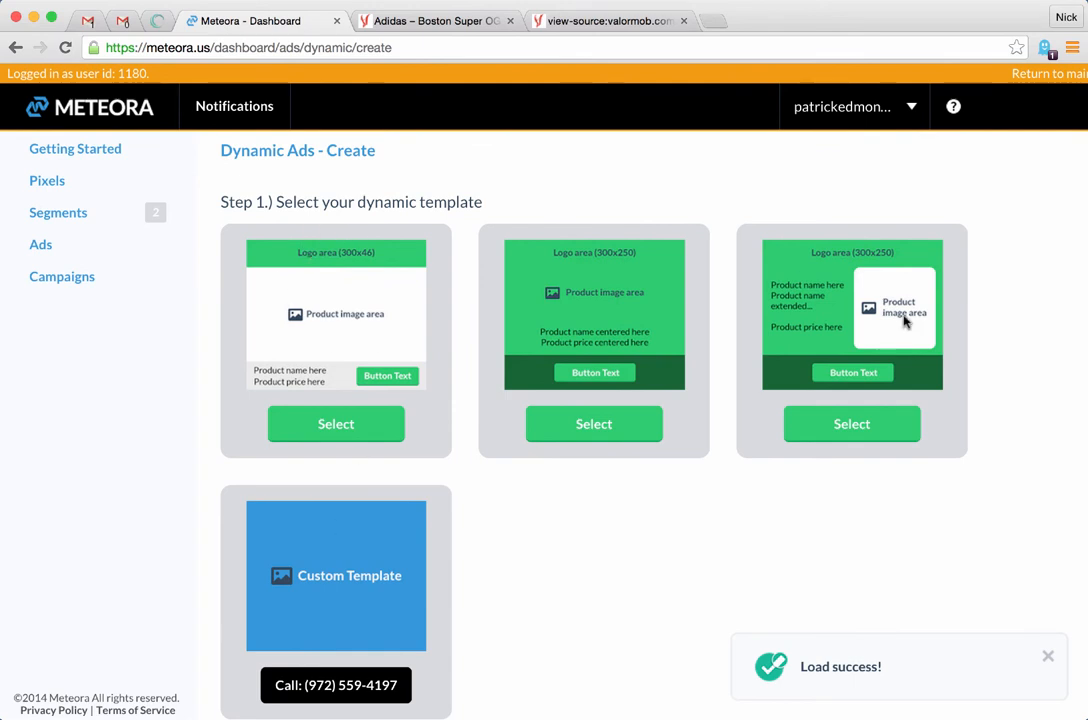
{"action": "mouse_move", "coordinate": [752, 290]}
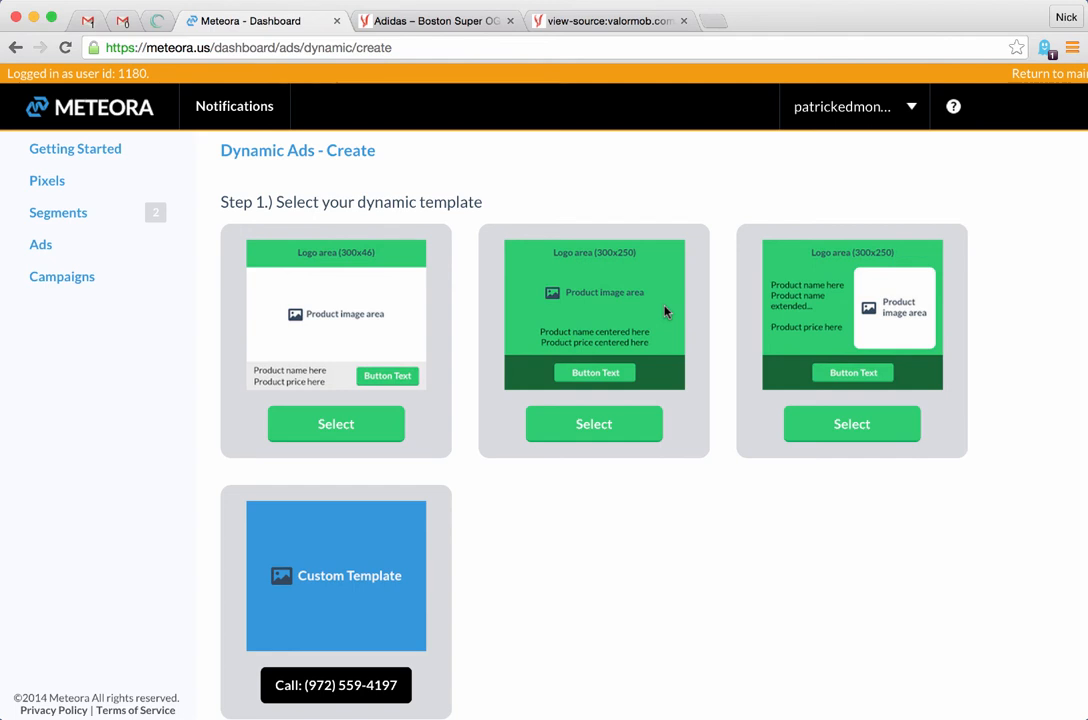
{"action": "mouse_move", "coordinate": [712, 272]}
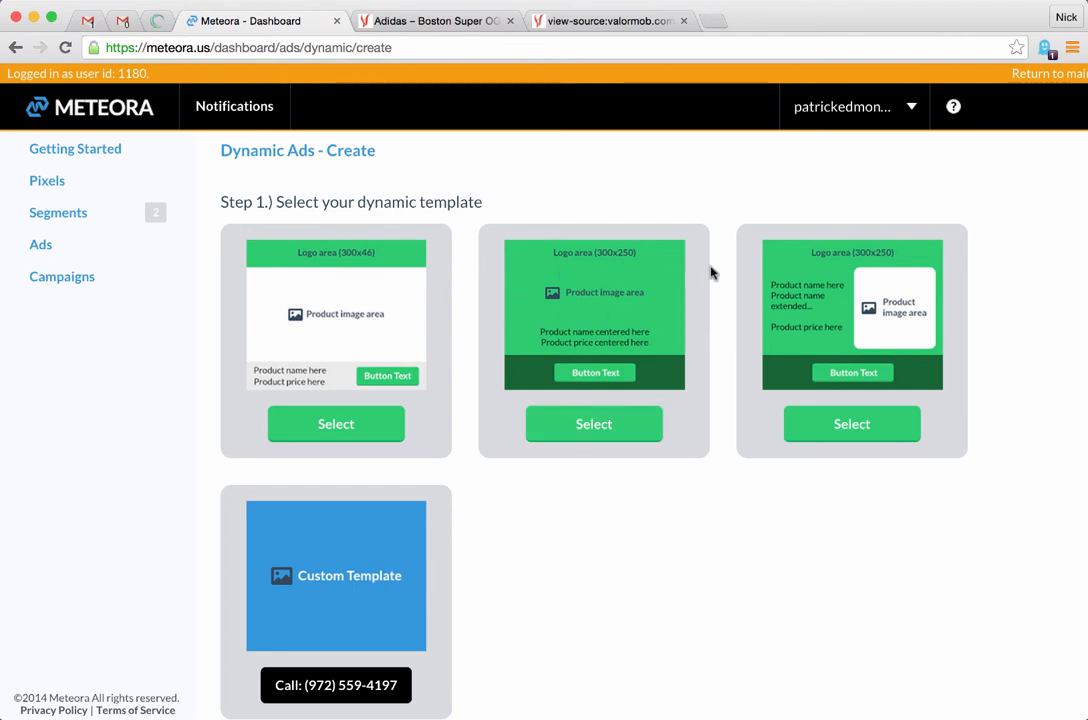
{"action": "mouse_move", "coordinate": [570, 282]}
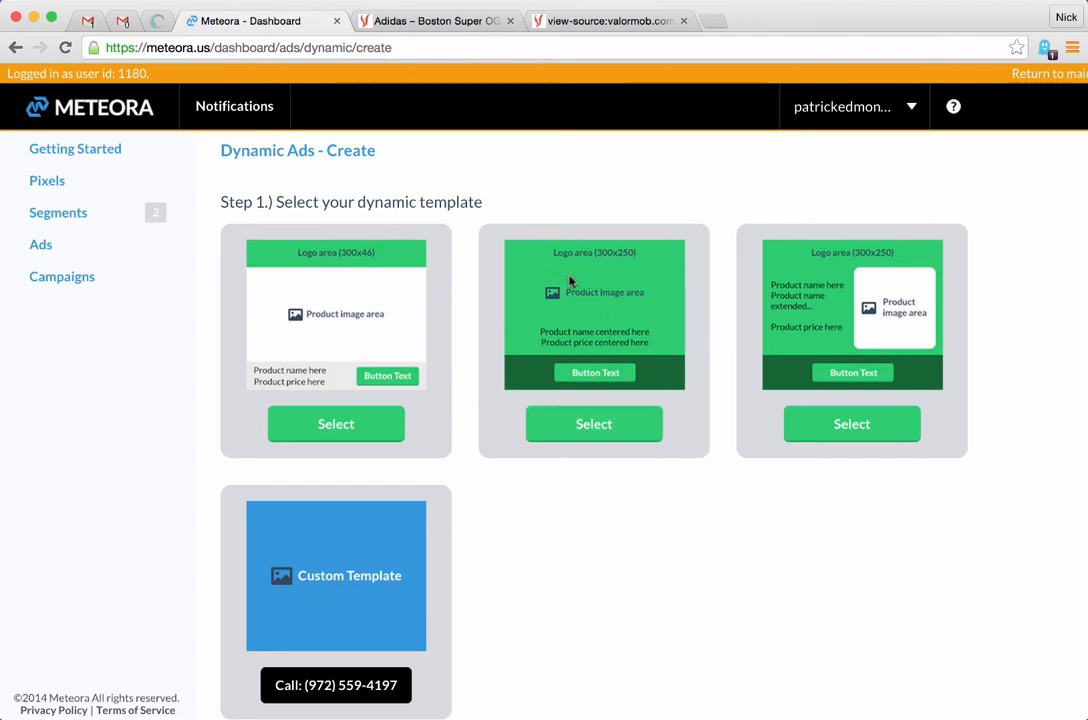
{"action": "mouse_move", "coordinate": [636, 264]}
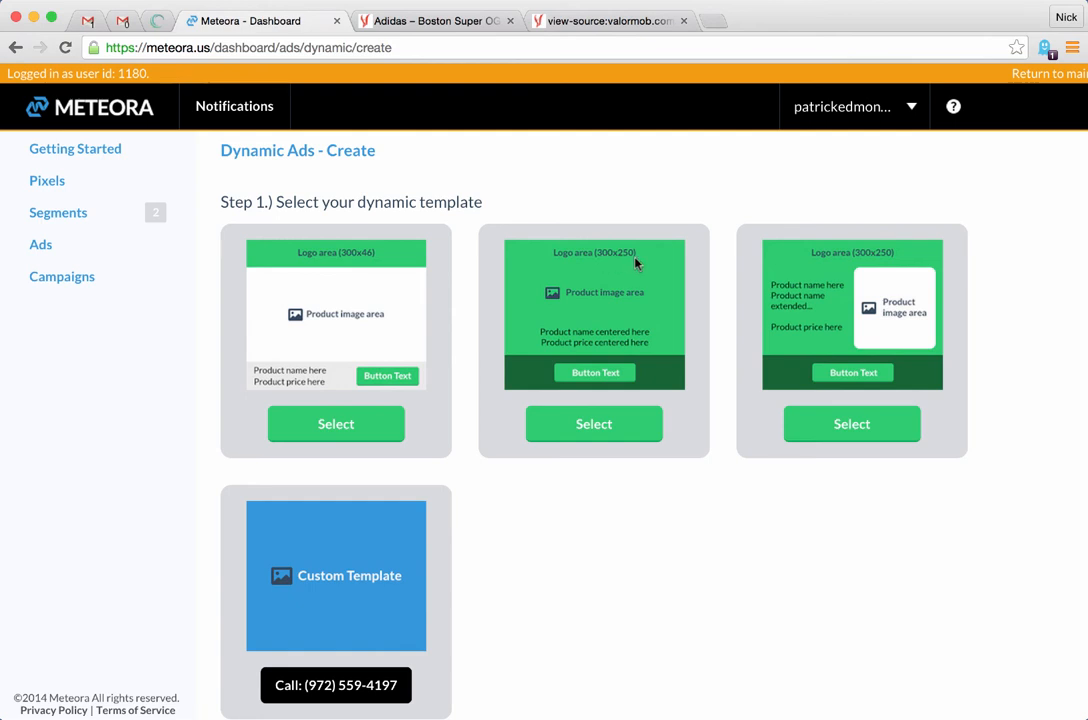
{"action": "mouse_move", "coordinate": [316, 246]}
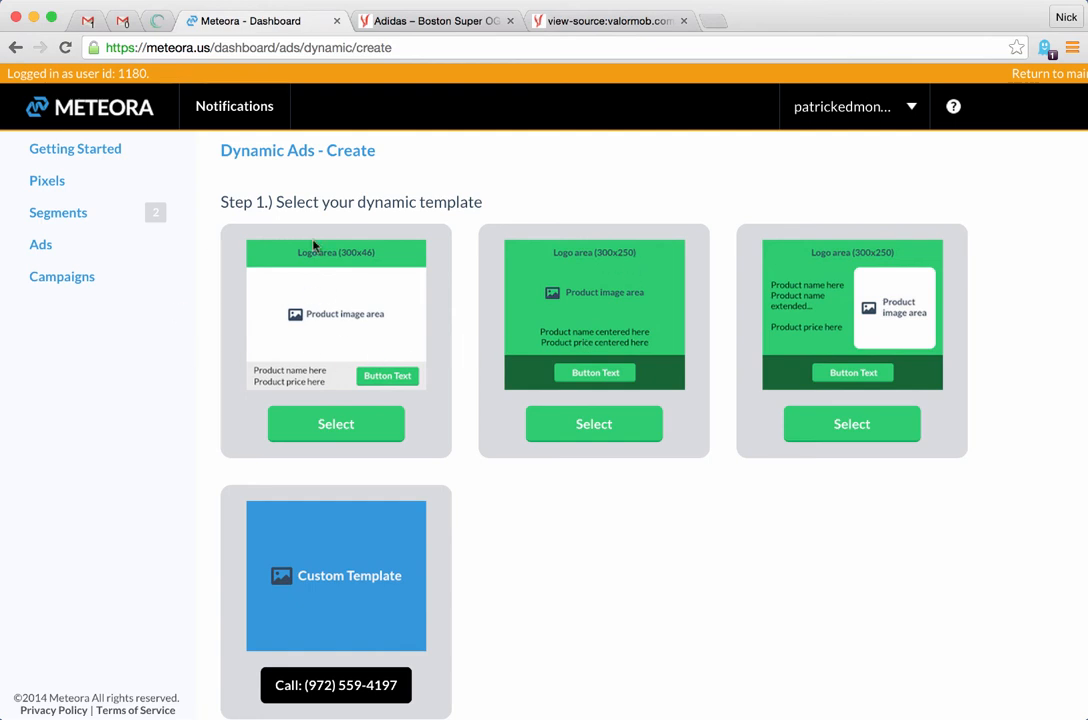
{"action": "mouse_move", "coordinate": [336, 424]}
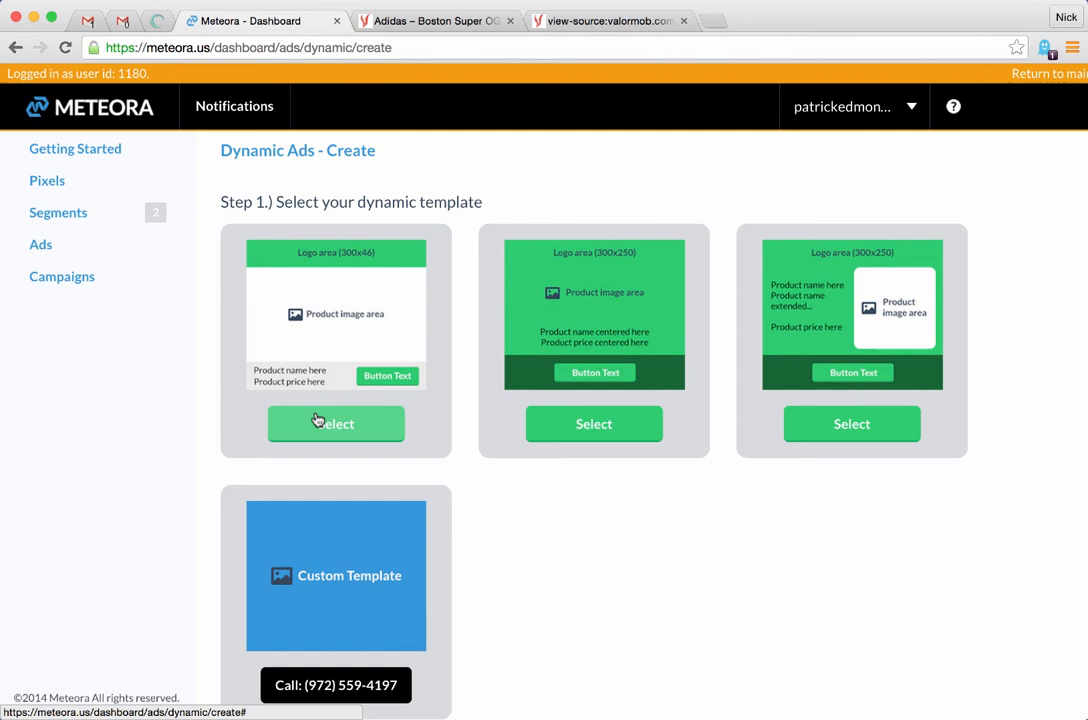
Step: Choose the 300x46 logo dynamic template and assign the ad to the Dynamic ads group
{"action": "left_click", "coordinate": [336, 424]}
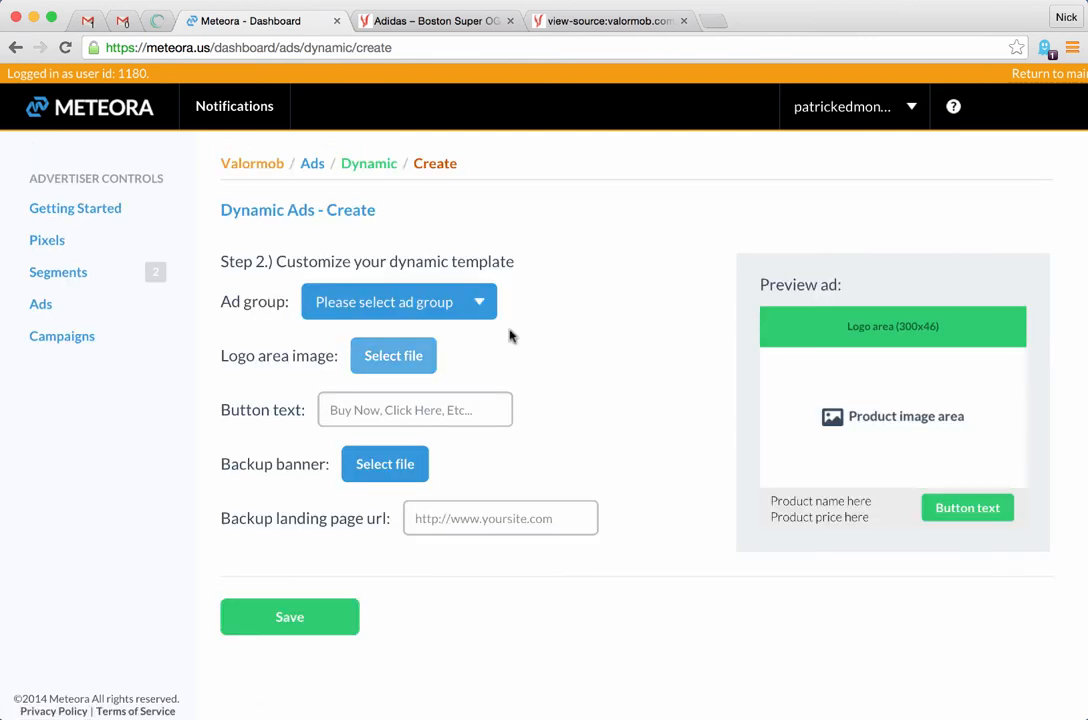
{"action": "mouse_move", "coordinate": [824, 428]}
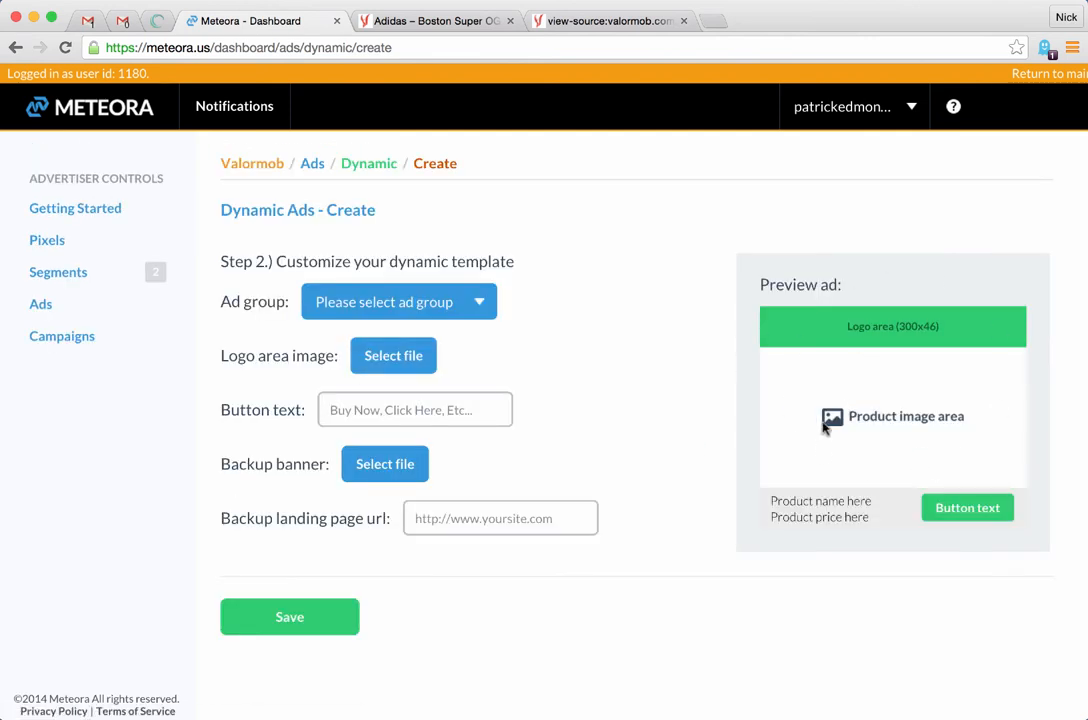
{"action": "mouse_move", "coordinate": [848, 384]}
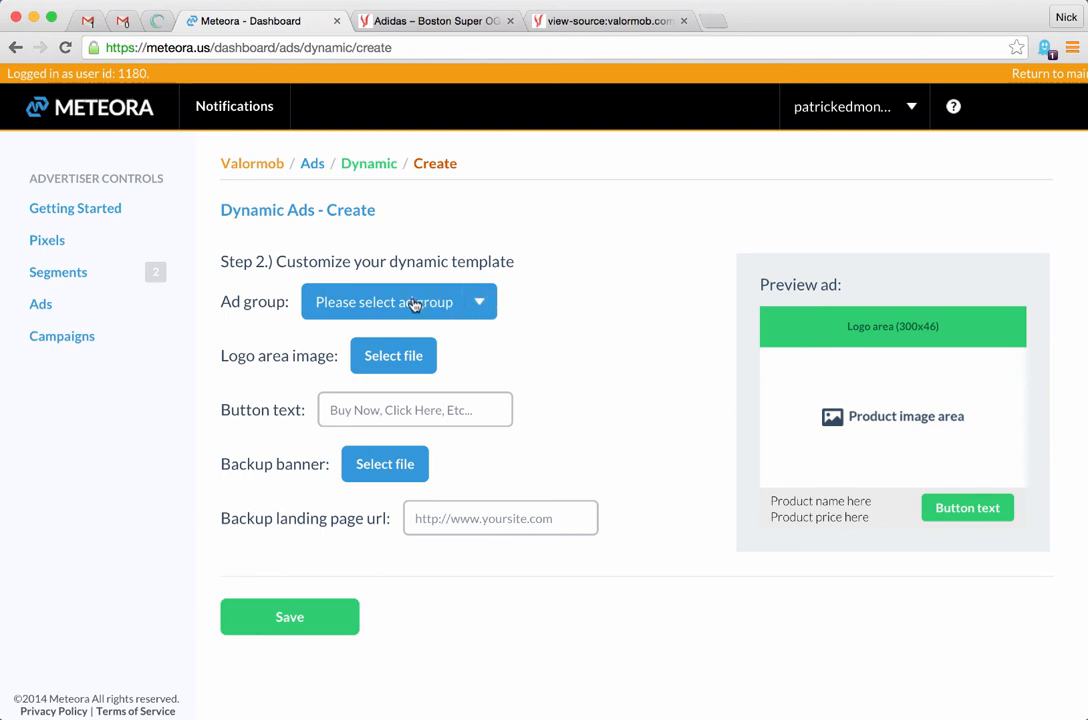
{"action": "left_click", "coordinate": [398, 300]}
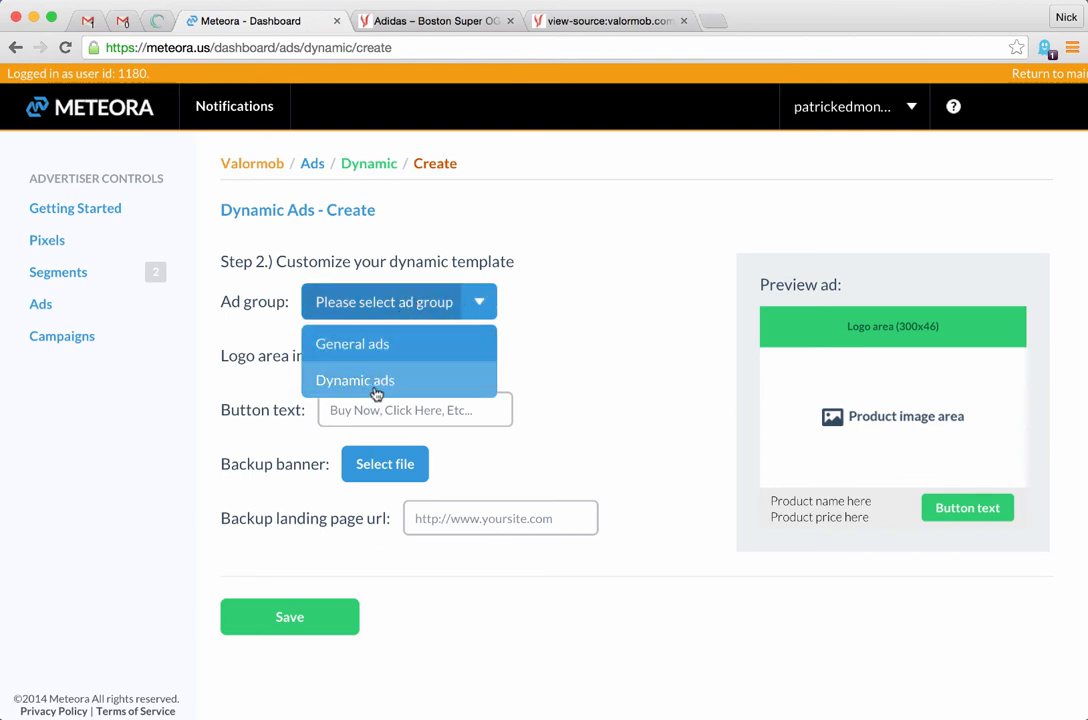
{"action": "left_click", "coordinate": [356, 380]}
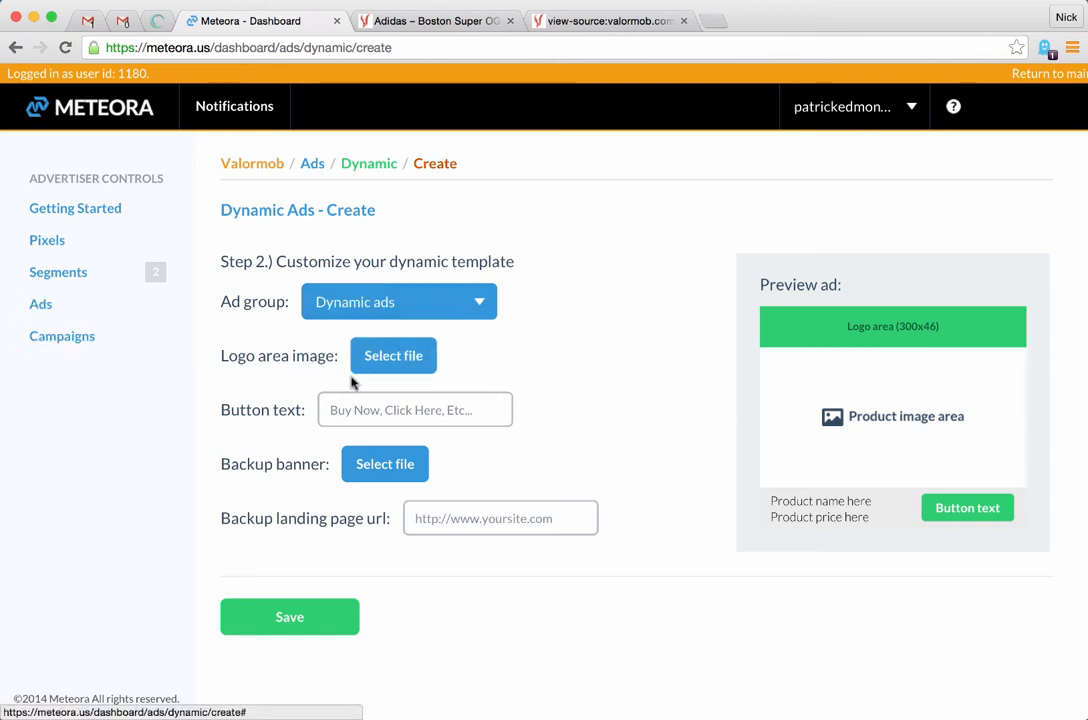
{"action": "mouse_move", "coordinate": [876, 340]}
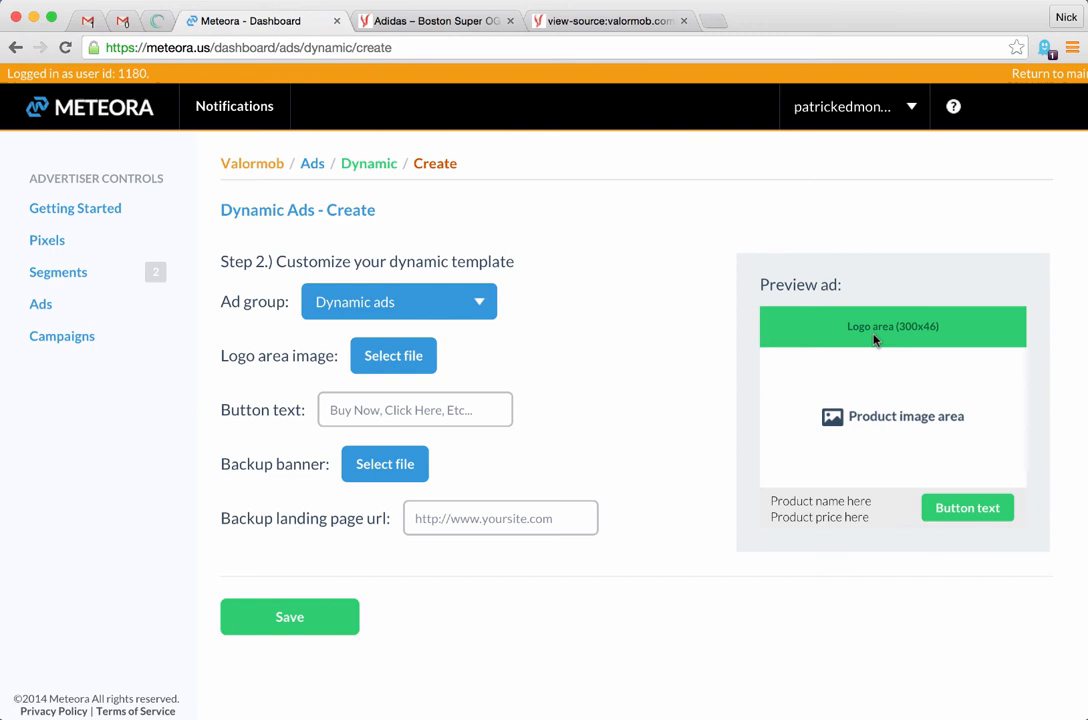
{"action": "mouse_move", "coordinate": [580, 300]}
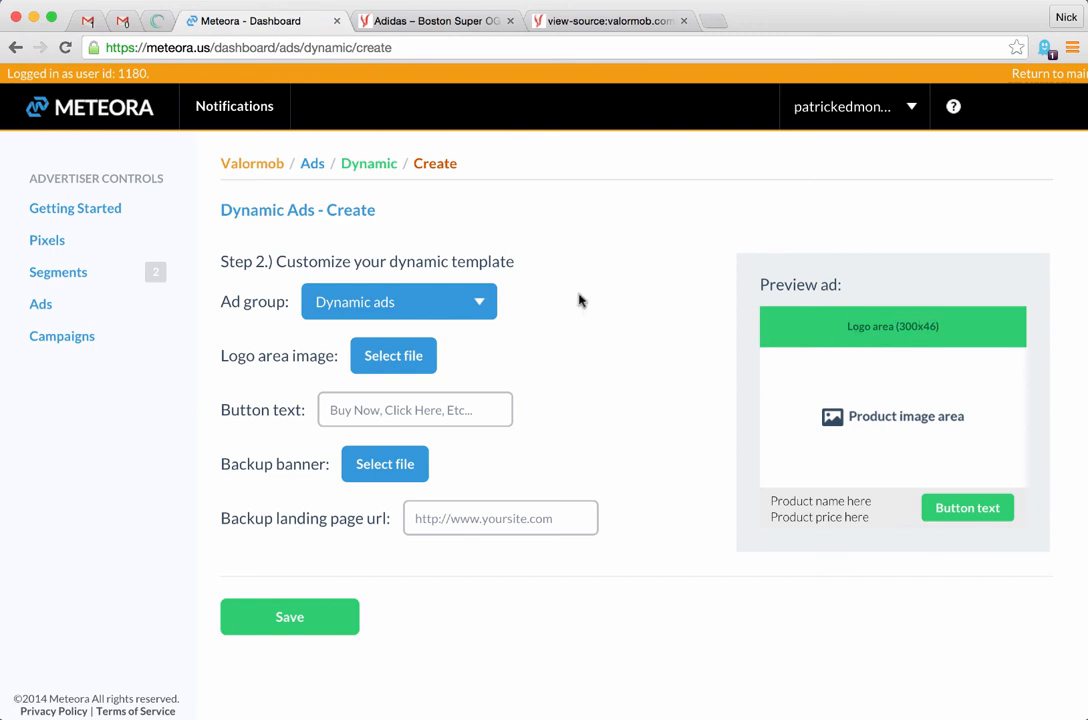
{"action": "mouse_move", "coordinate": [392, 356]}
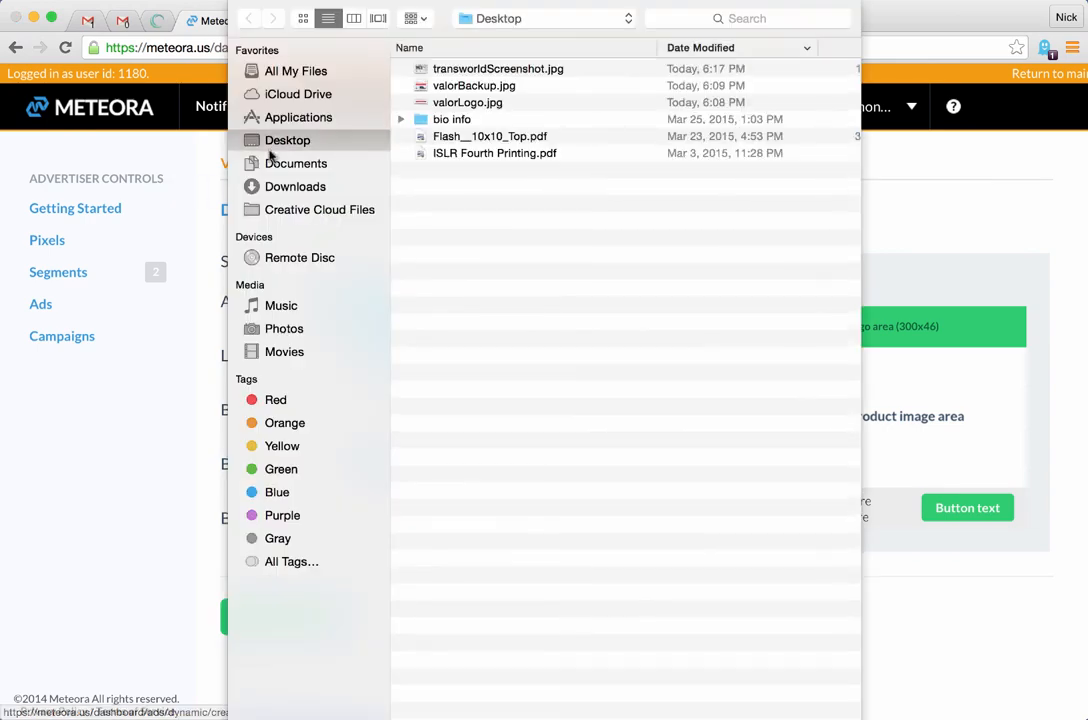
Step: Attach valorLogo.jpg as the ad's logo area image
{"action": "left_click", "coordinate": [468, 102]}
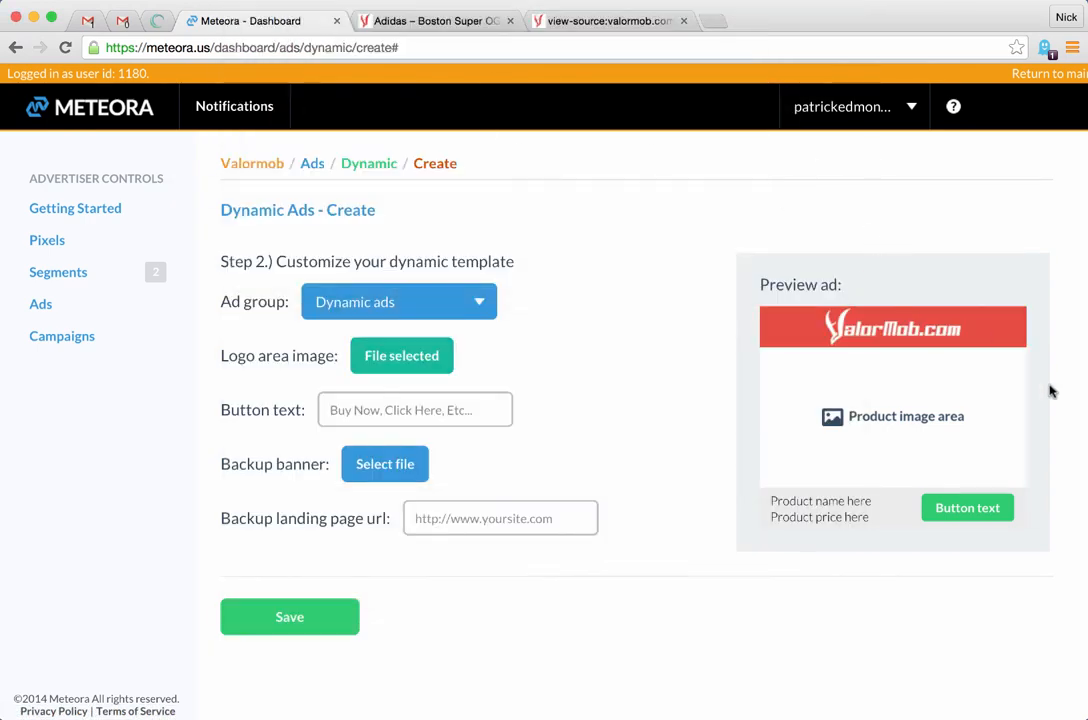
{"action": "left_click", "coordinate": [414, 408]}
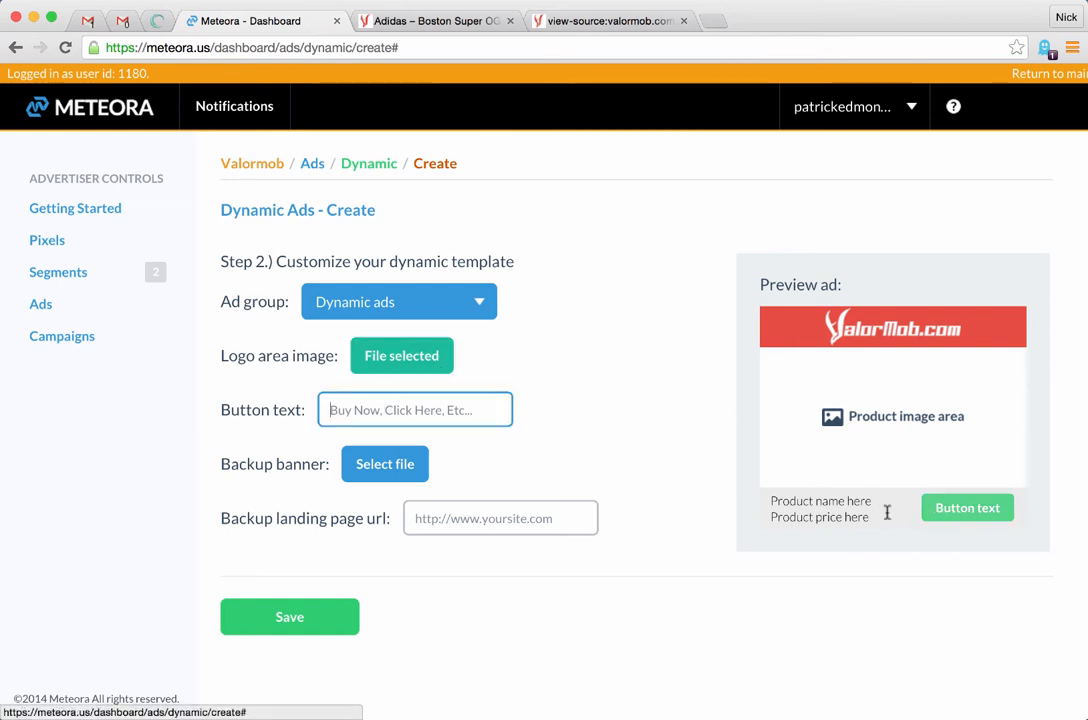
Step: Set the ad's button text to 'Buy Now!'
{"action": "type", "text": "Buy Now!"}
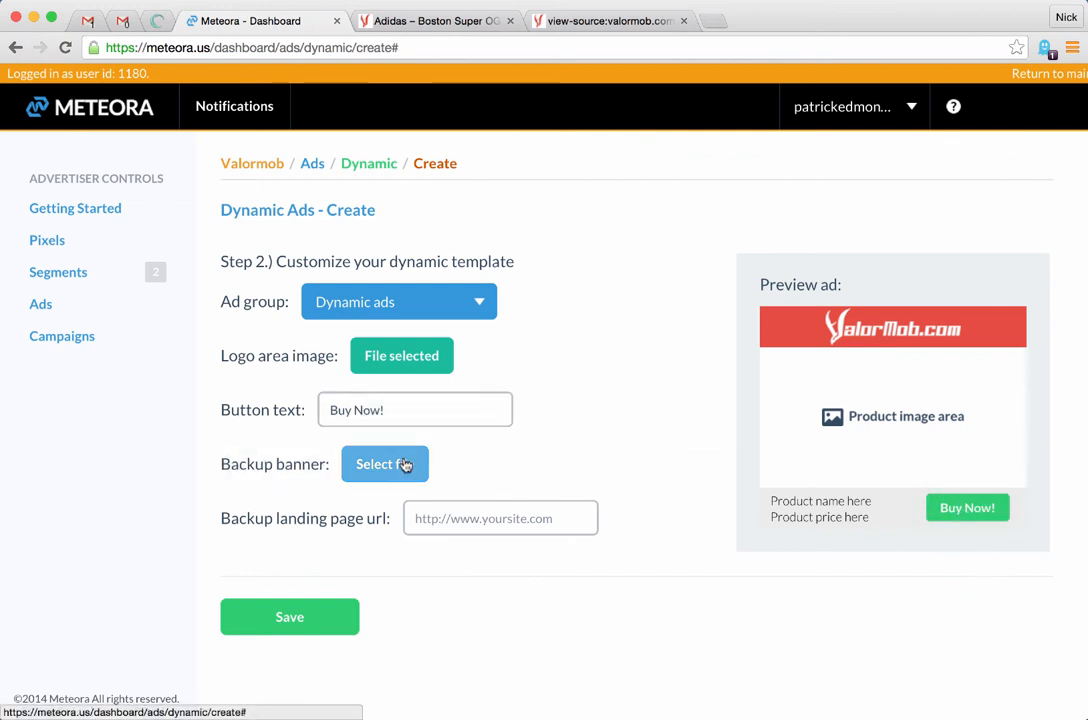
{"action": "mouse_move", "coordinate": [736, 430]}
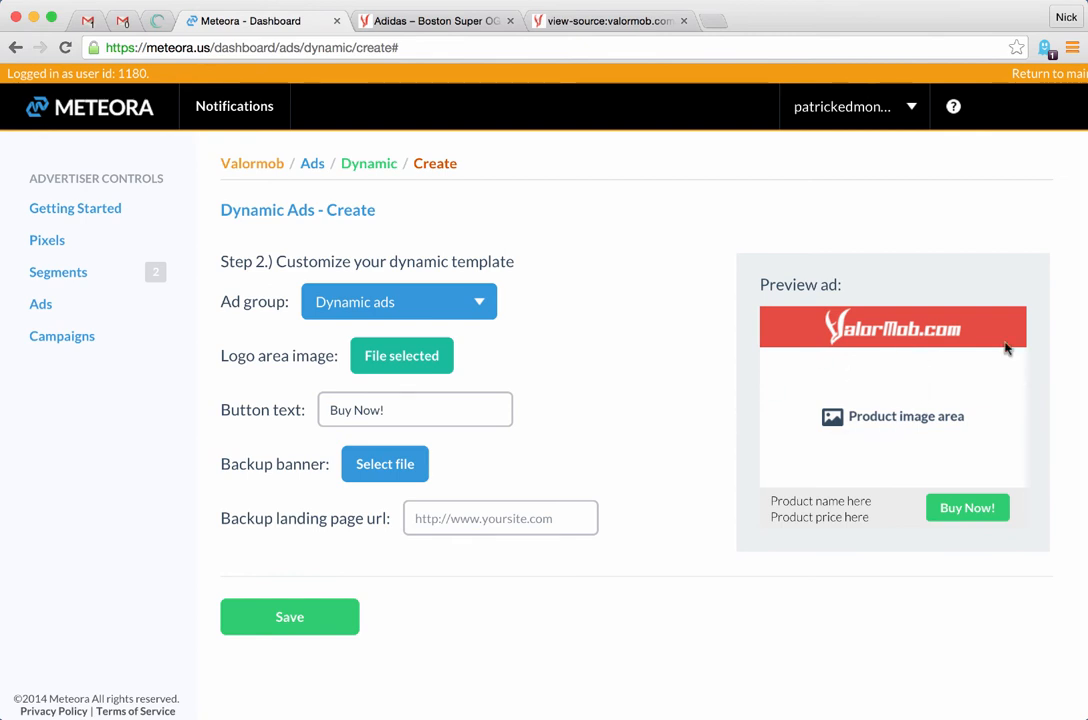
{"action": "mouse_move", "coordinate": [876, 410]}
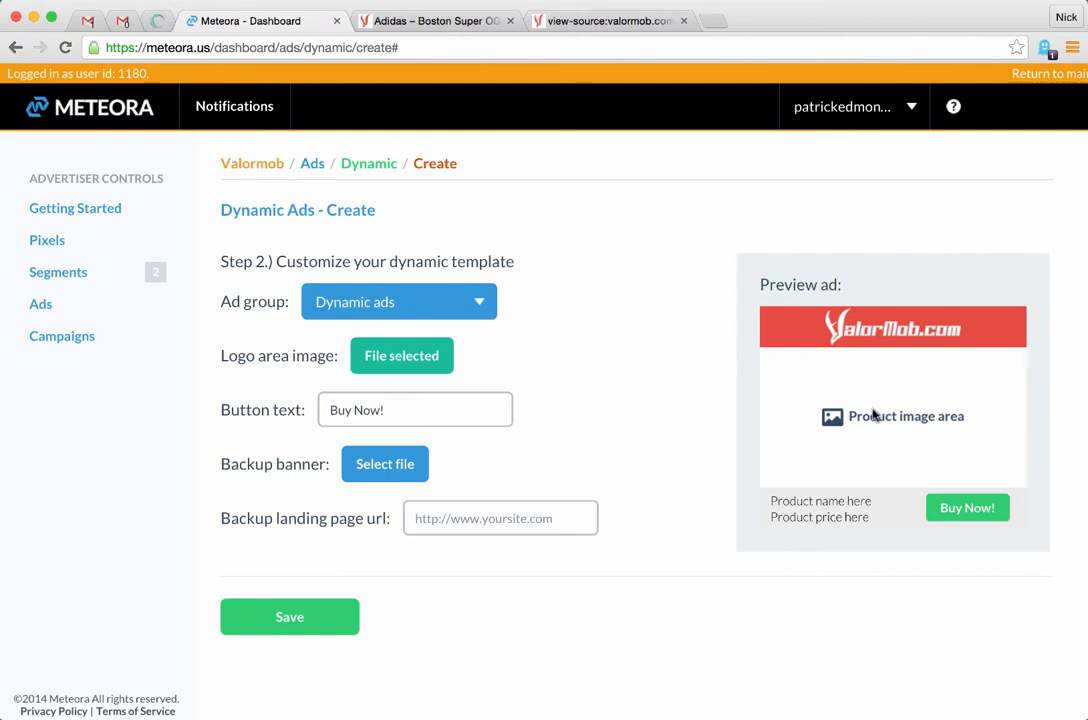
{"action": "mouse_move", "coordinate": [866, 420]}
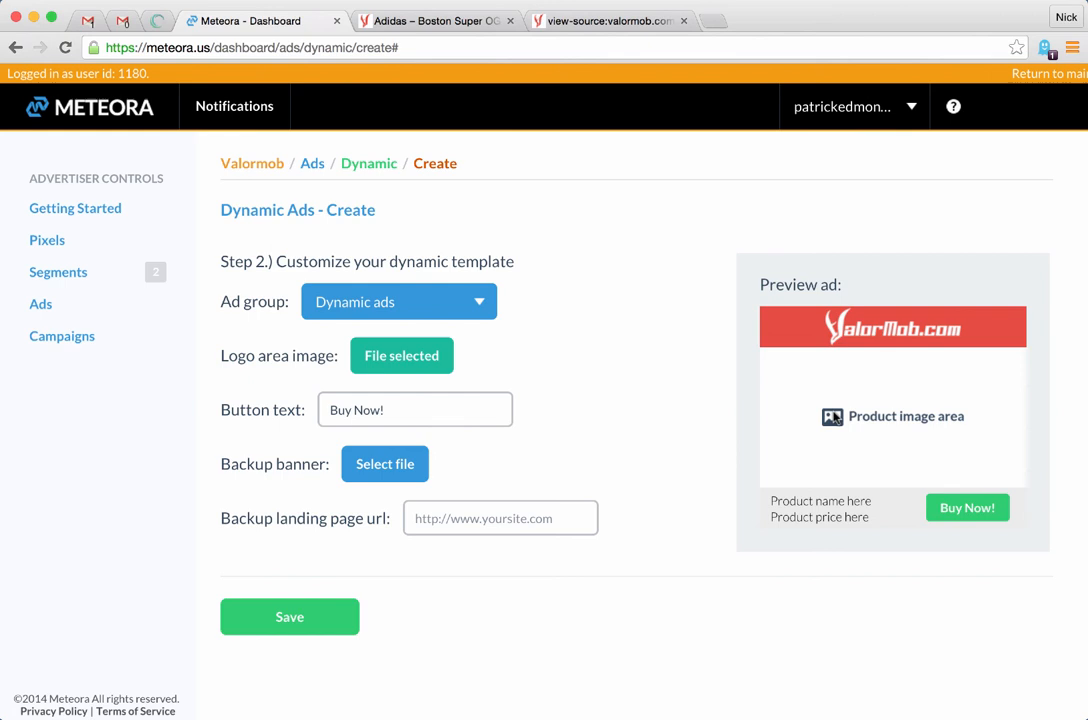
{"action": "mouse_move", "coordinate": [900, 370]}
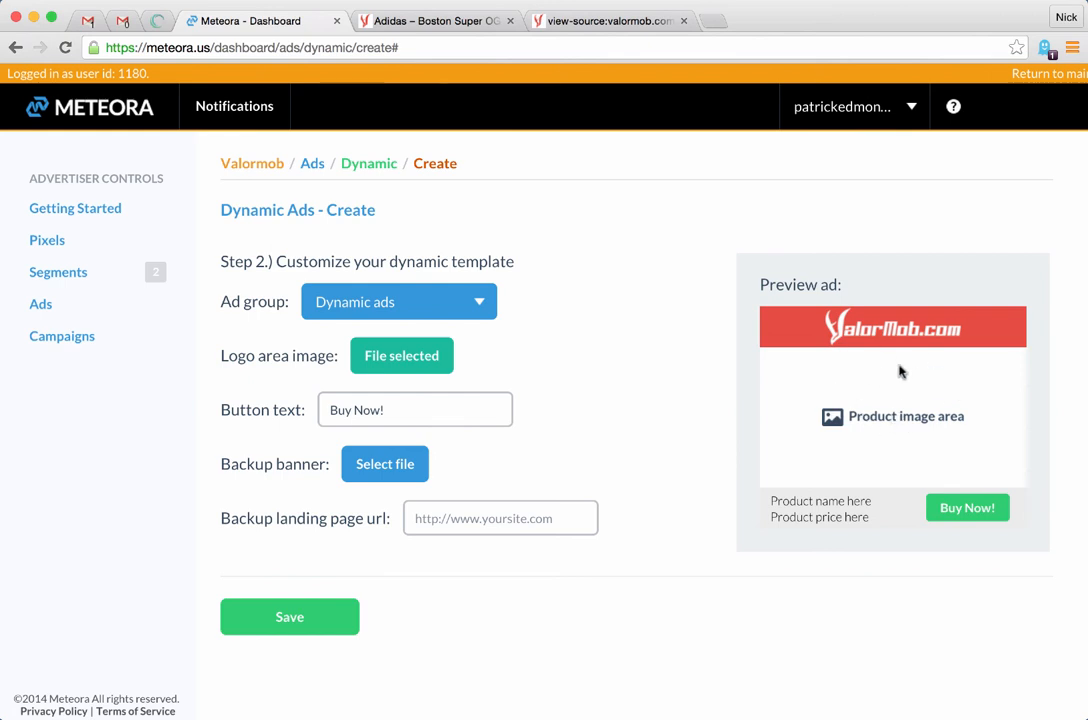
{"action": "mouse_move", "coordinate": [862, 356]}
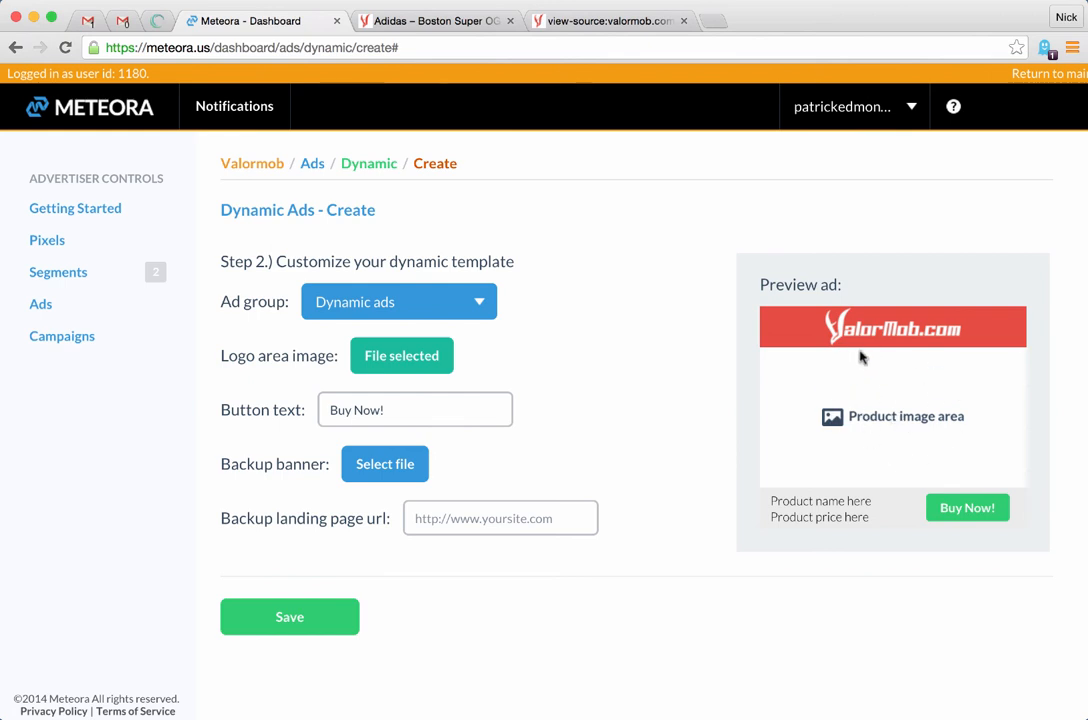
{"action": "mouse_move", "coordinate": [880, 384]}
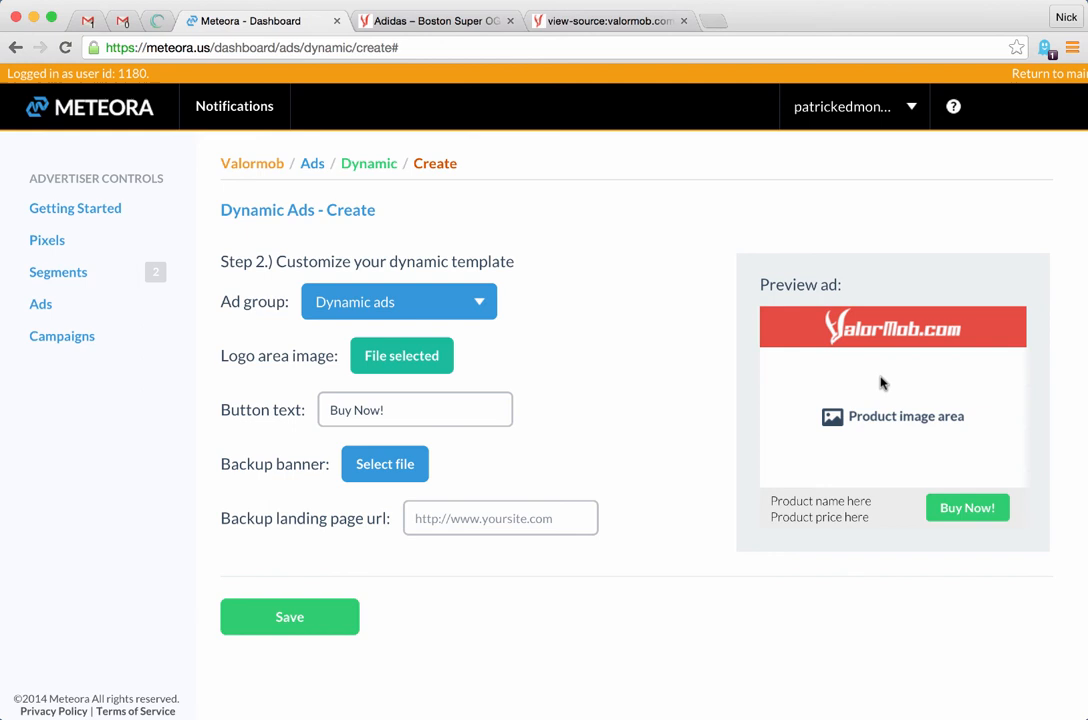
{"action": "mouse_move", "coordinate": [862, 458]}
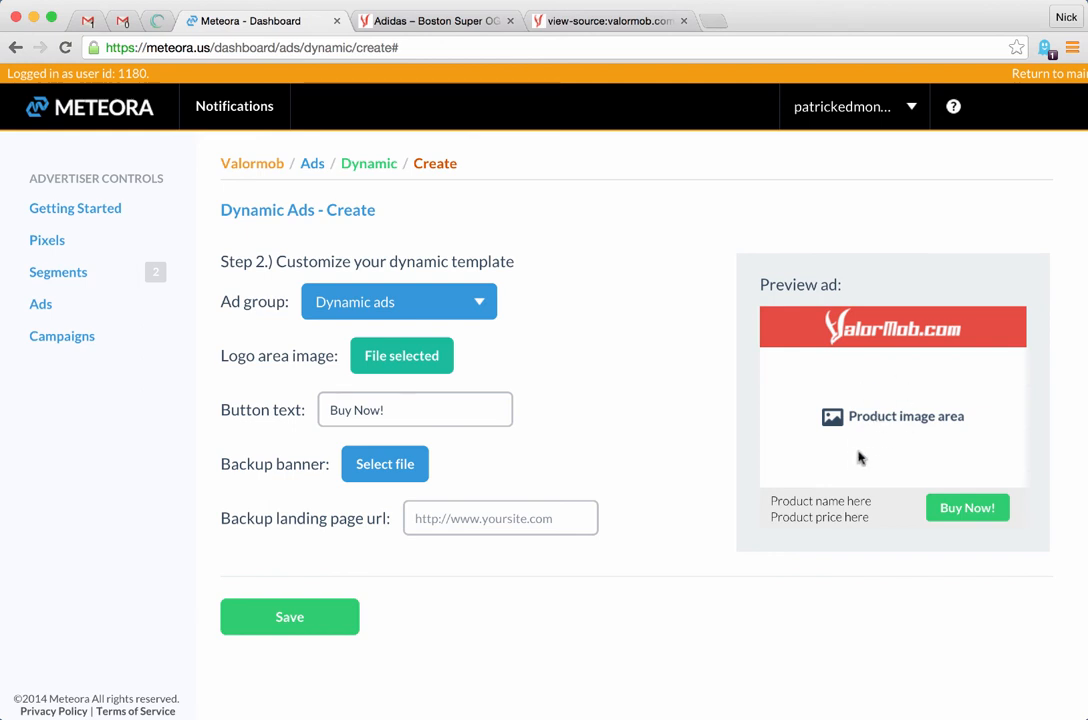
{"action": "mouse_move", "coordinate": [836, 424]}
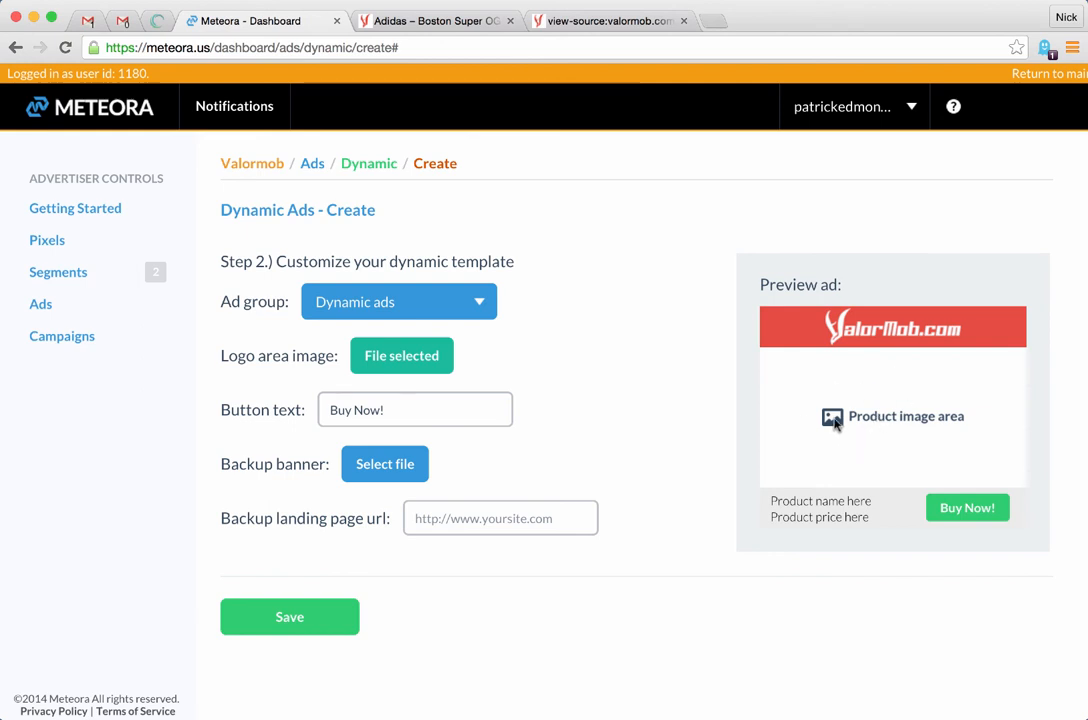
{"action": "mouse_move", "coordinate": [888, 428]}
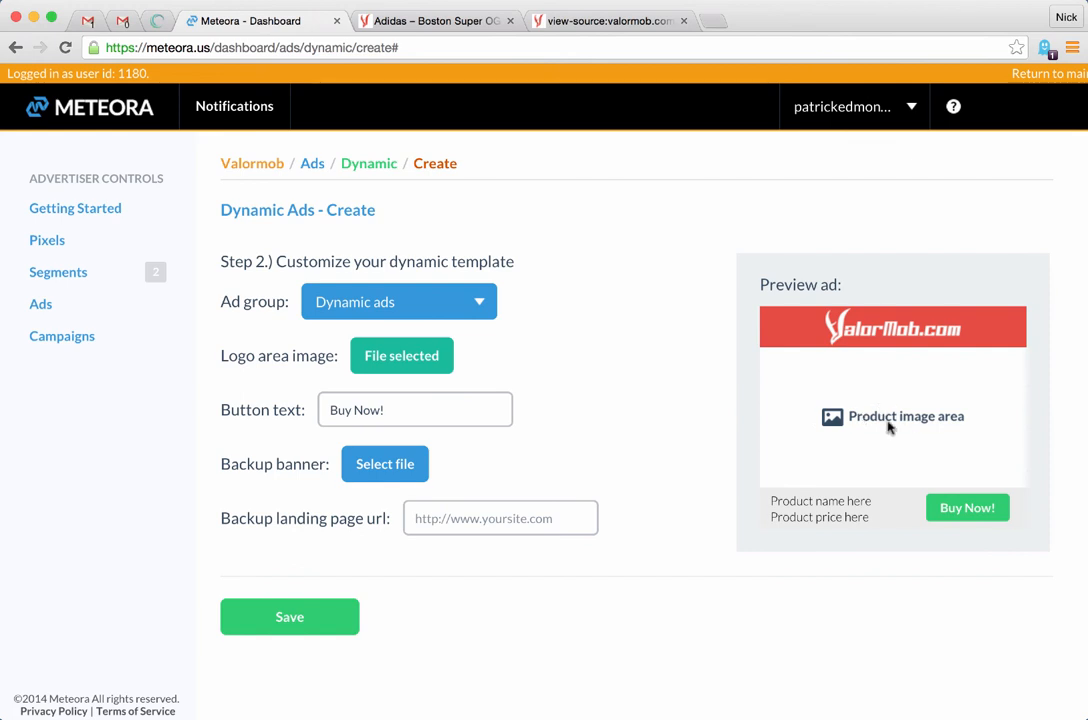
{"action": "mouse_move", "coordinate": [900, 408]}
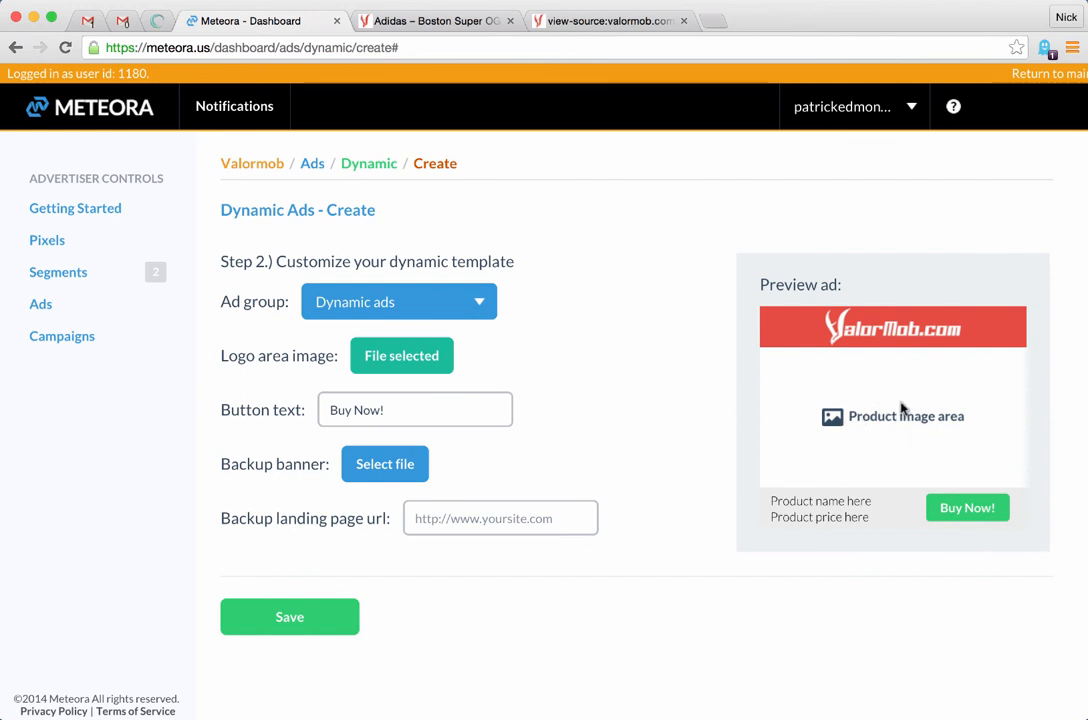
{"action": "mouse_move", "coordinate": [934, 456]}
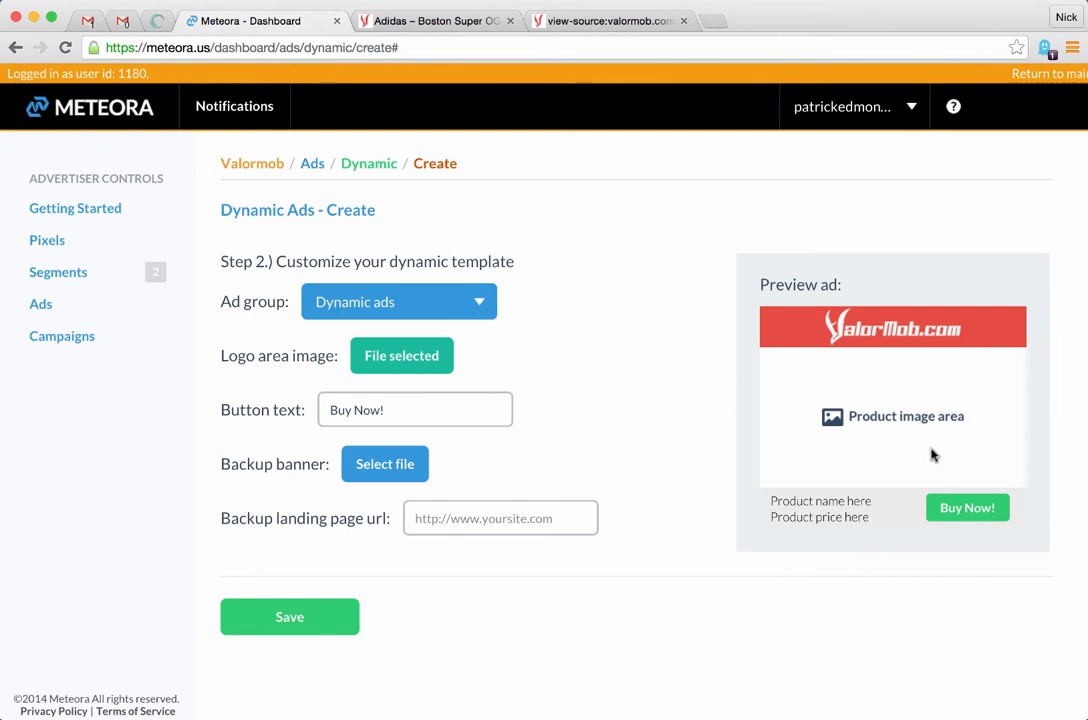
{"action": "mouse_move", "coordinate": [848, 424]}
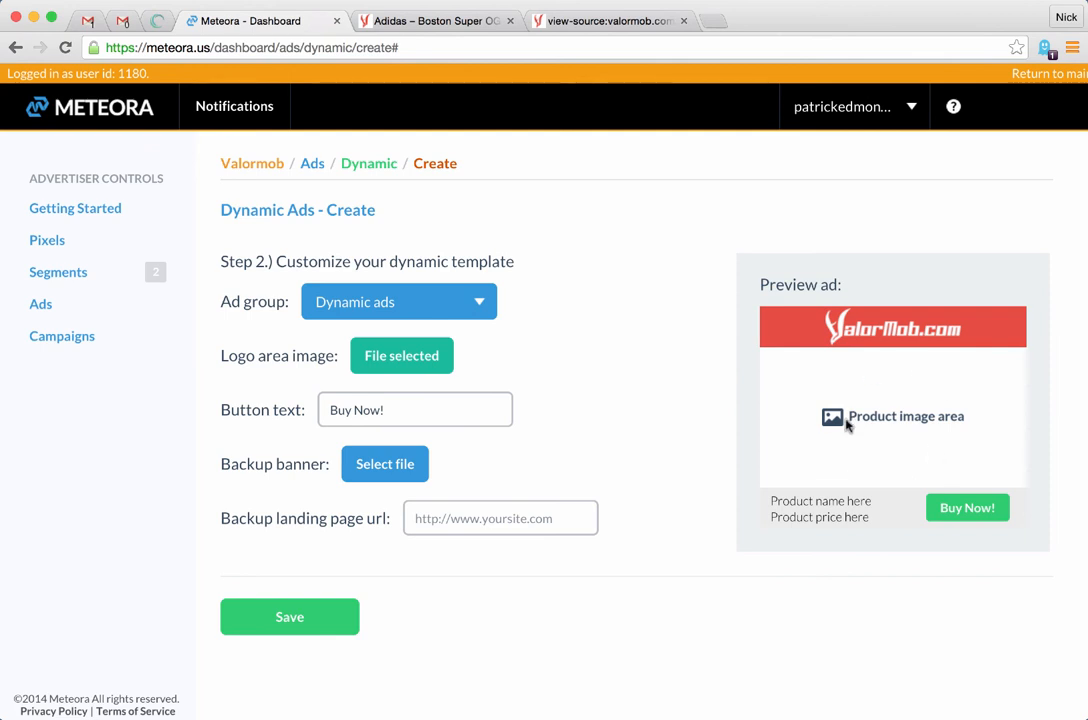
{"action": "mouse_move", "coordinate": [824, 500]}
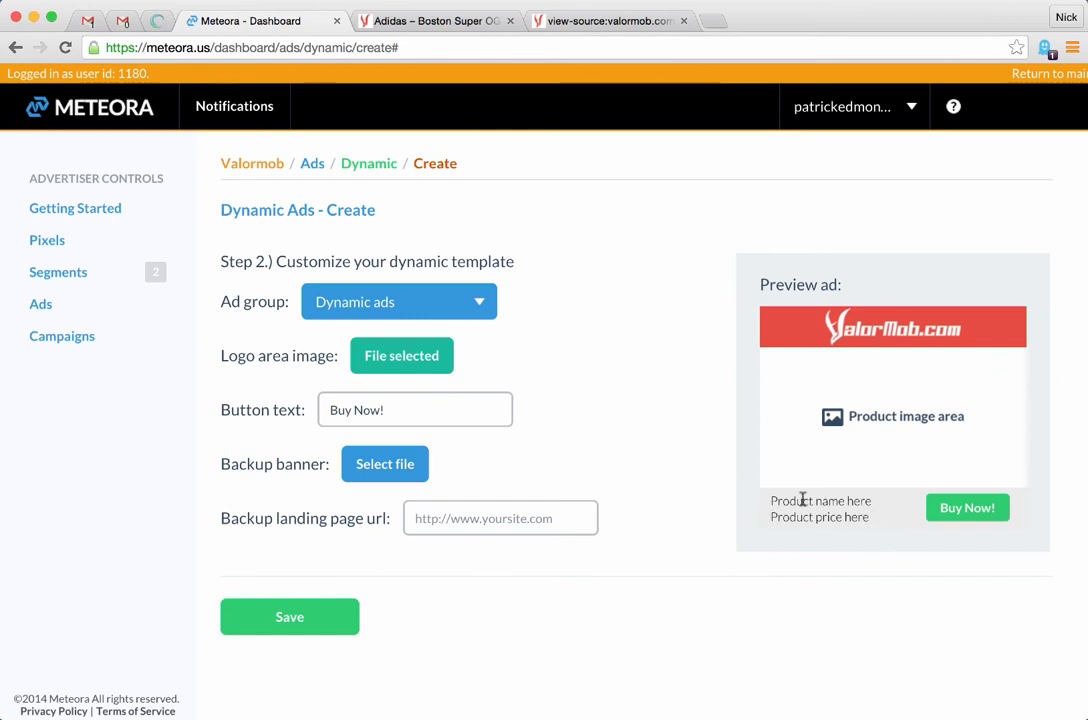
{"action": "mouse_move", "coordinate": [862, 336]}
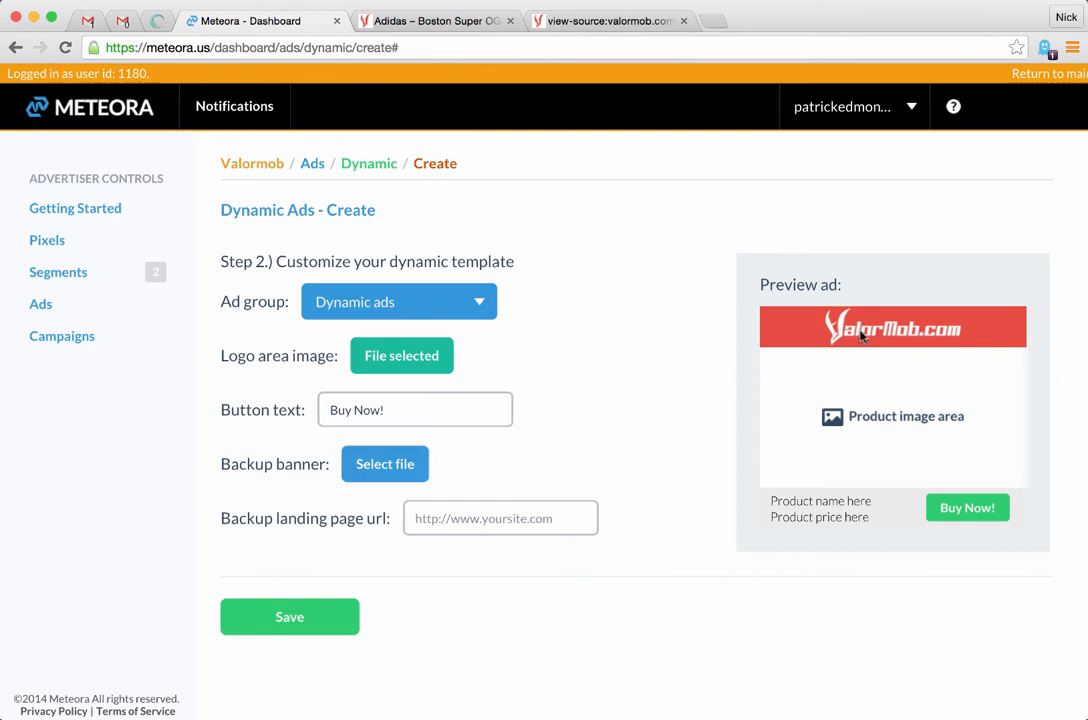
{"action": "mouse_move", "coordinate": [900, 420]}
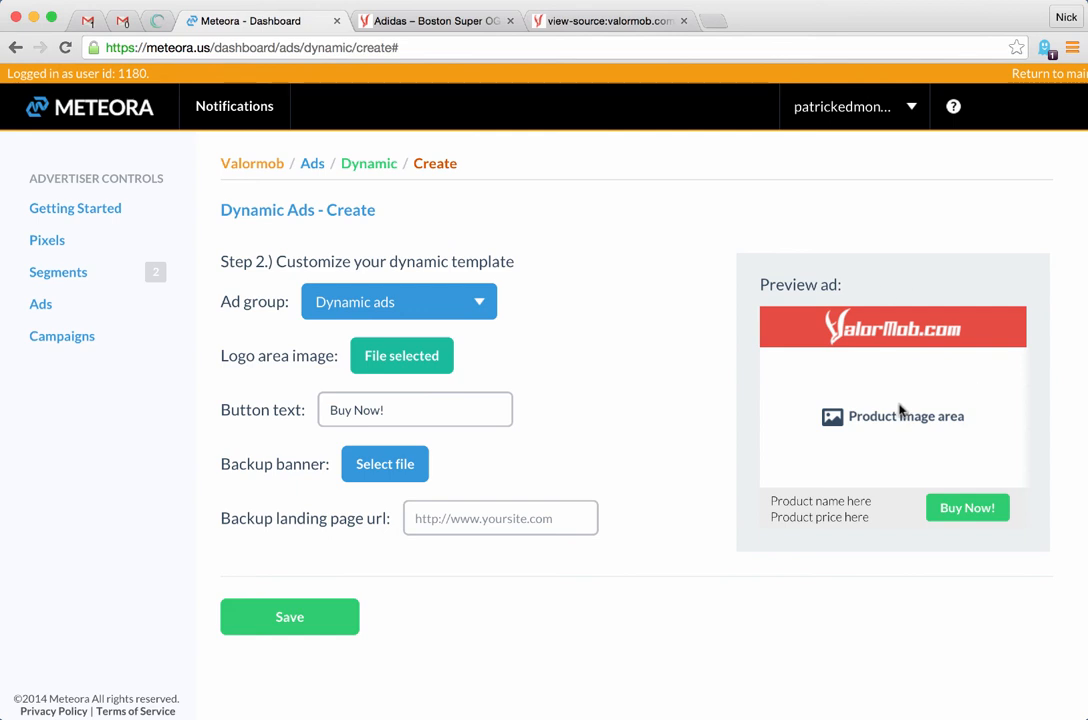
{"action": "mouse_move", "coordinate": [904, 424]}
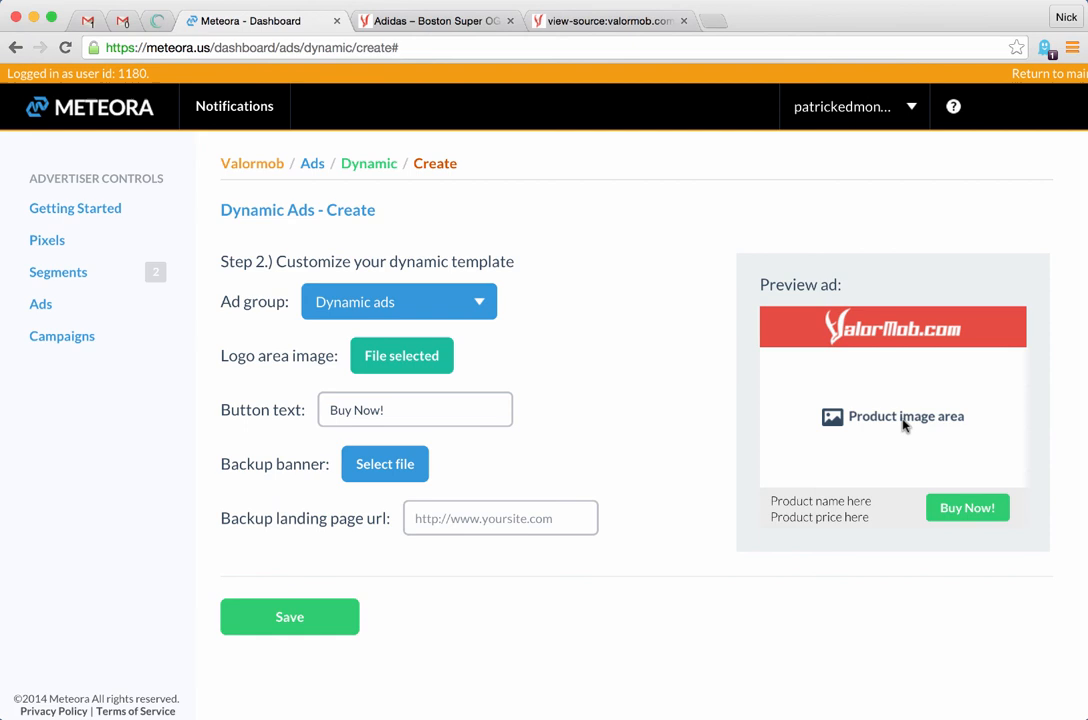
{"action": "mouse_move", "coordinate": [866, 410]}
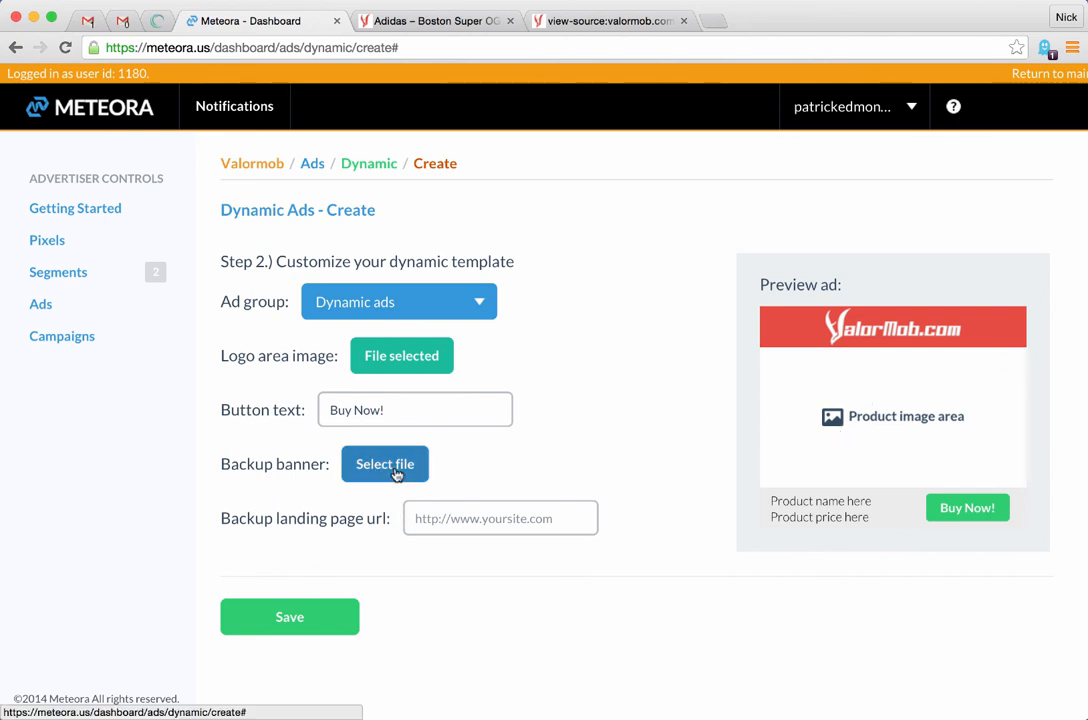
Step: Attach valorBackup.jpg as the backup banner and preview it with Quick Look
{"action": "left_click", "coordinate": [384, 464]}
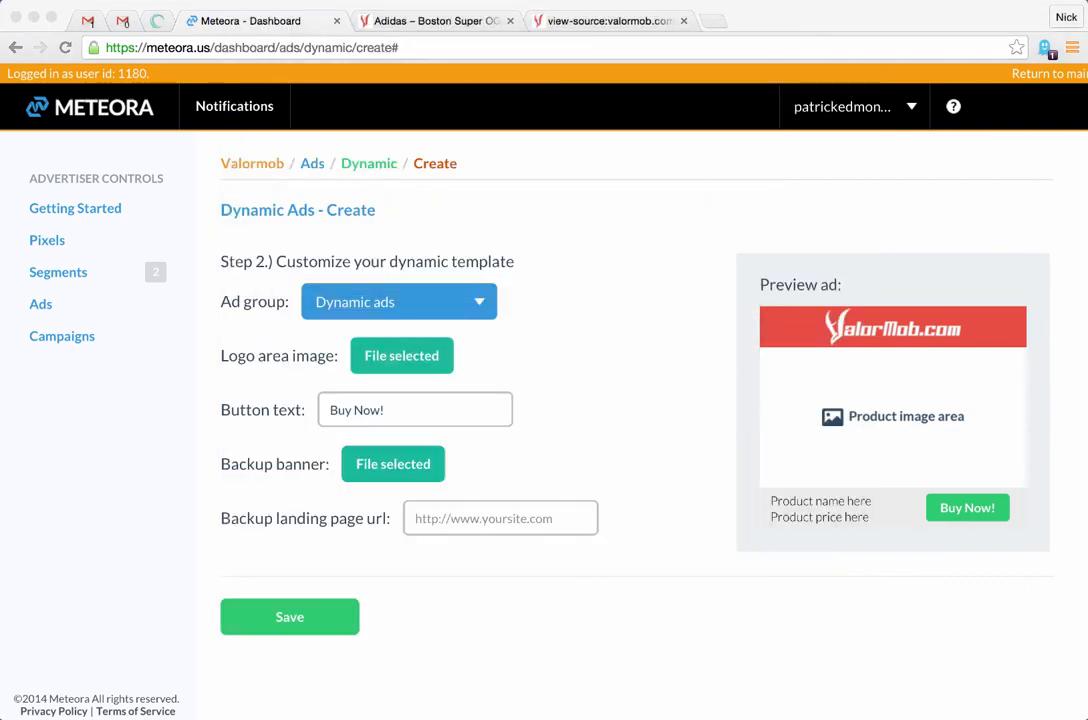
{"action": "left_click", "coordinate": [392, 464]}
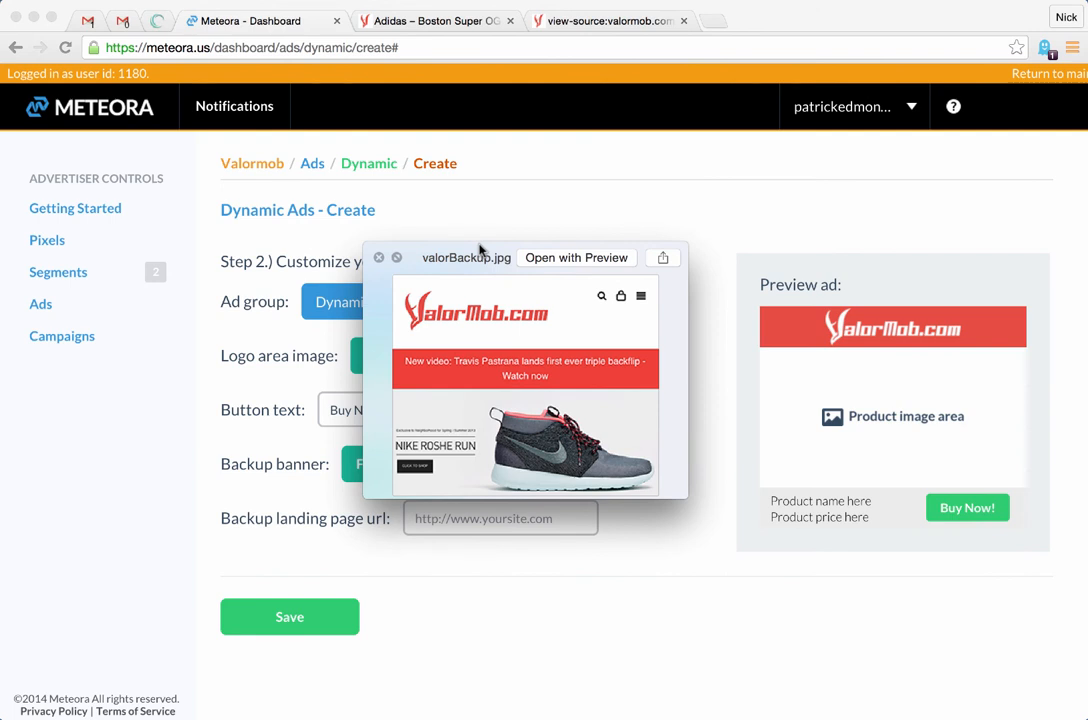
{"action": "left_click", "coordinate": [380, 256]}
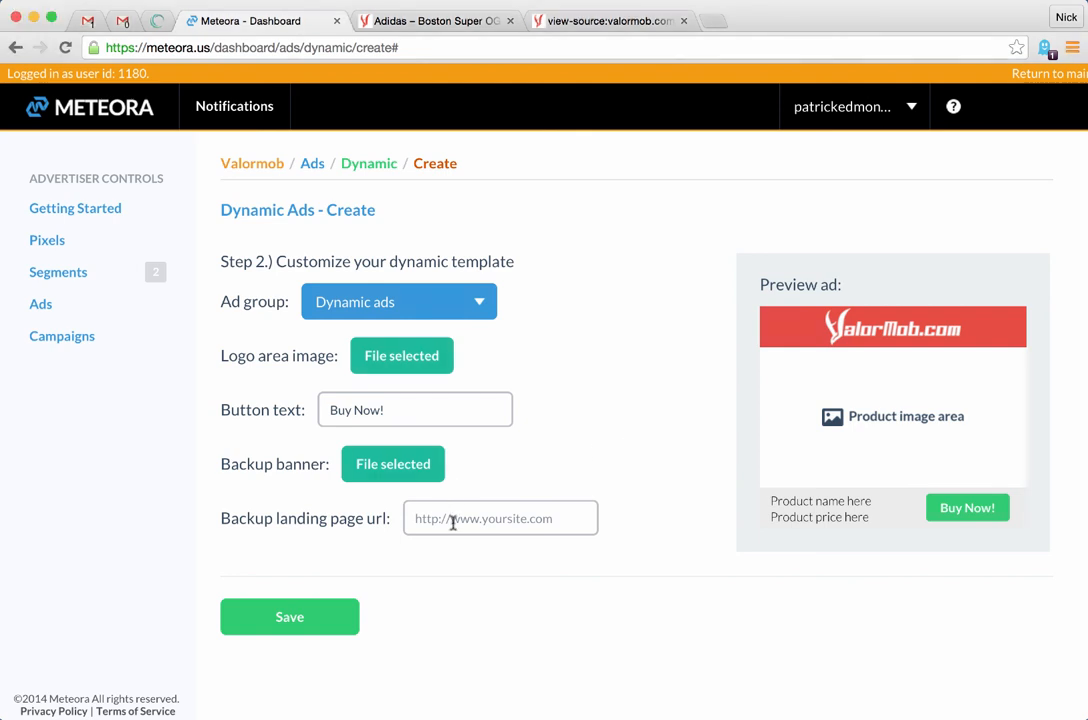
{"action": "type", "text": "http"}
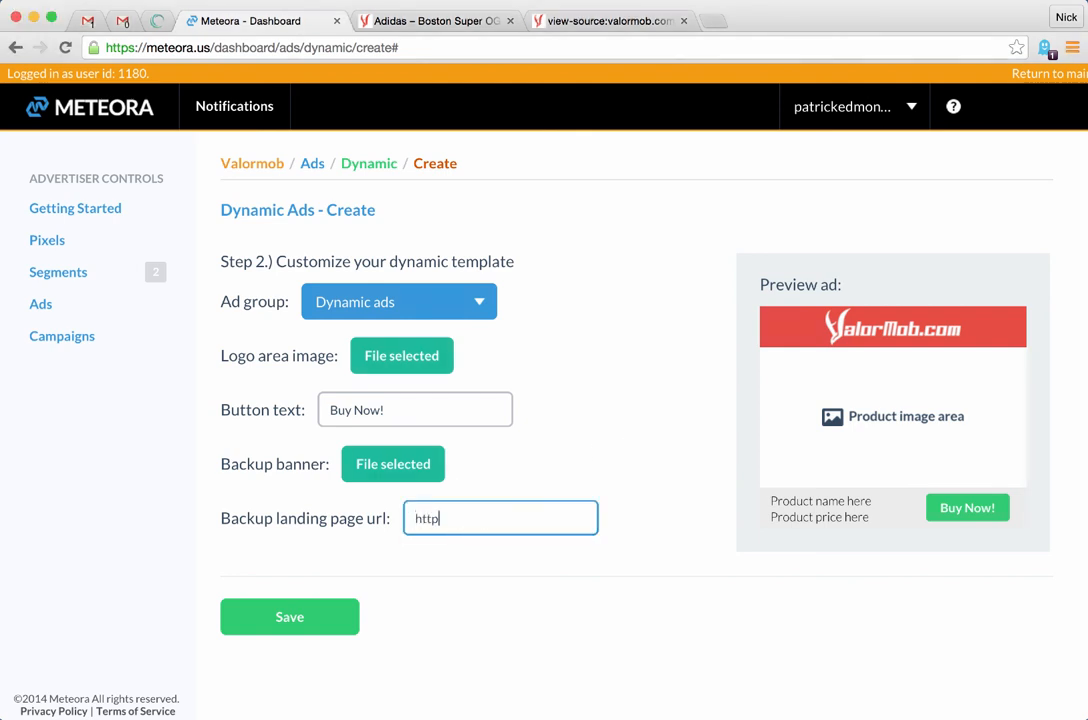
{"action": "type", "text": "://valormo"}
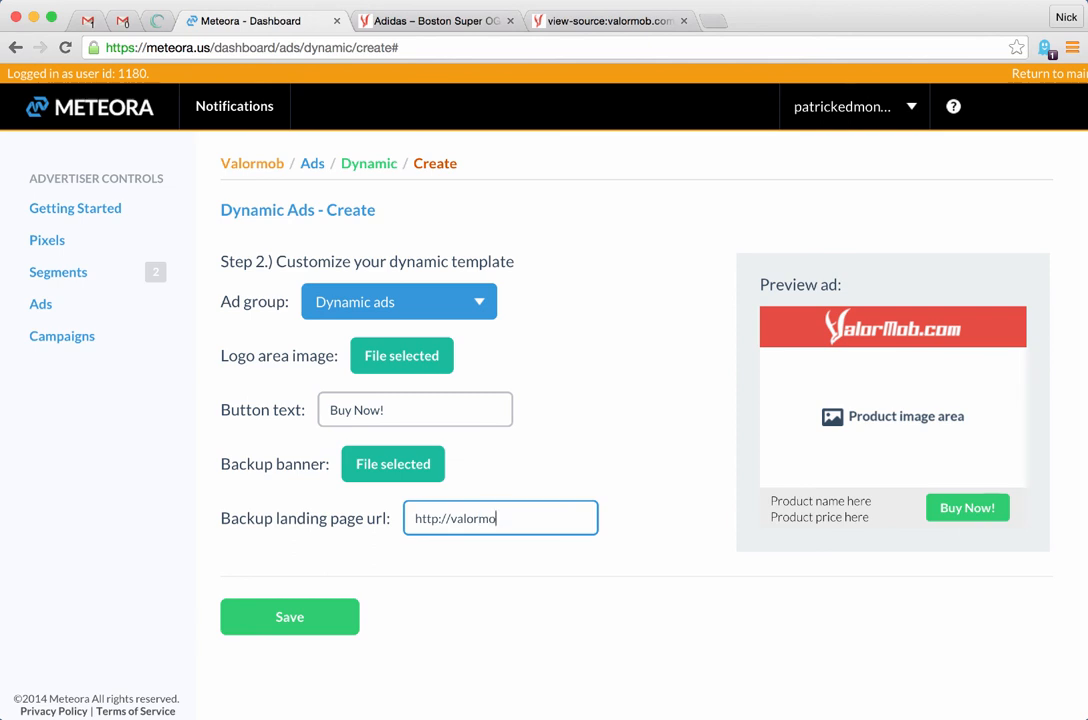
{"action": "type", "text": "b.com/"}
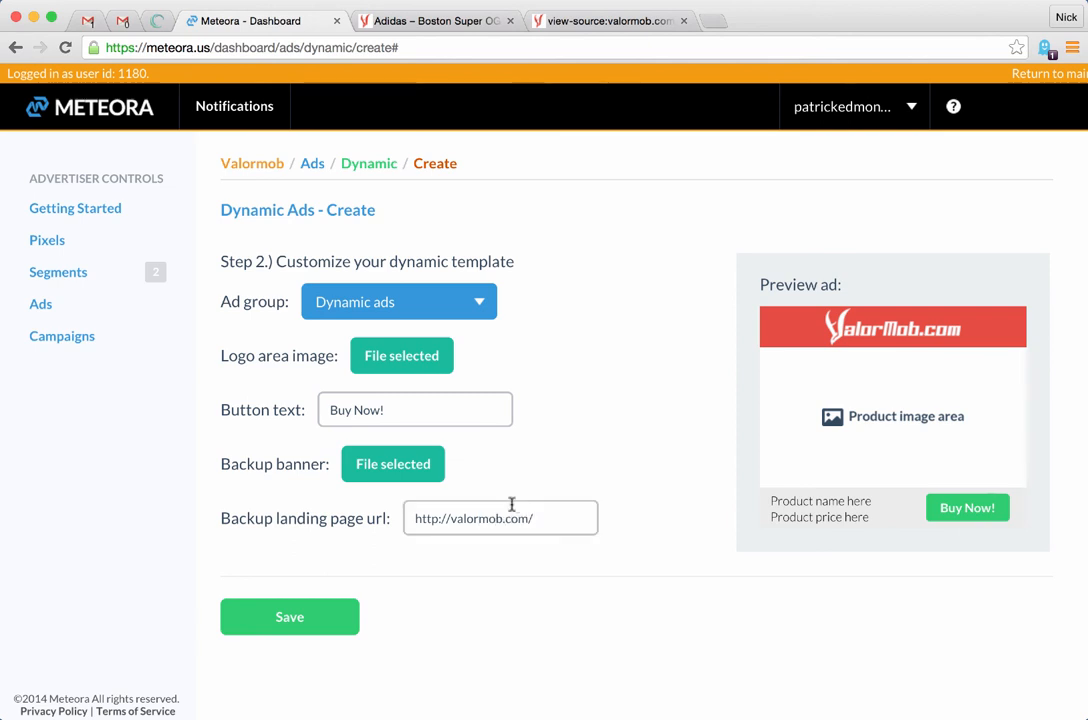
{"action": "mouse_move", "coordinate": [290, 616]}
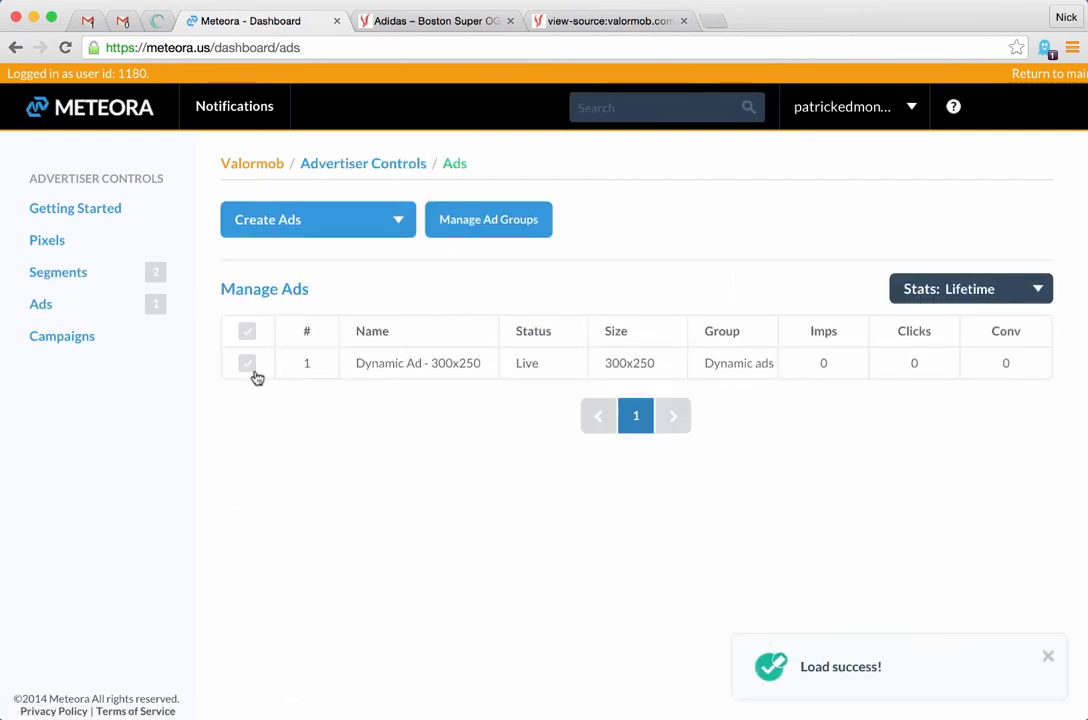
{"action": "left_click", "coordinate": [248, 364]}
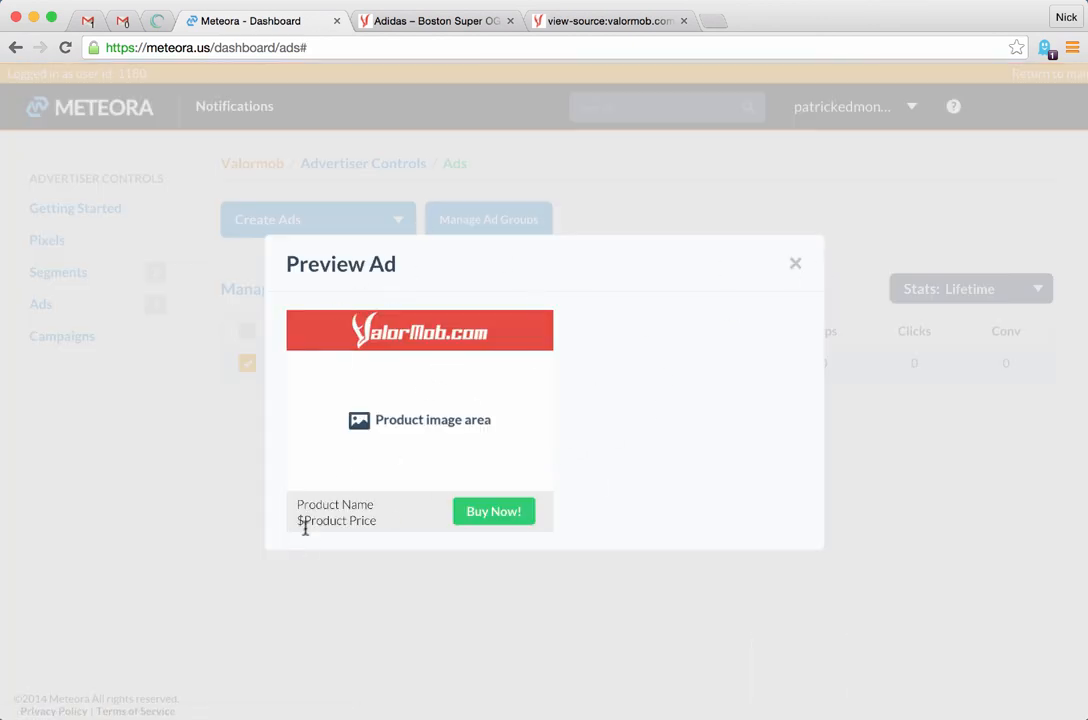
{"action": "double_click", "coordinate": [336, 520]}
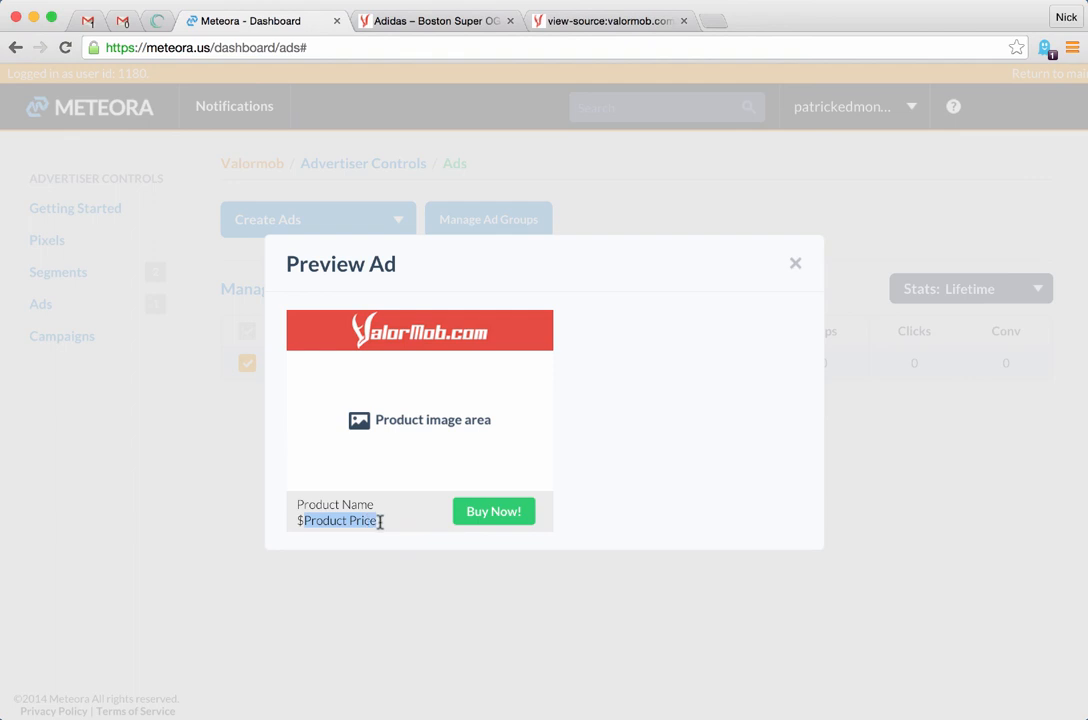
{"action": "left_click", "coordinate": [796, 264]}
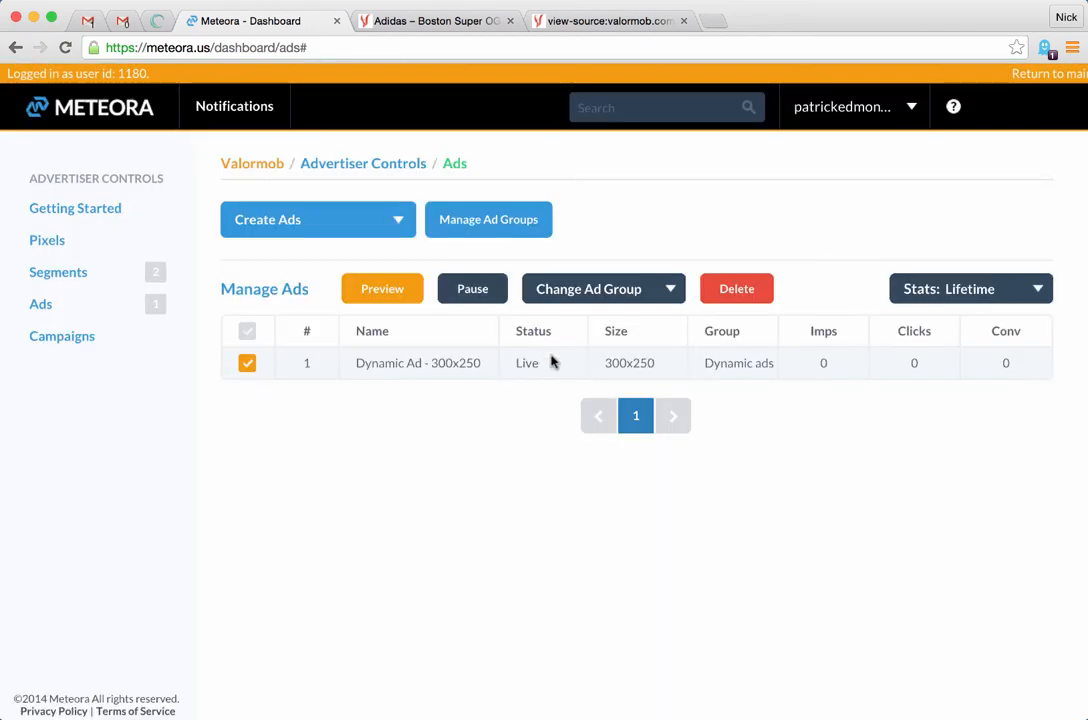
{"action": "left_click", "coordinate": [248, 364]}
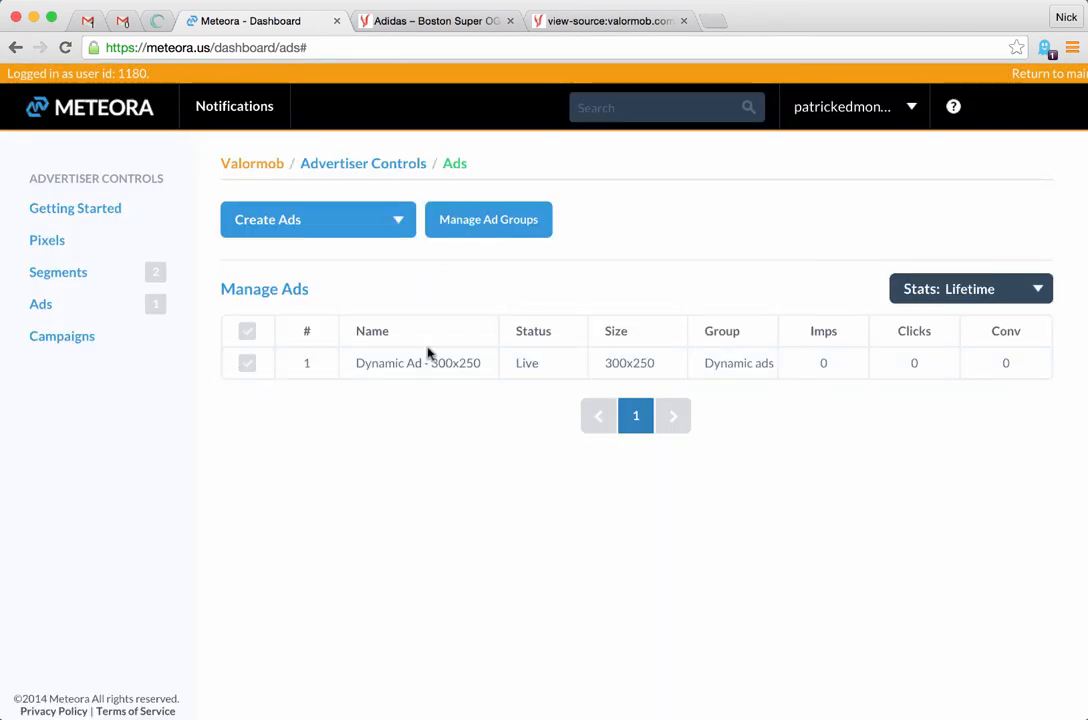
{"action": "left_click", "coordinate": [62, 336]}
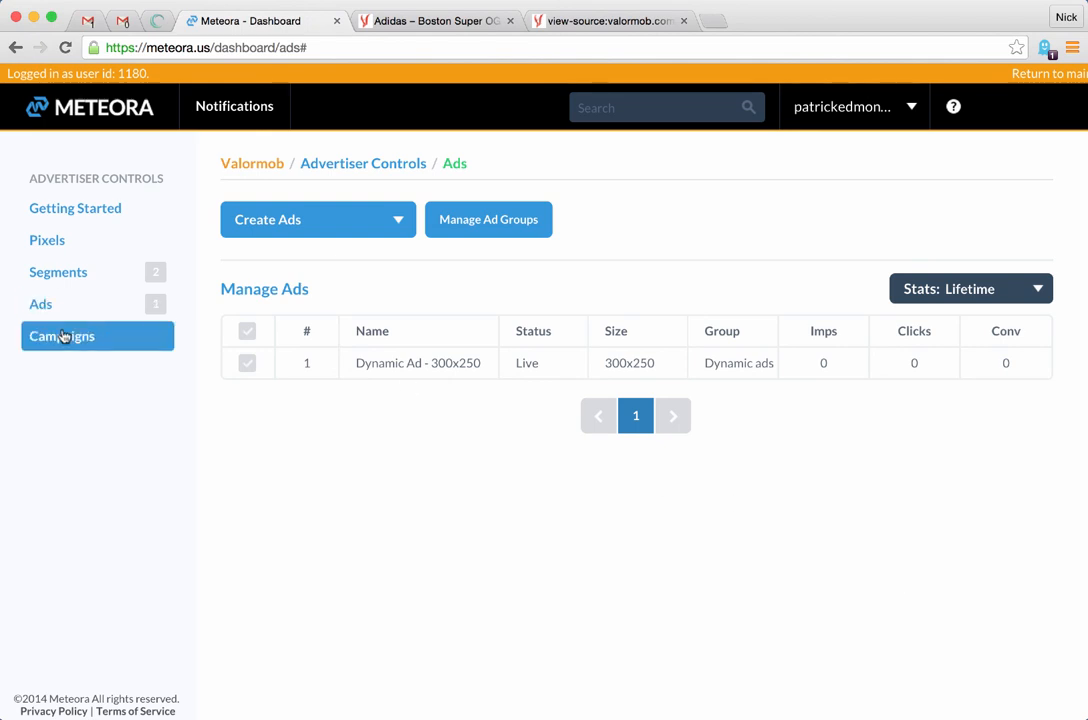
Step: Start a Simple Campaign, tick the Dynamic ads ad group, and review its Targeting Options
{"action": "left_click", "coordinate": [60, 336]}
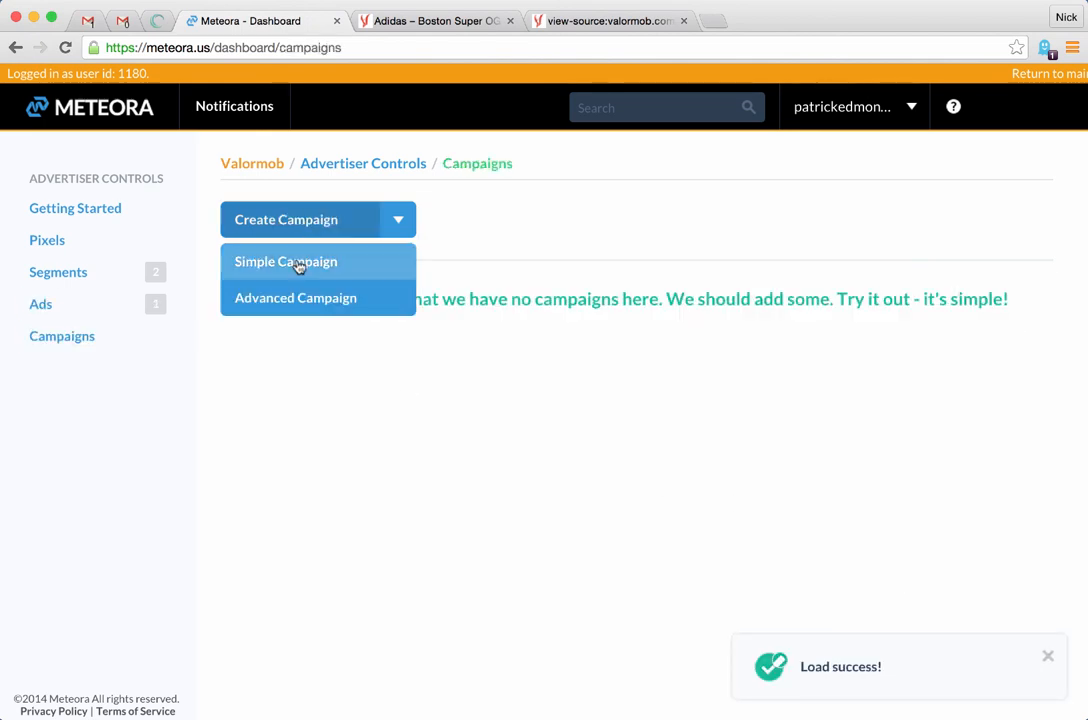
{"action": "left_click", "coordinate": [284, 260]}
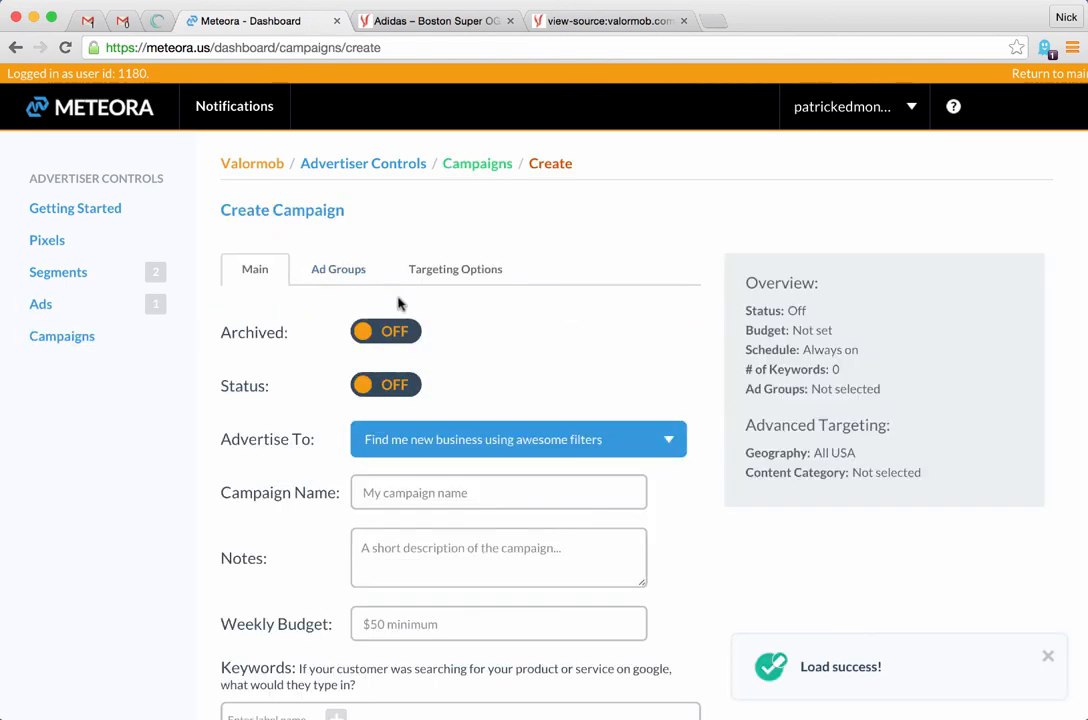
{"action": "left_click", "coordinate": [338, 268]}
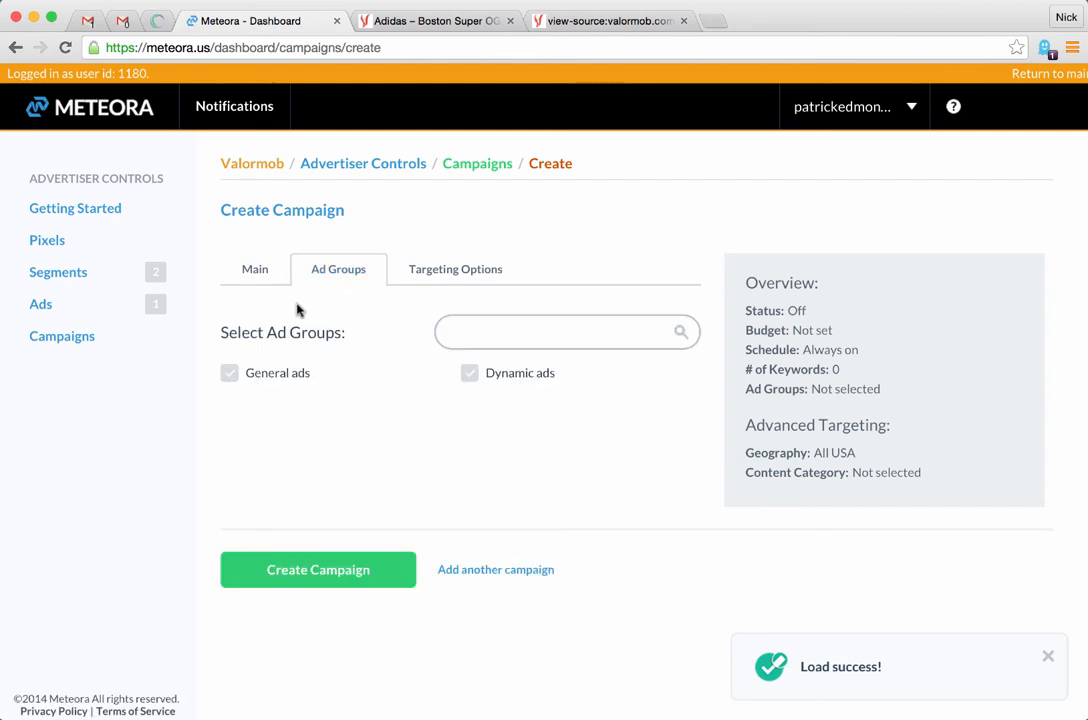
{"action": "left_click", "coordinate": [468, 374]}
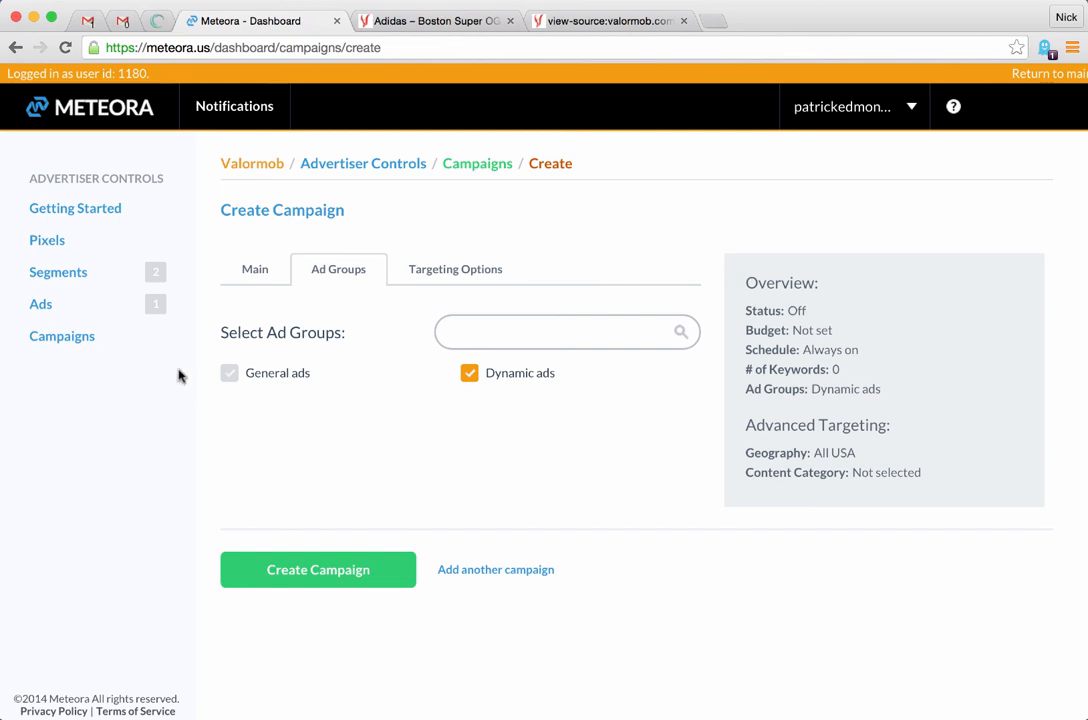
{"action": "mouse_move", "coordinate": [444, 454]}
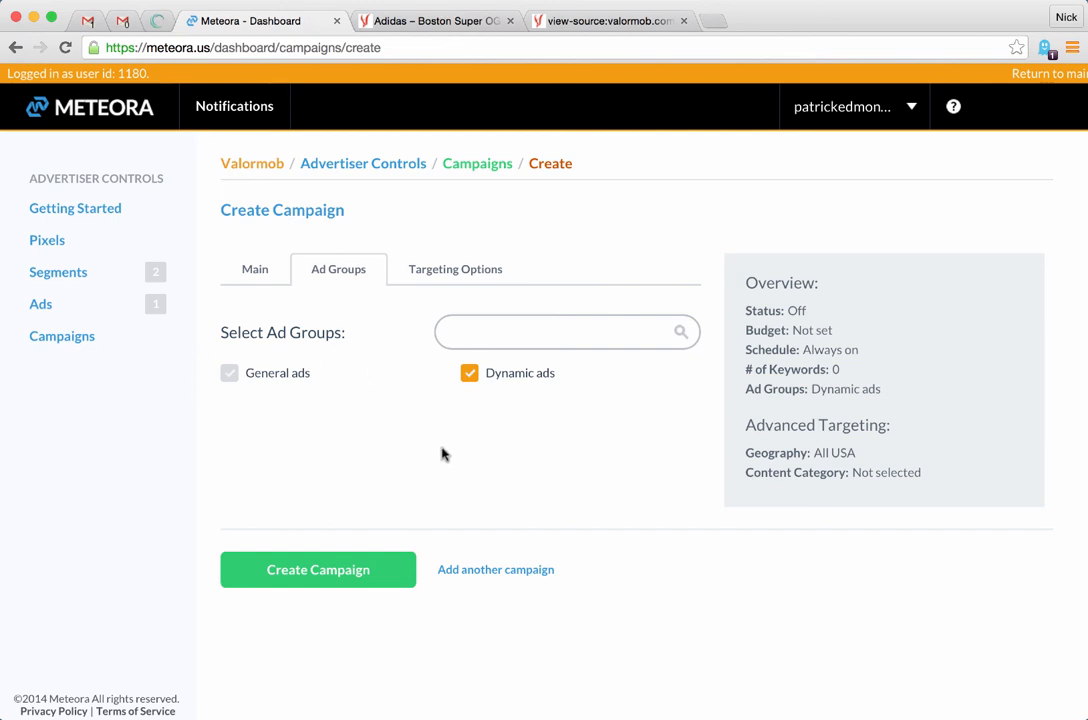
{"action": "mouse_move", "coordinate": [488, 432]}
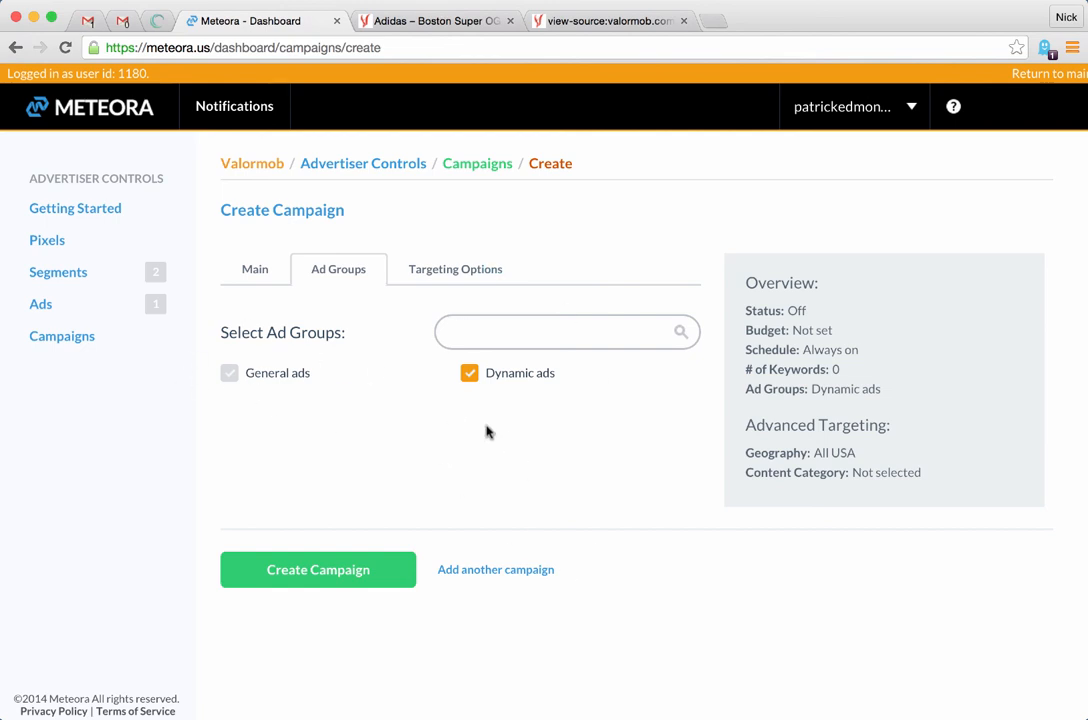
{"action": "mouse_move", "coordinate": [460, 396]}
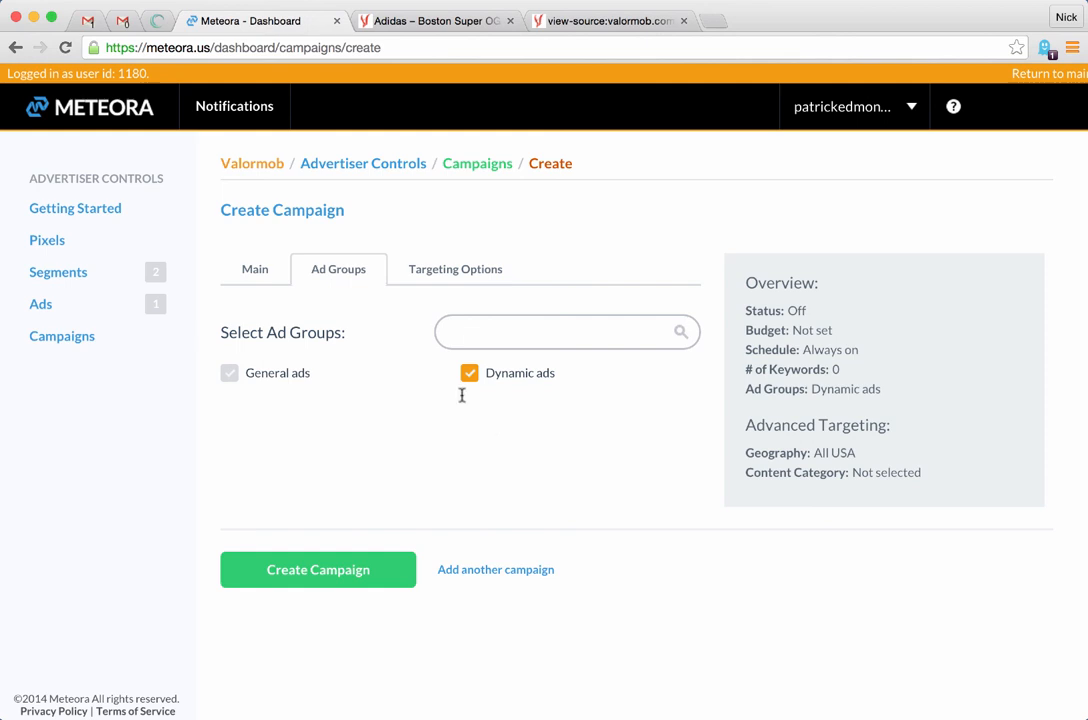
{"action": "left_click", "coordinate": [456, 268]}
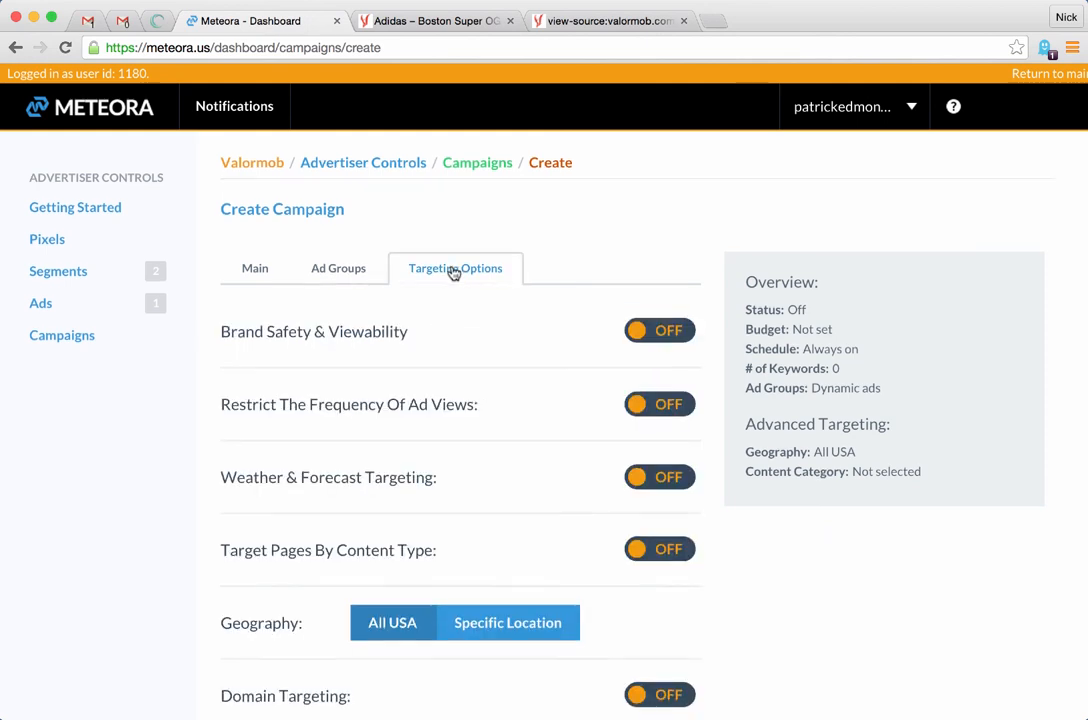
{"action": "left_click", "coordinate": [338, 268]}
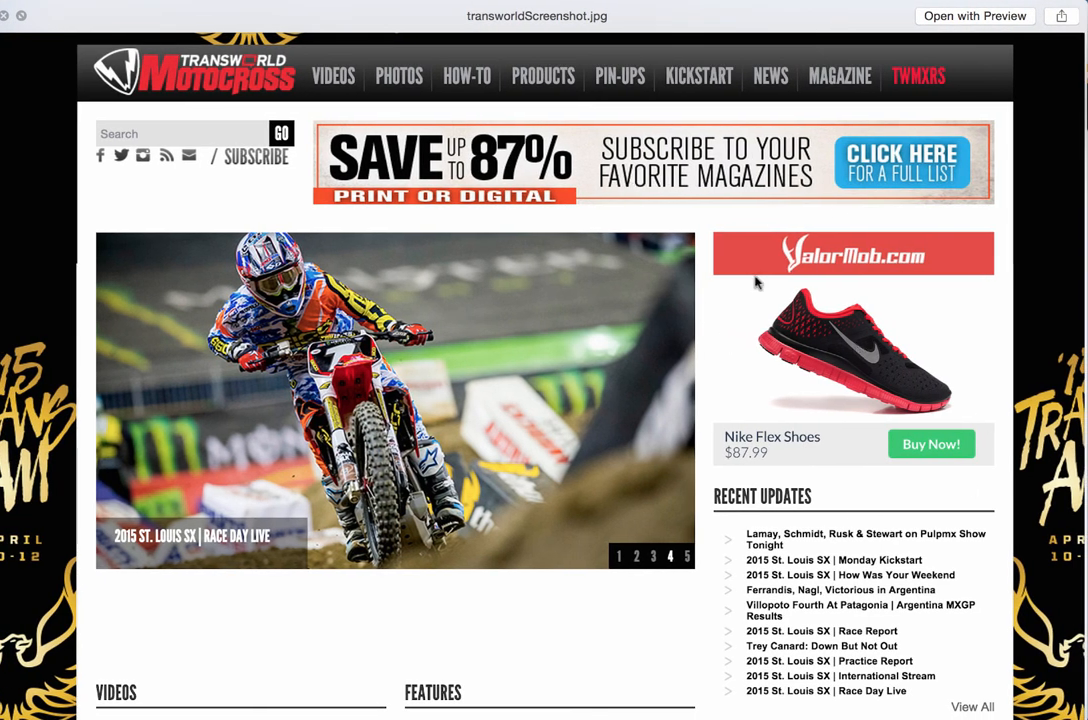
{"action": "mouse_move", "coordinate": [744, 464]}
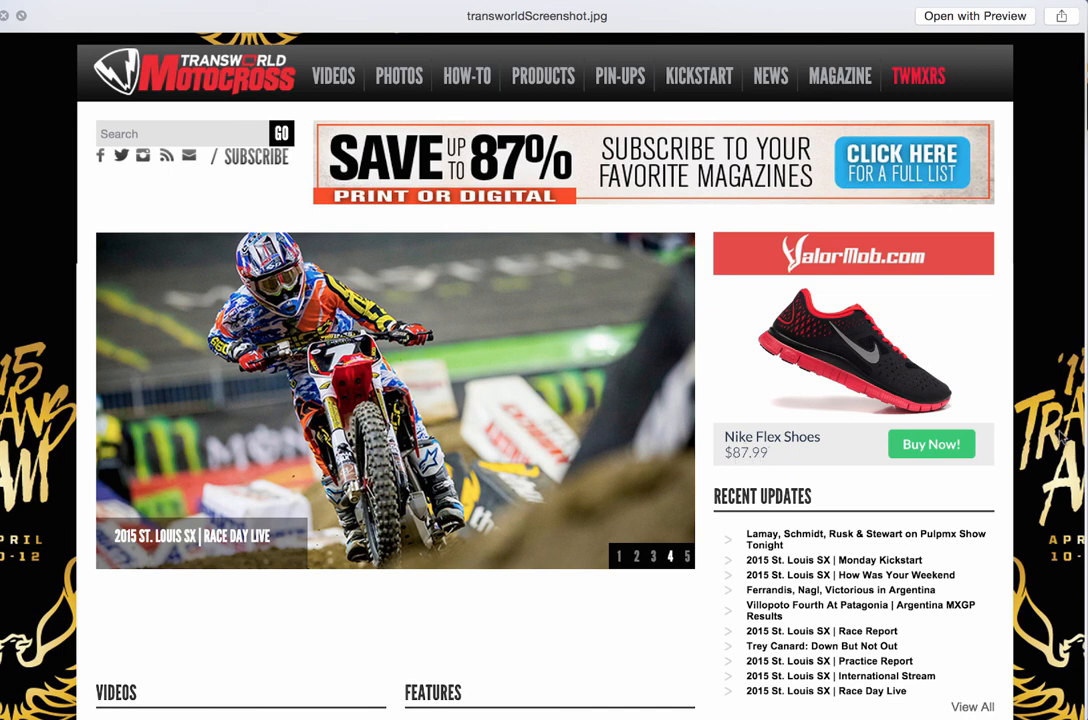
{"action": "mouse_move", "coordinate": [1020, 342]}
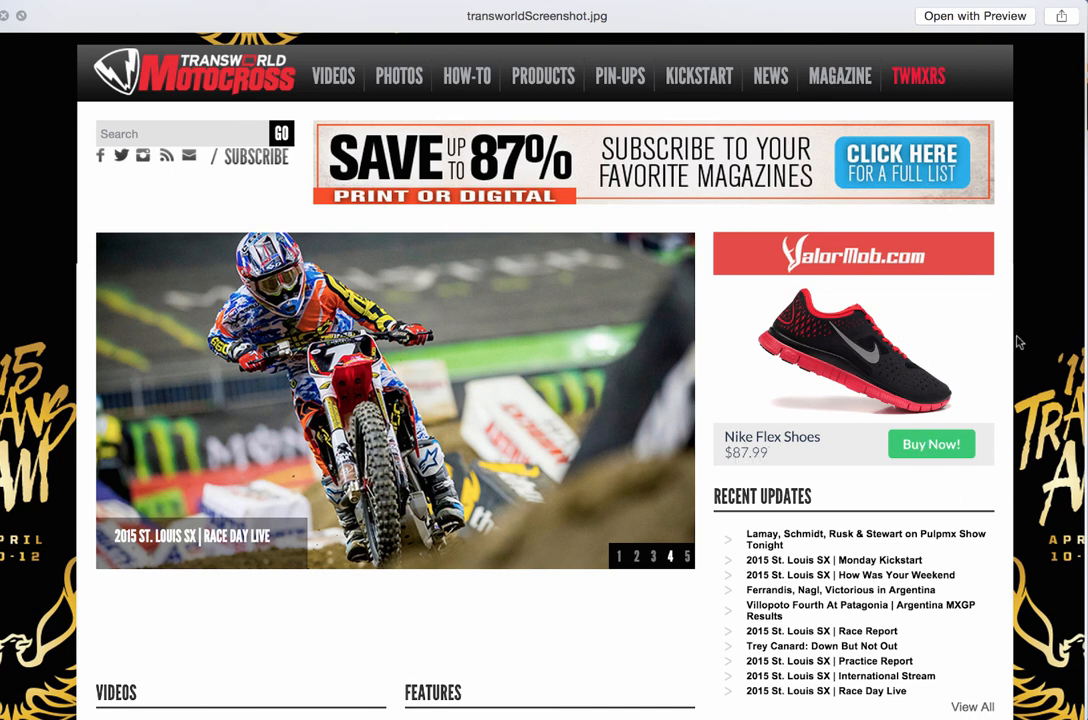
{"action": "mouse_move", "coordinate": [960, 310]}
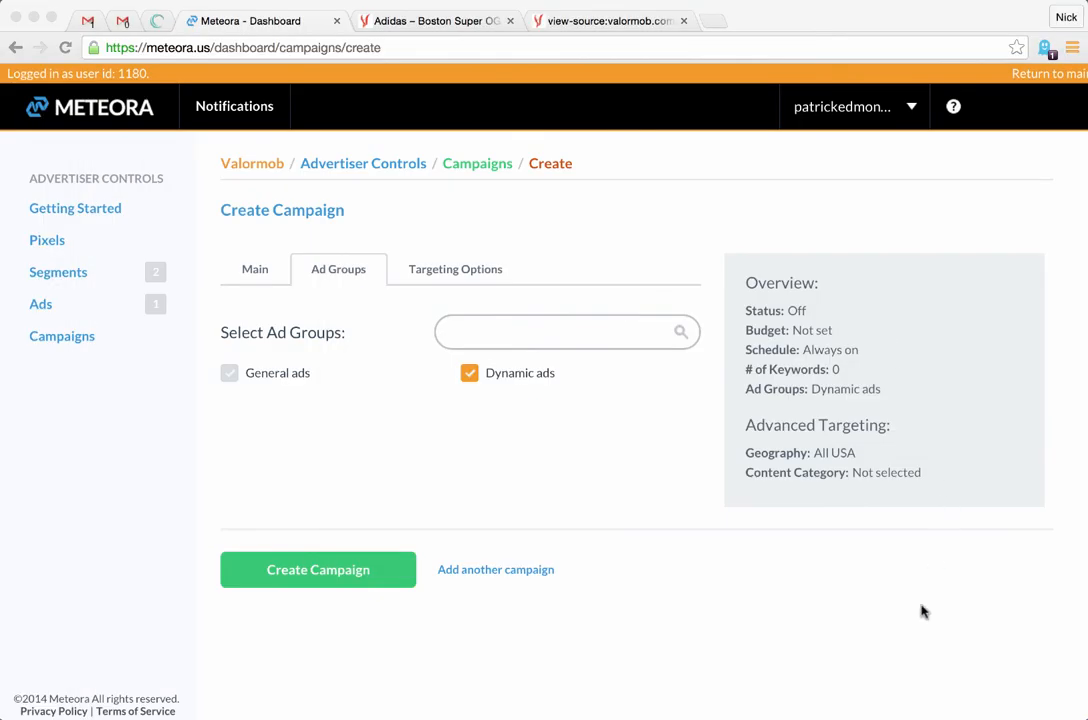
{"action": "mouse_move", "coordinate": [918, 612]}
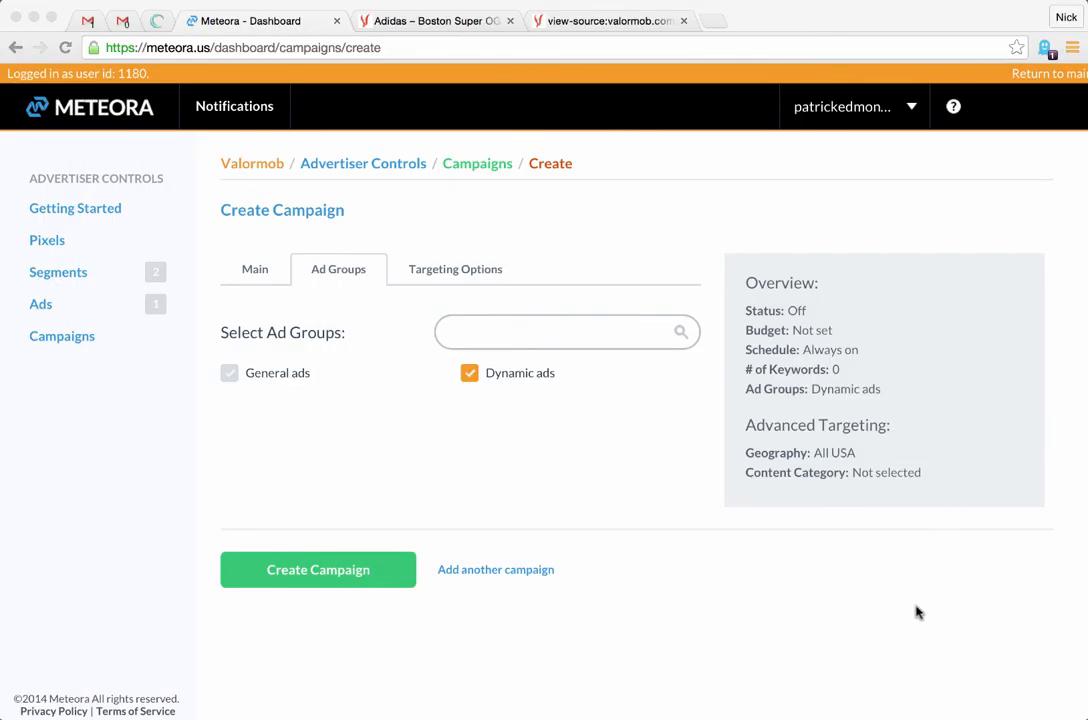
{"action": "mouse_move", "coordinate": [284, 480]}
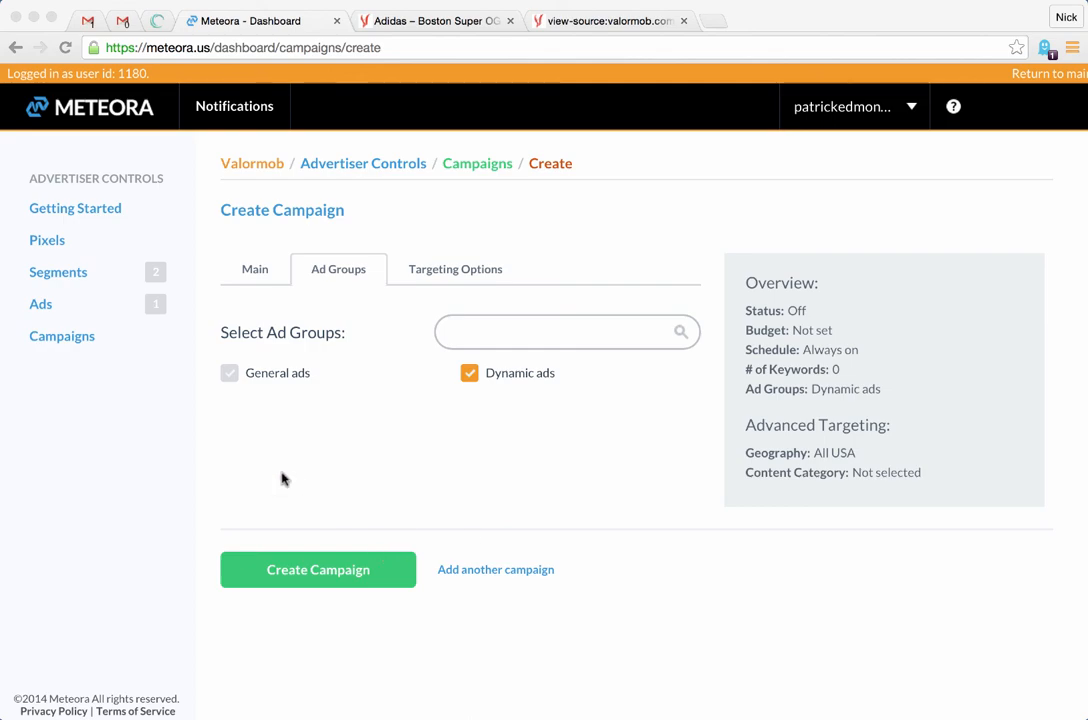